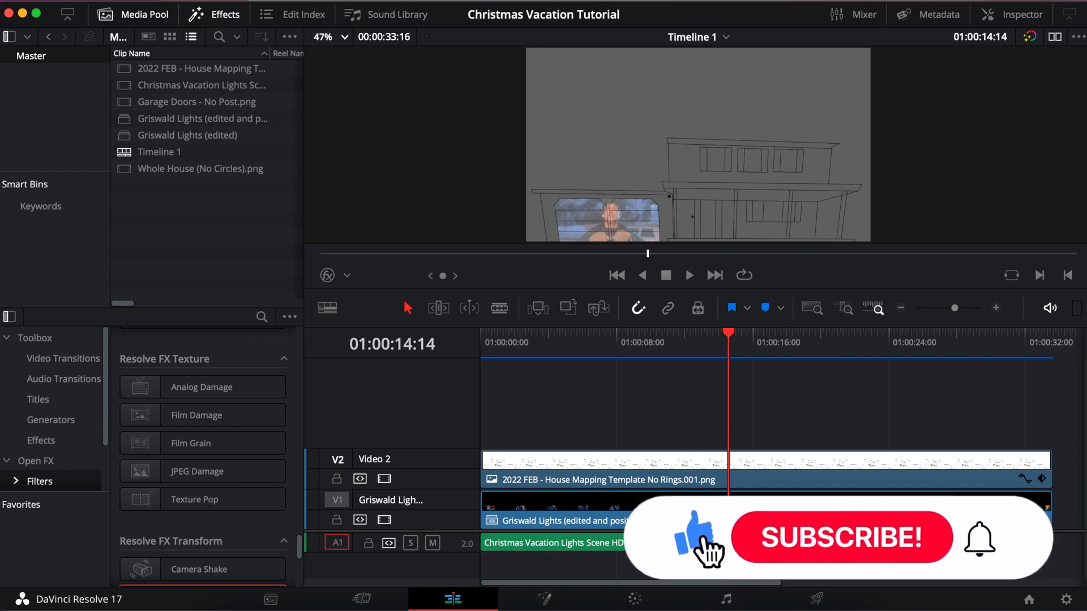
# Step: Switch to the Media page and browse the project's clip thumbnails in the media pool
pyautogui.click(842, 538)
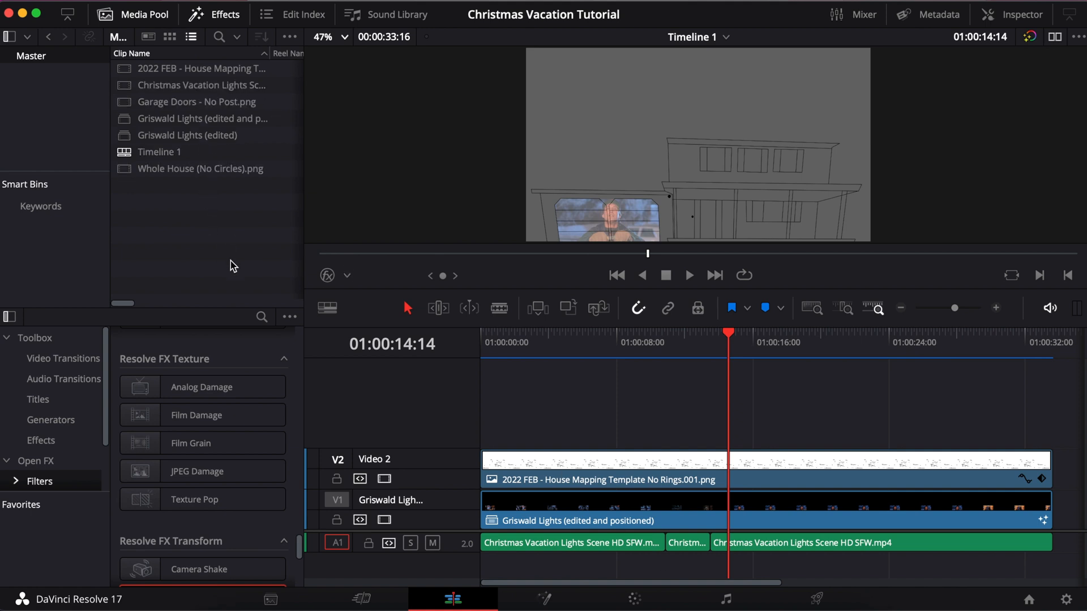
pyautogui.moveTo(237, 272)
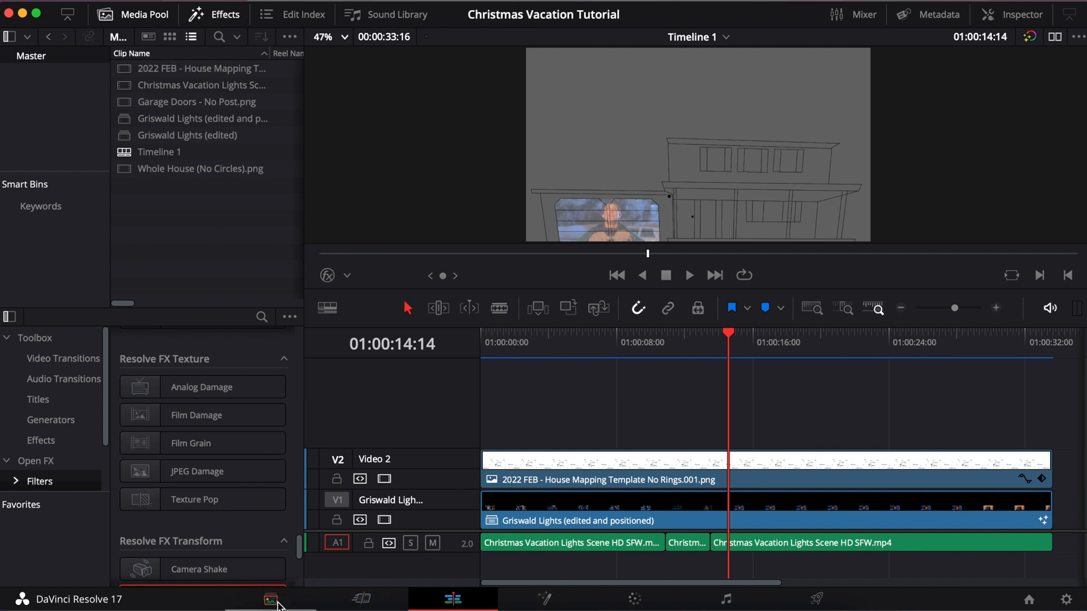
pyautogui.click(286, 599)
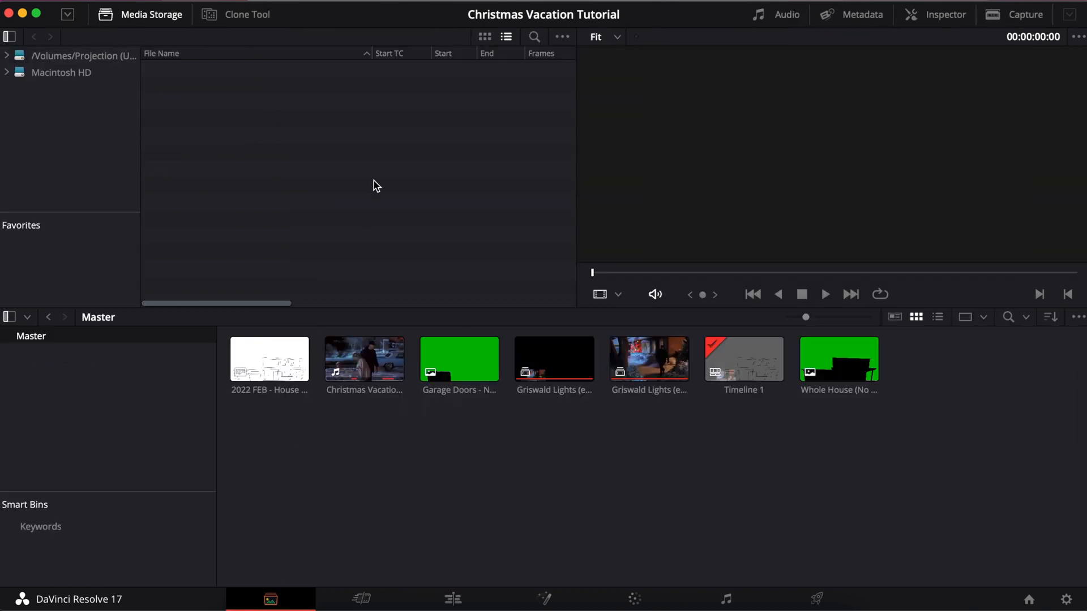
pyautogui.moveTo(507, 494)
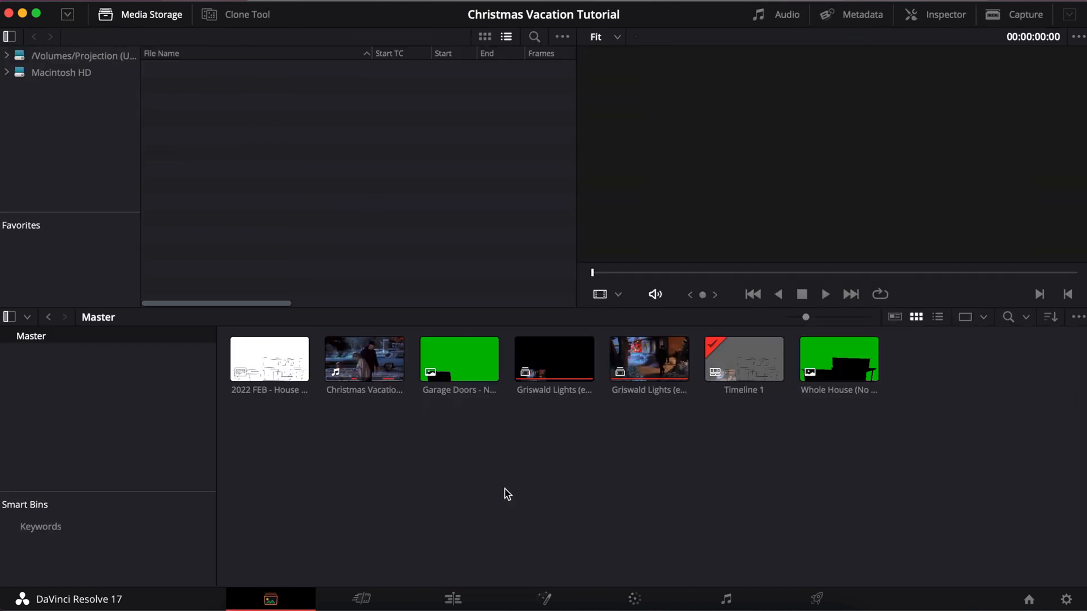
pyautogui.moveTo(601, 518)
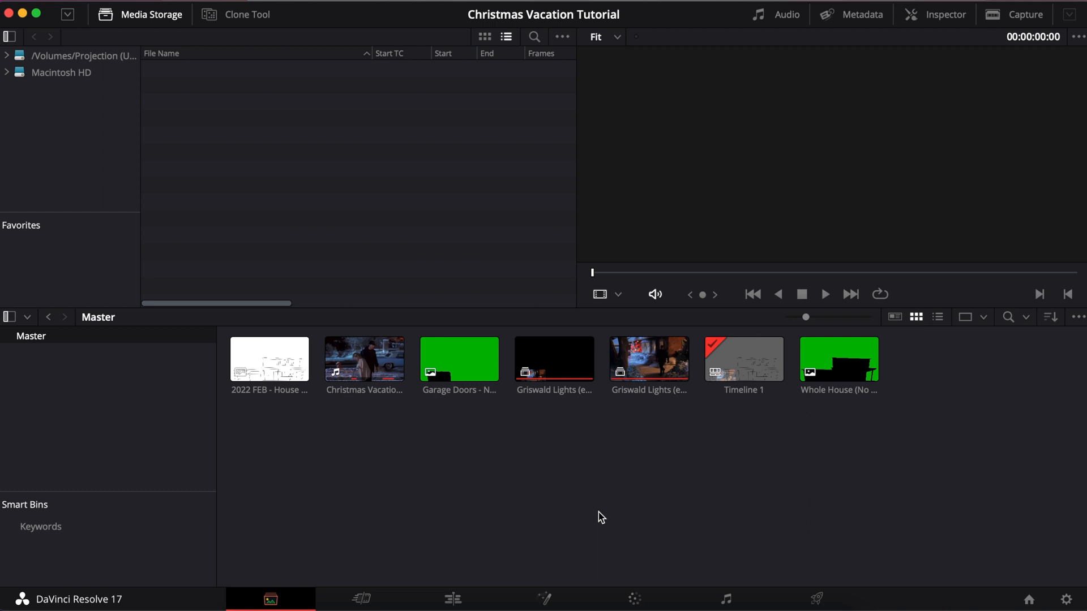
pyautogui.moveTo(288, 594)
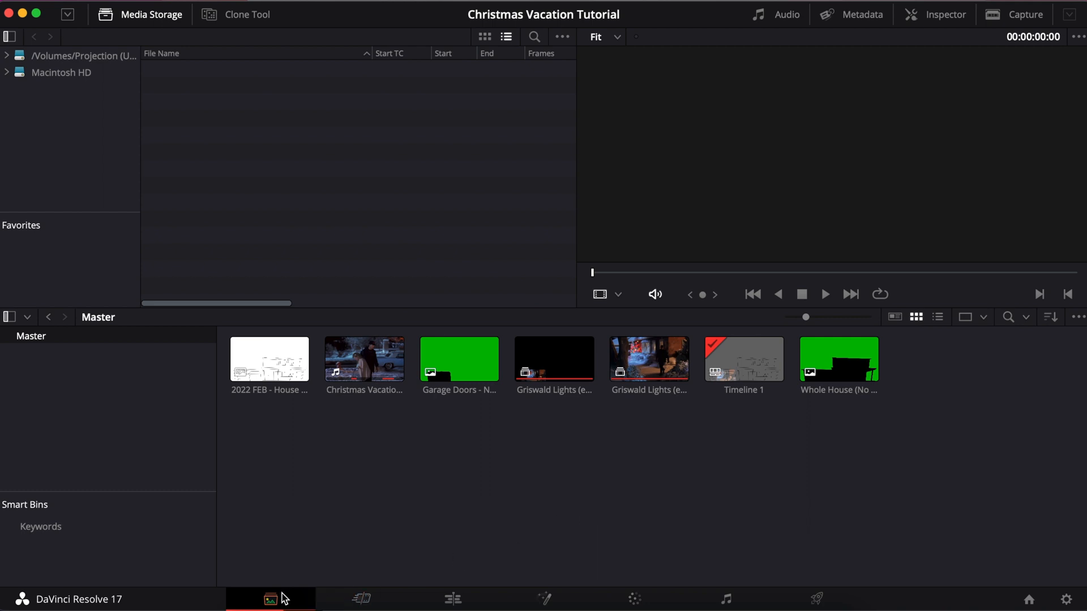
pyautogui.moveTo(881, 469)
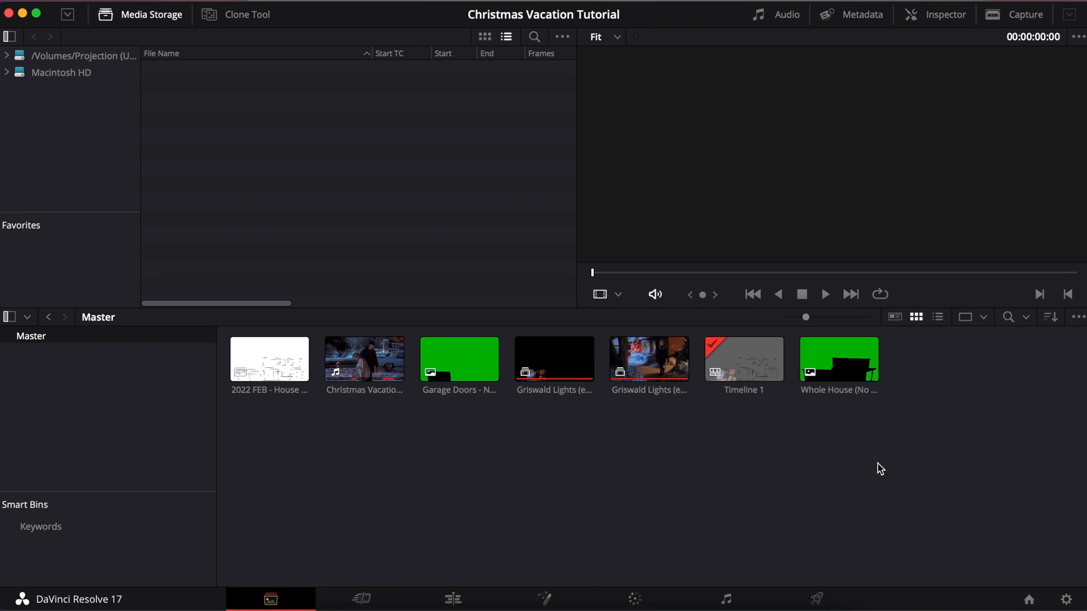
pyautogui.click(554, 359)
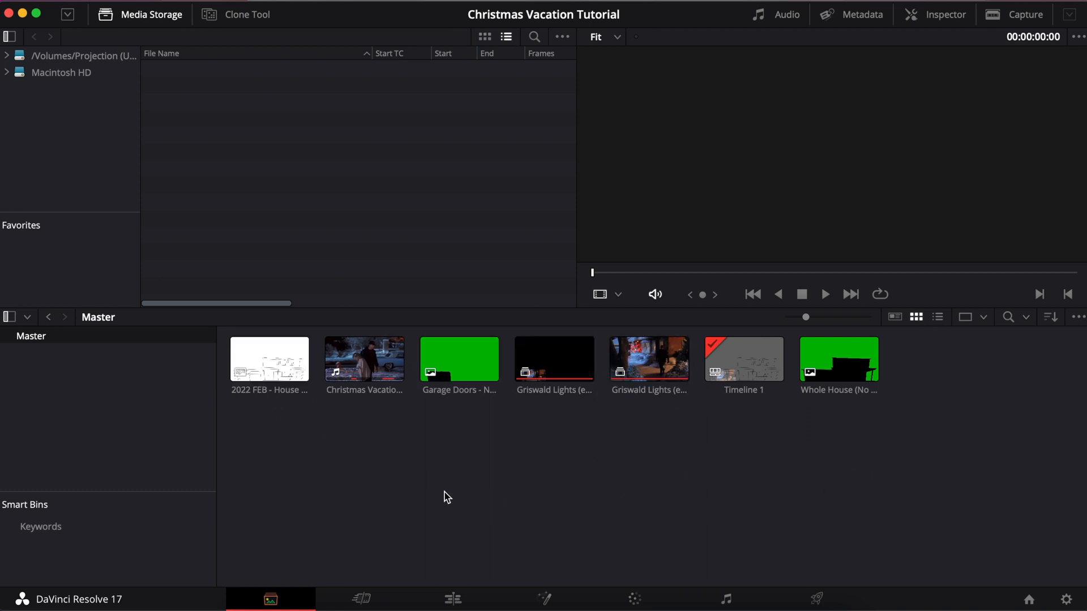
pyautogui.moveTo(378, 448)
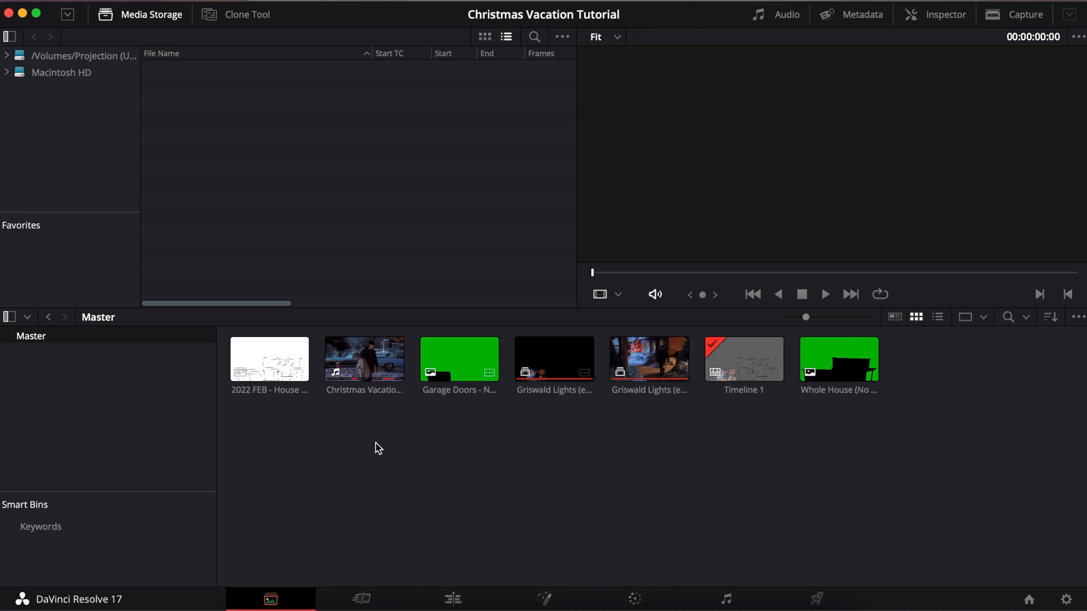
pyautogui.moveTo(592, 521)
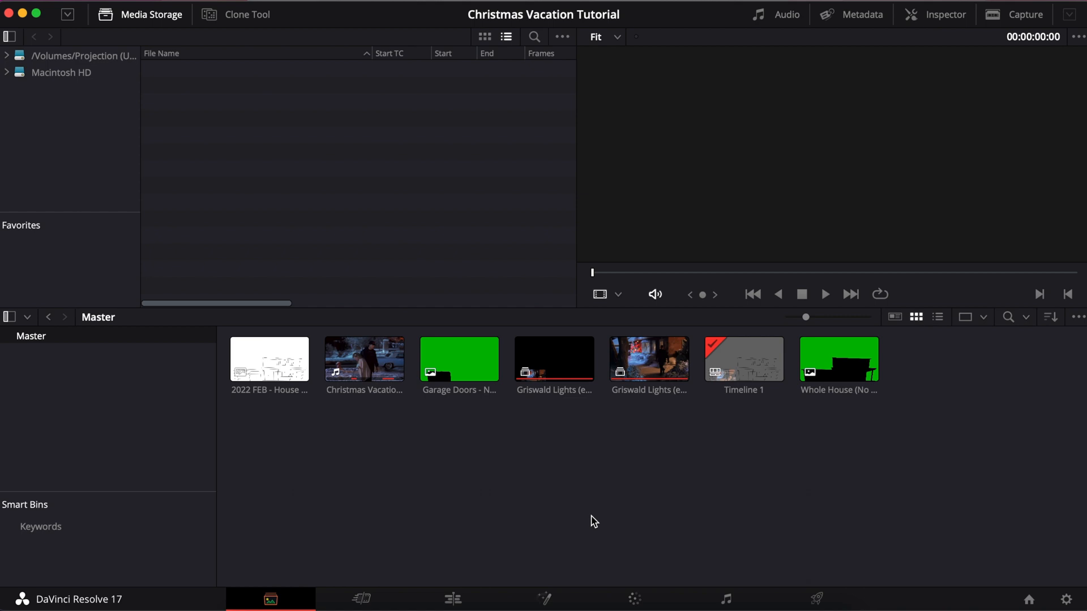
pyautogui.click(460, 360)
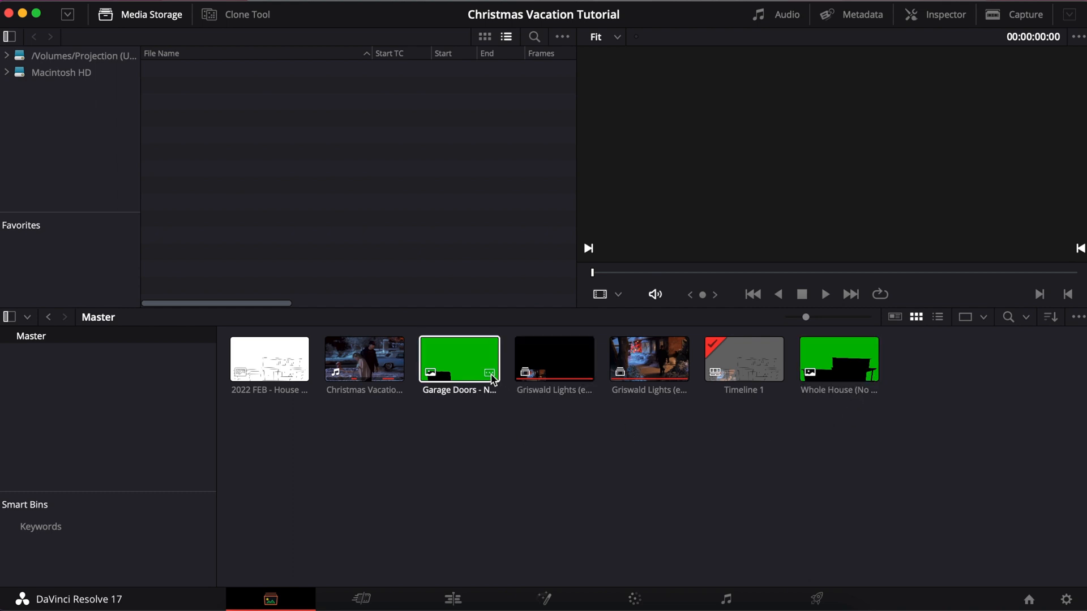
pyautogui.click(829, 497)
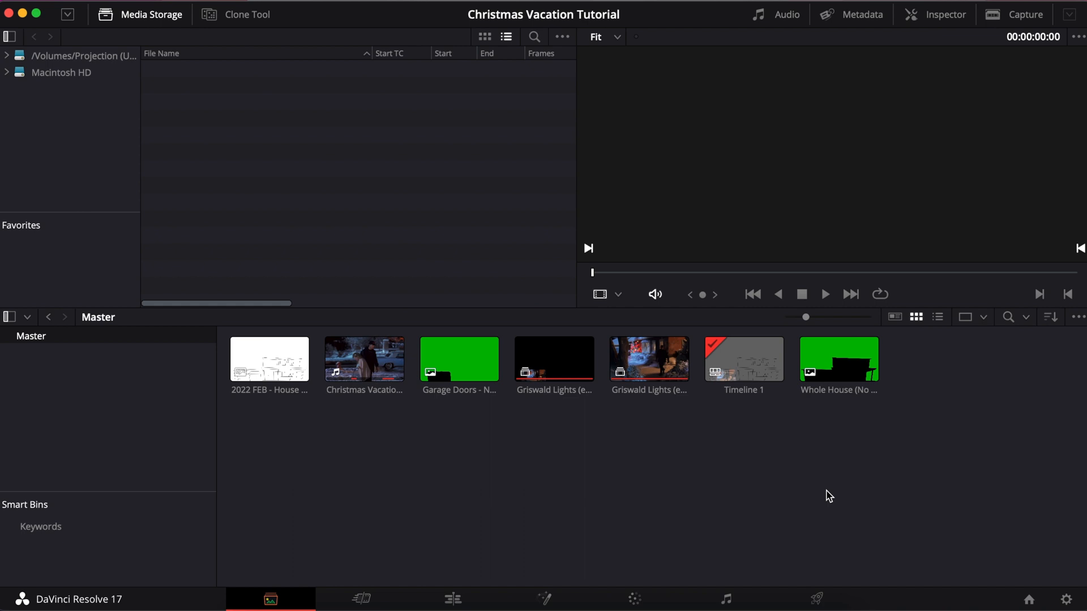
pyautogui.moveTo(379, 436)
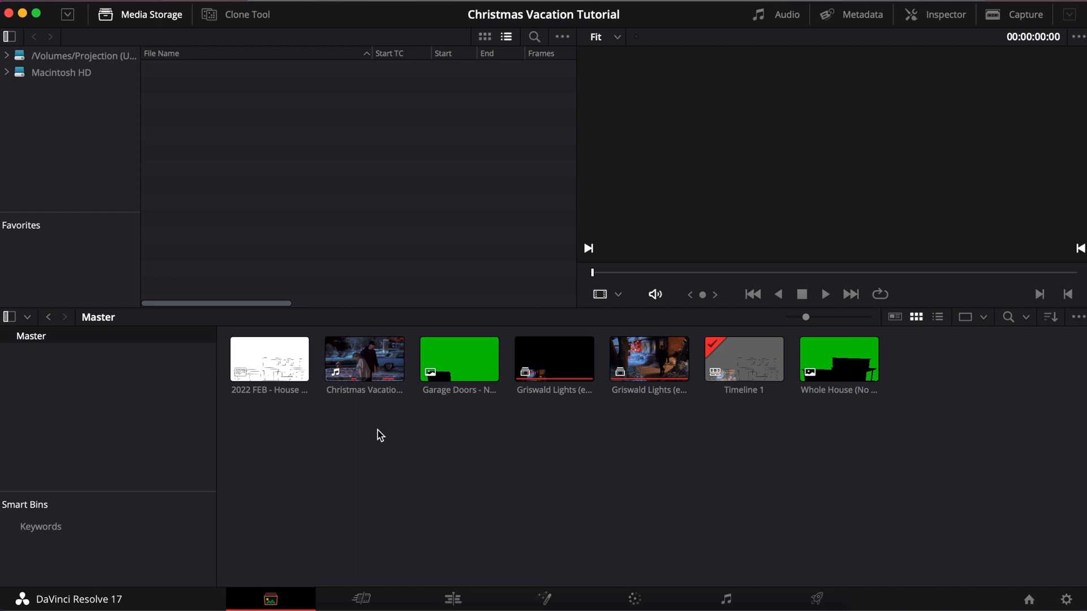
pyautogui.moveTo(136, 410)
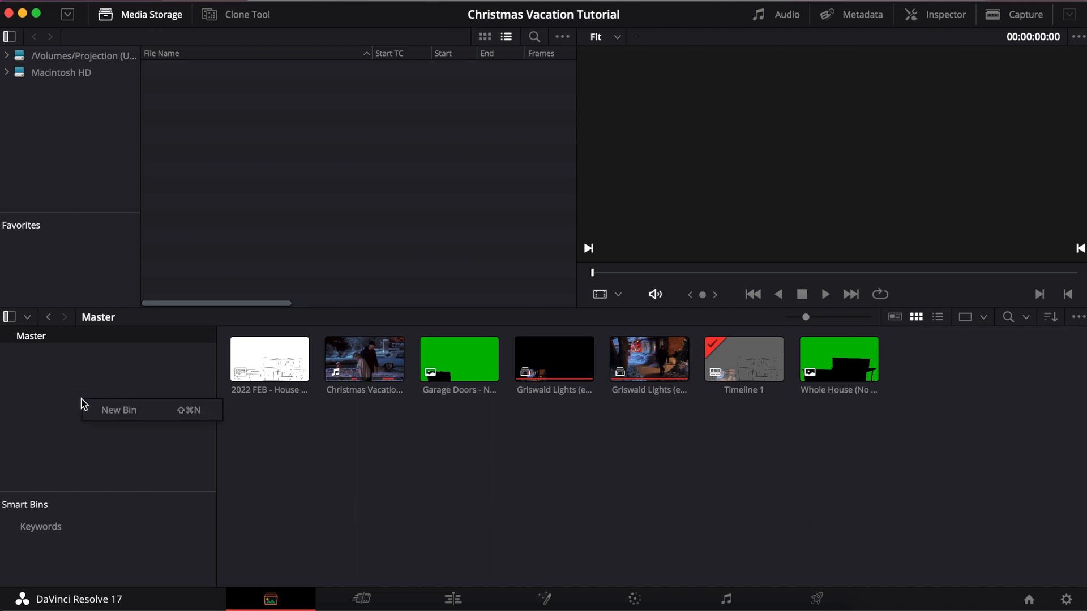
pyautogui.moveTo(111, 421)
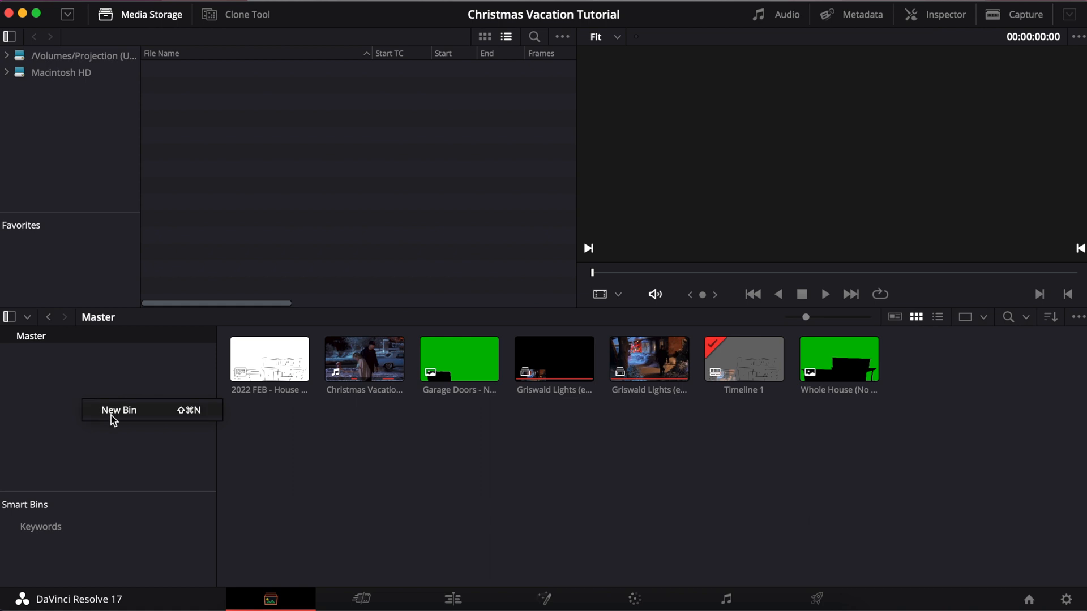
# Step: Create a new bin under Master named Masks
pyautogui.click(119, 410)
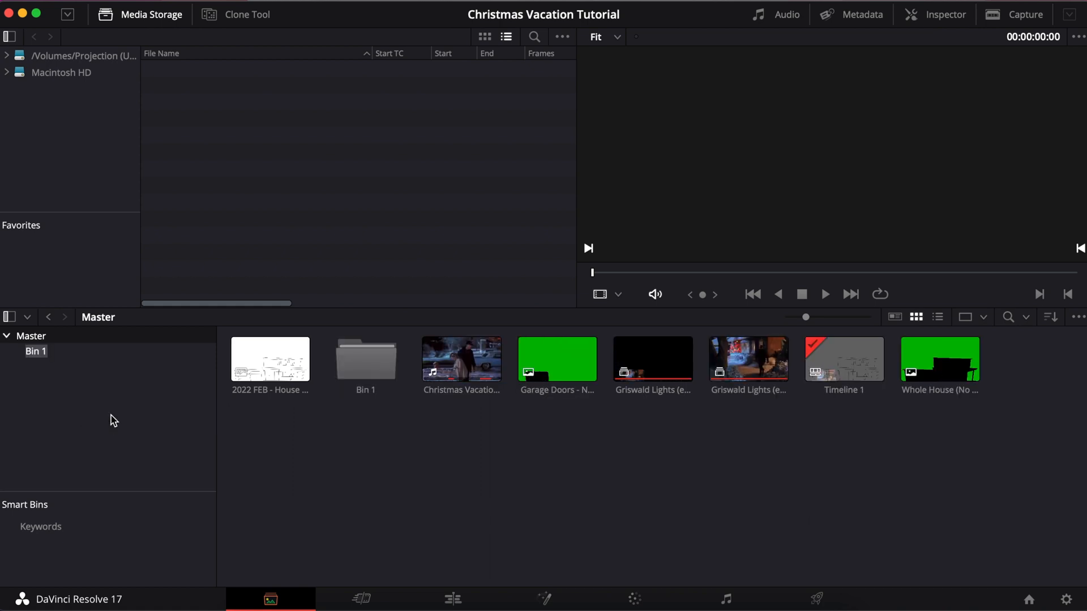
pyautogui.write('M')
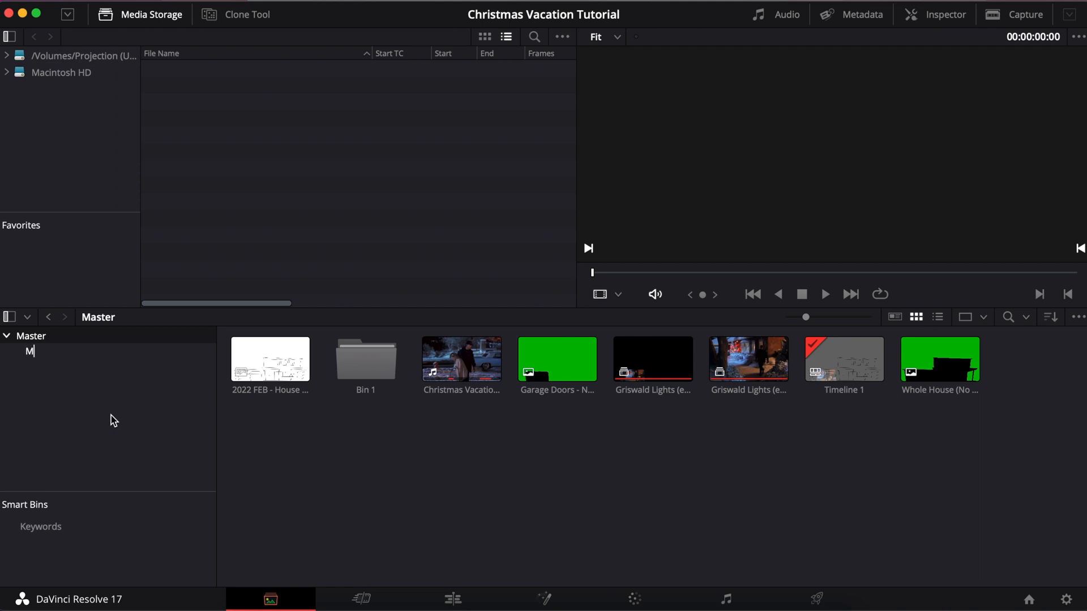
pyautogui.write('asks')
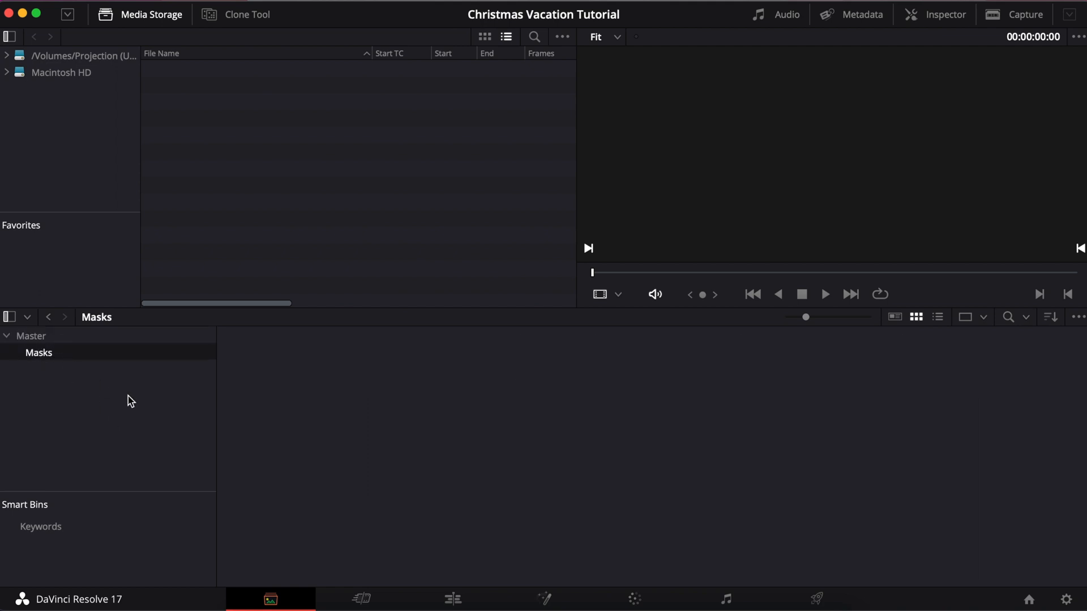
pyautogui.click(29, 335)
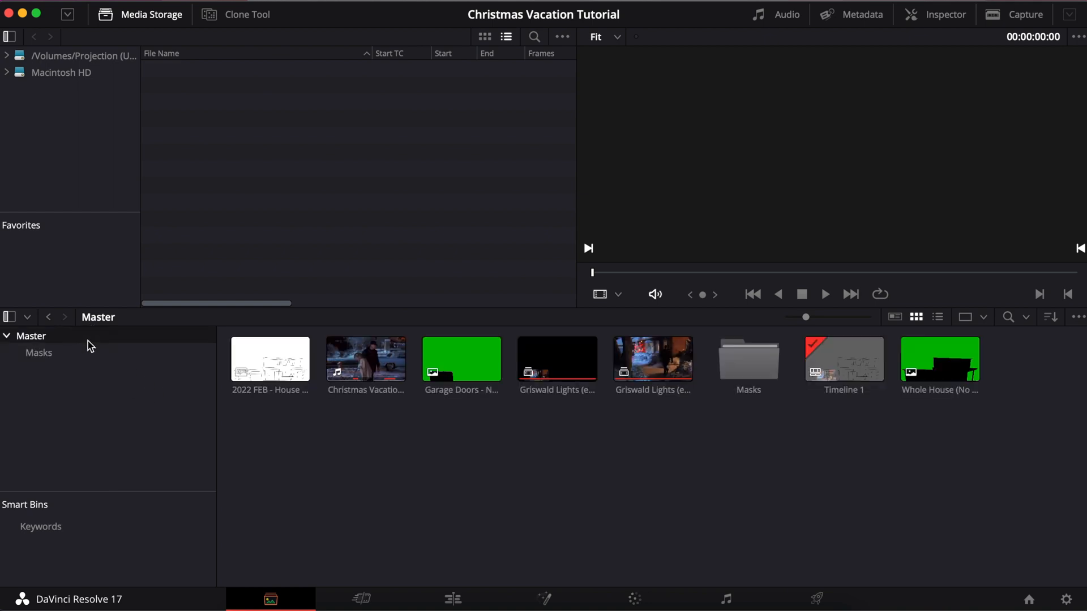
# Step: Move the Garage Doors and Whole House mask images into the Masks bin and verify its contents
pyautogui.click(462, 360)
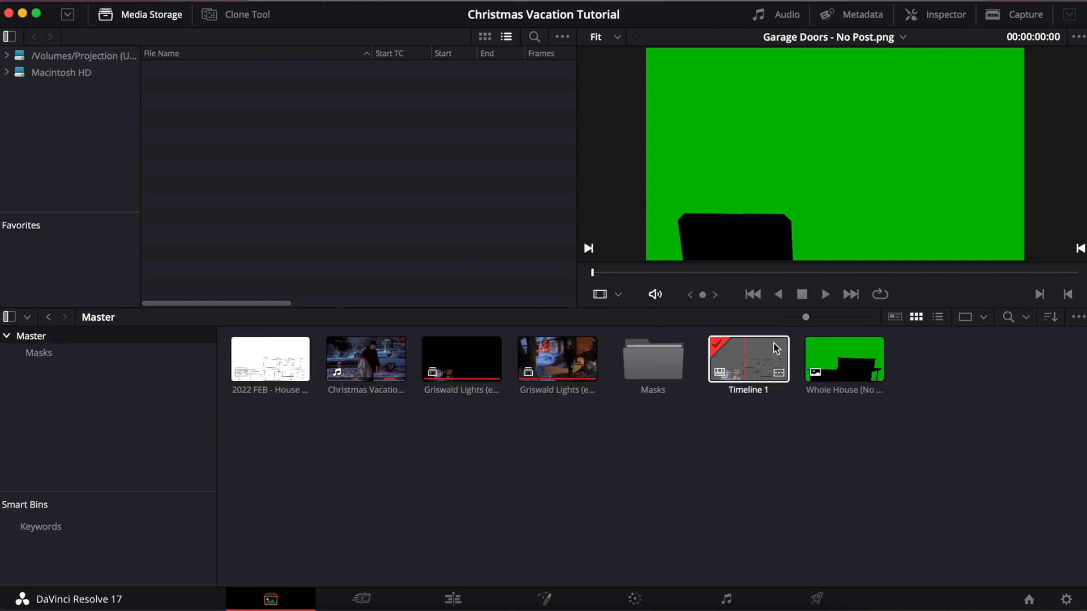
pyautogui.click(843, 359)
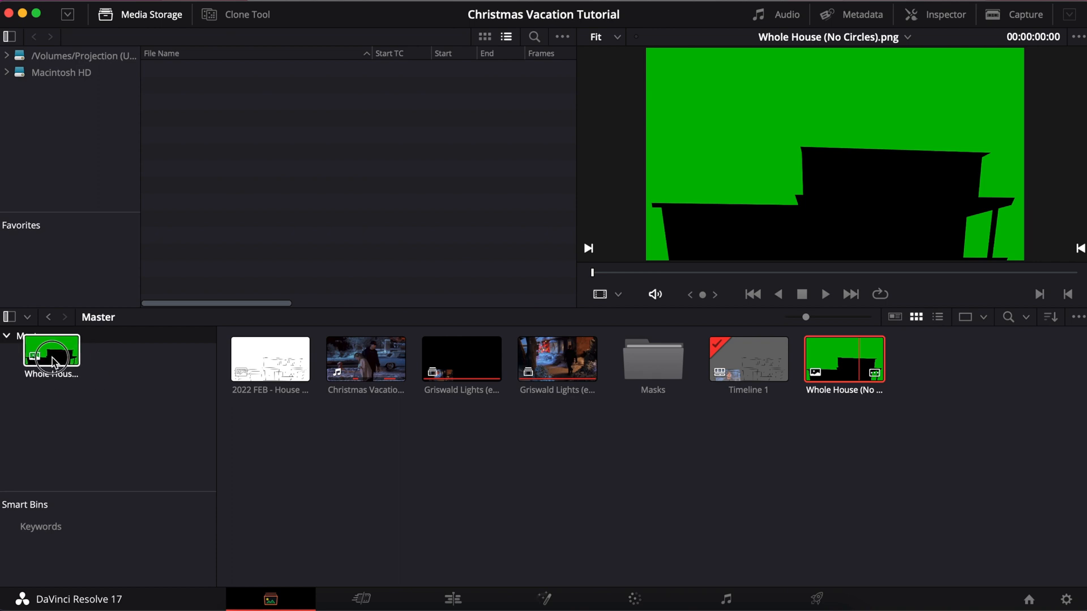
pyautogui.doubleClick(652, 359)
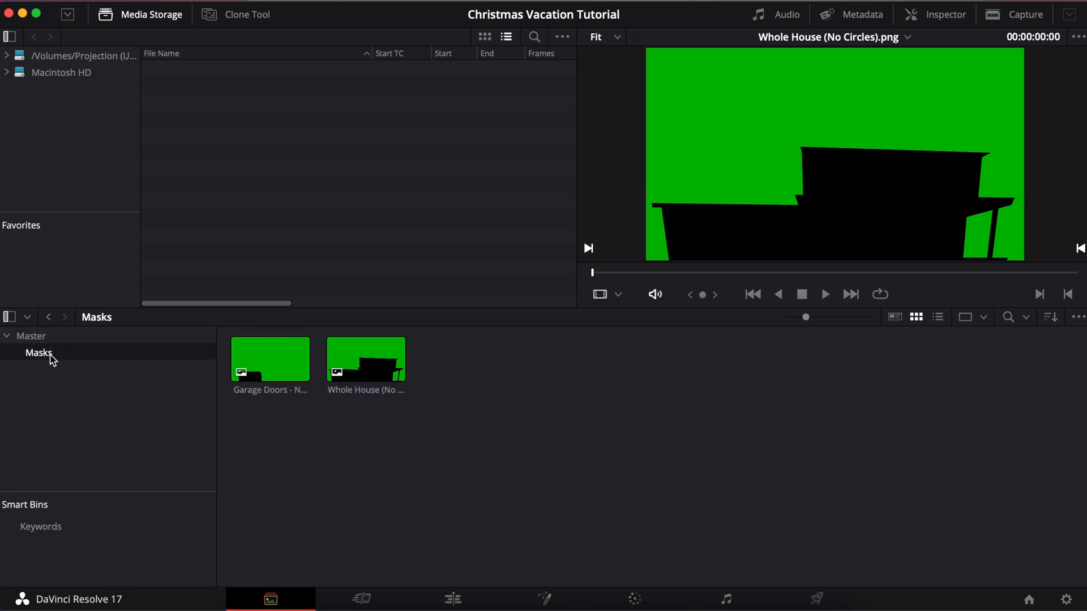
pyautogui.moveTo(62, 369)
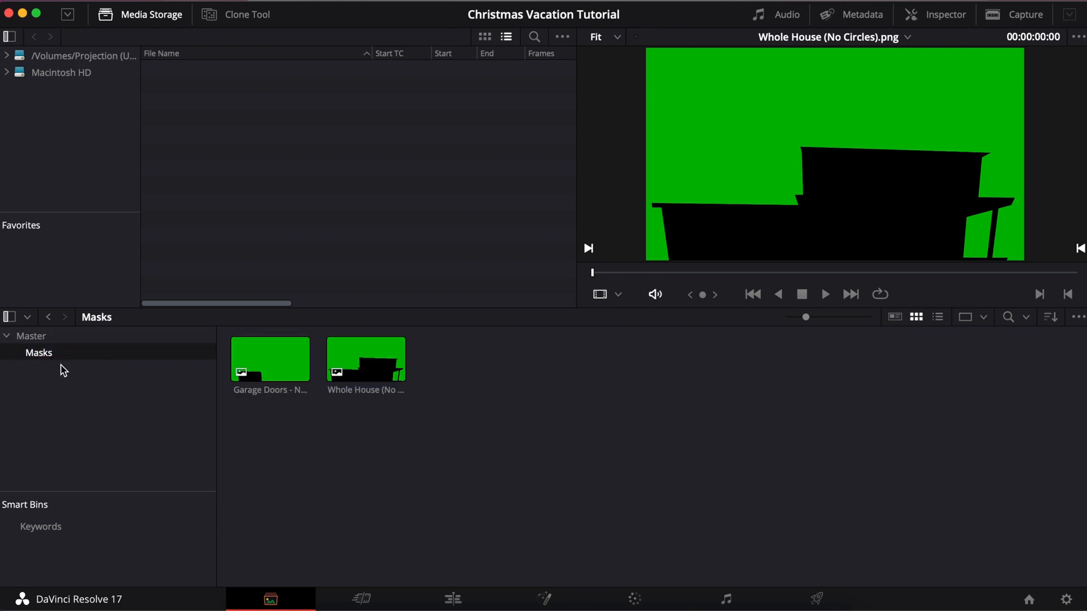
pyautogui.click(32, 335)
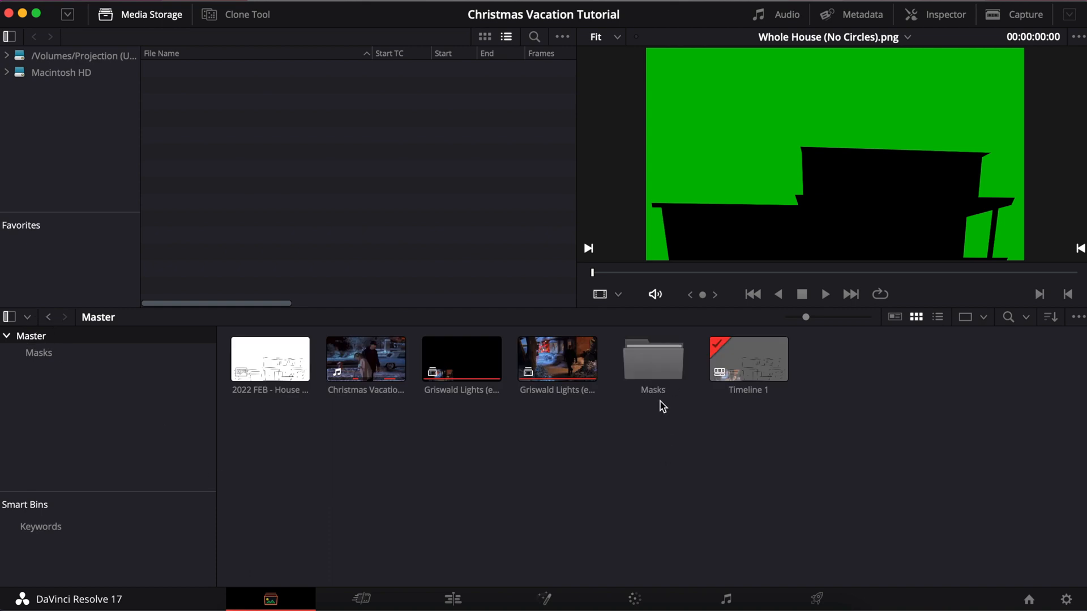
pyautogui.moveTo(539, 442)
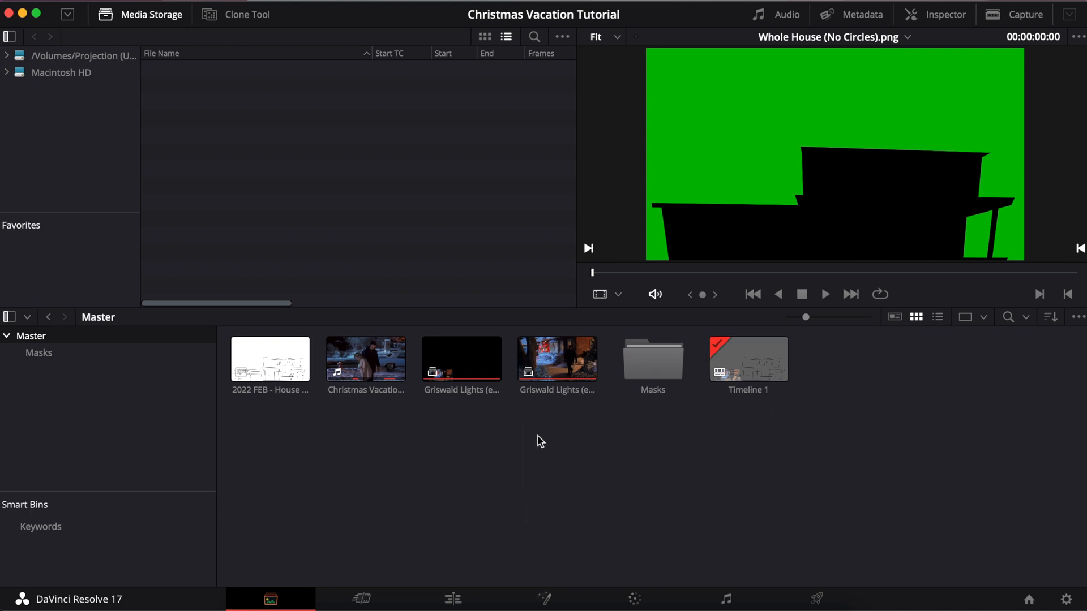
# Step: Rename Timeline 1 to Griswald Lights Scene and load it into the viewer
pyautogui.click(747, 359)
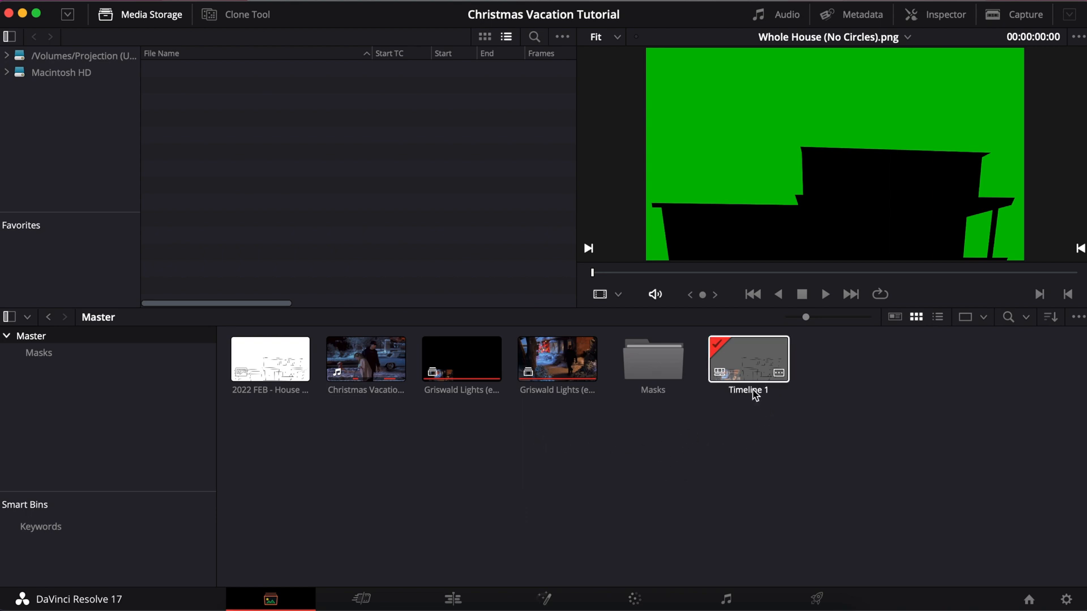
pyautogui.doubleClick(747, 358)
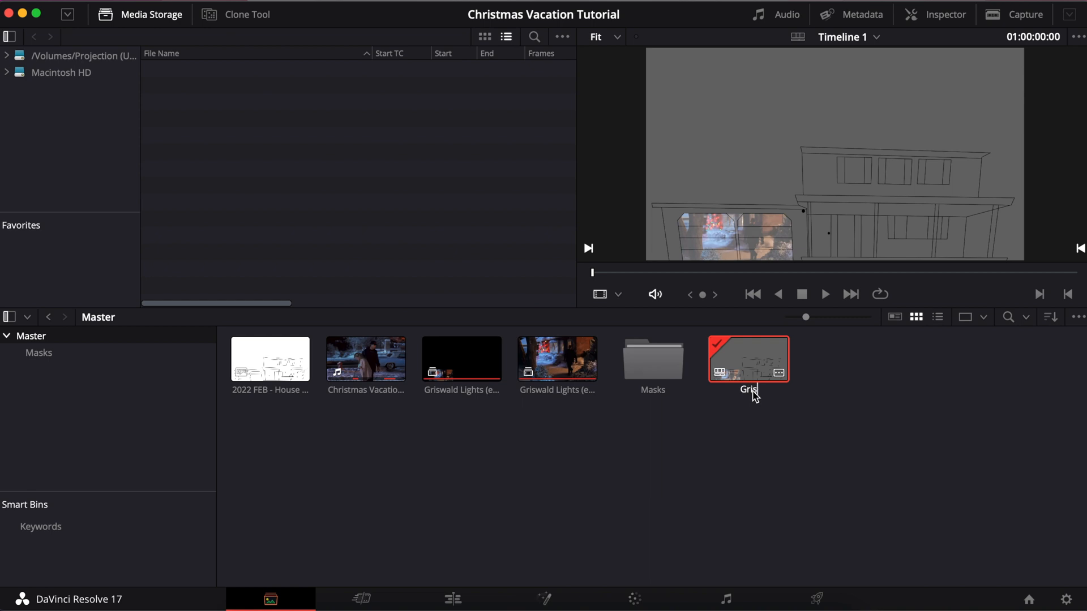
pyautogui.write('Griswald T')
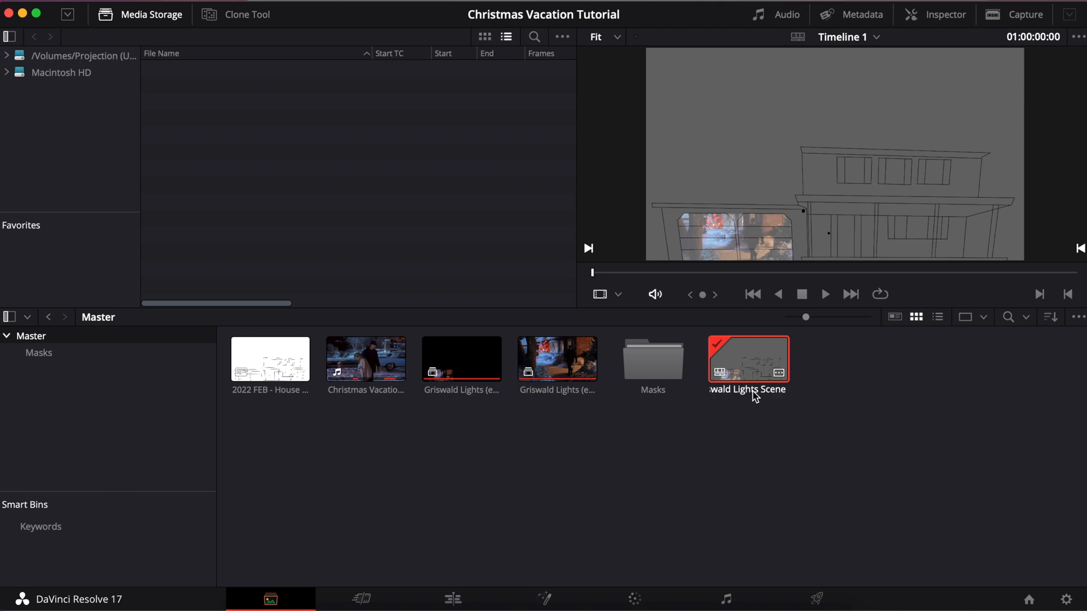
pyautogui.doubleClick(748, 359)
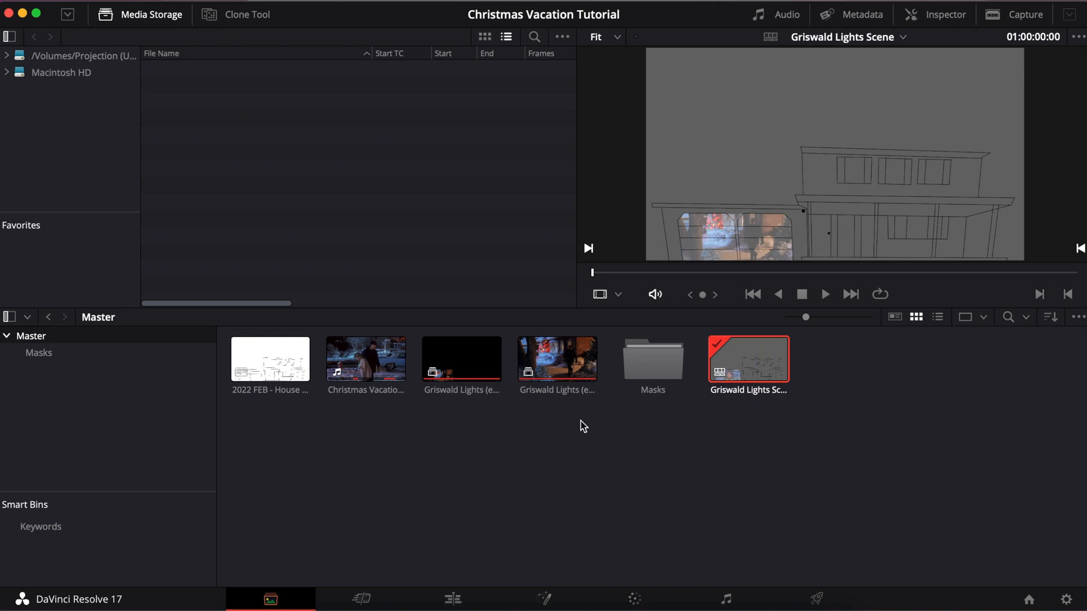
# Step: Create a new bin under Master named Timelines - Scenes
pyautogui.rightClick(102, 409)
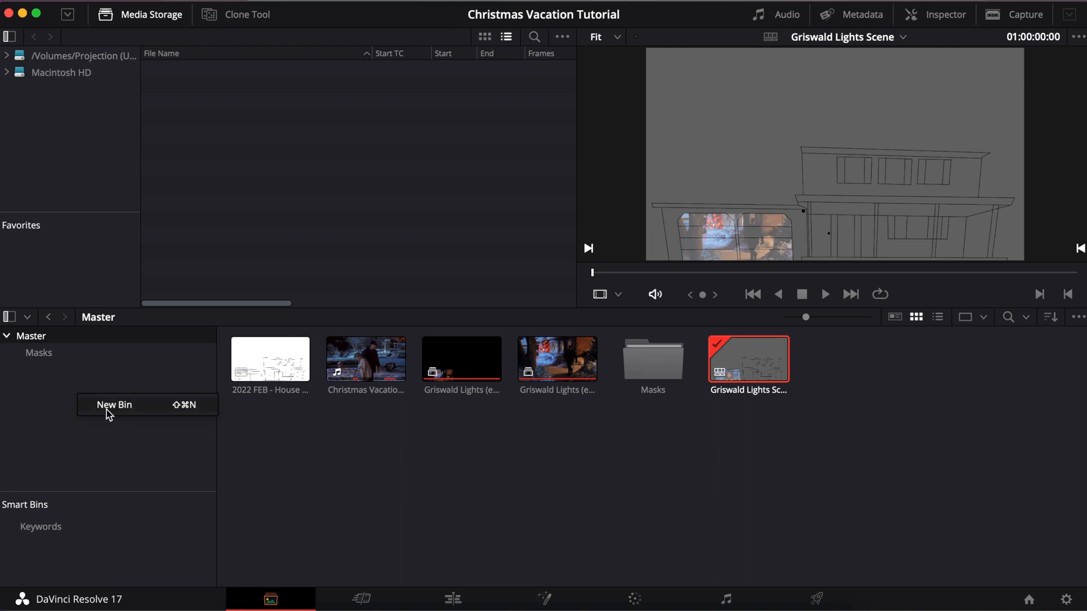
pyautogui.click(113, 404)
pyautogui.write('Timelines')
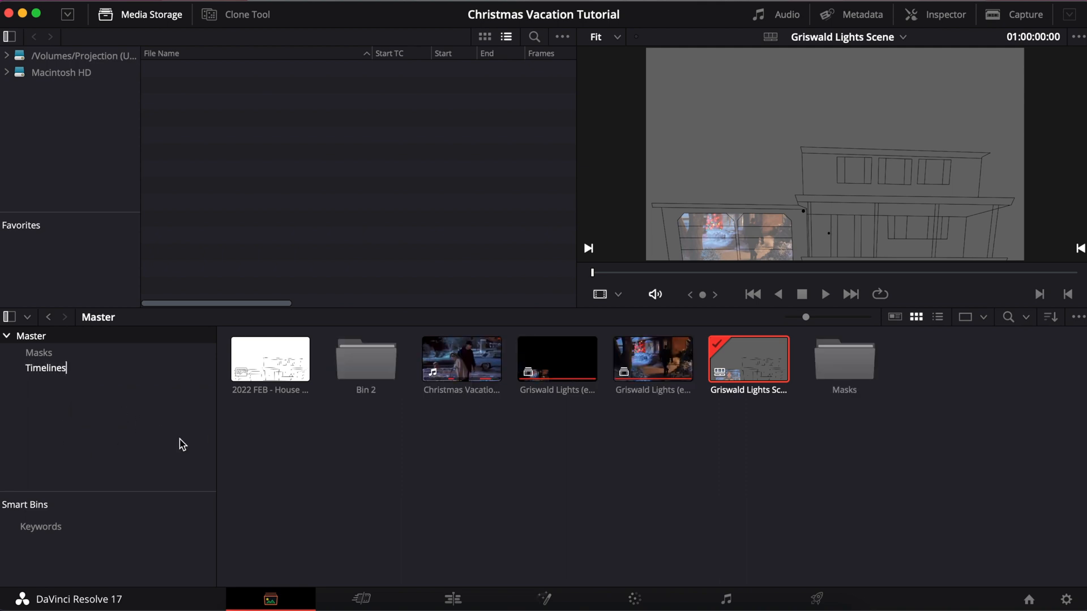
pyautogui.write('Scenes')
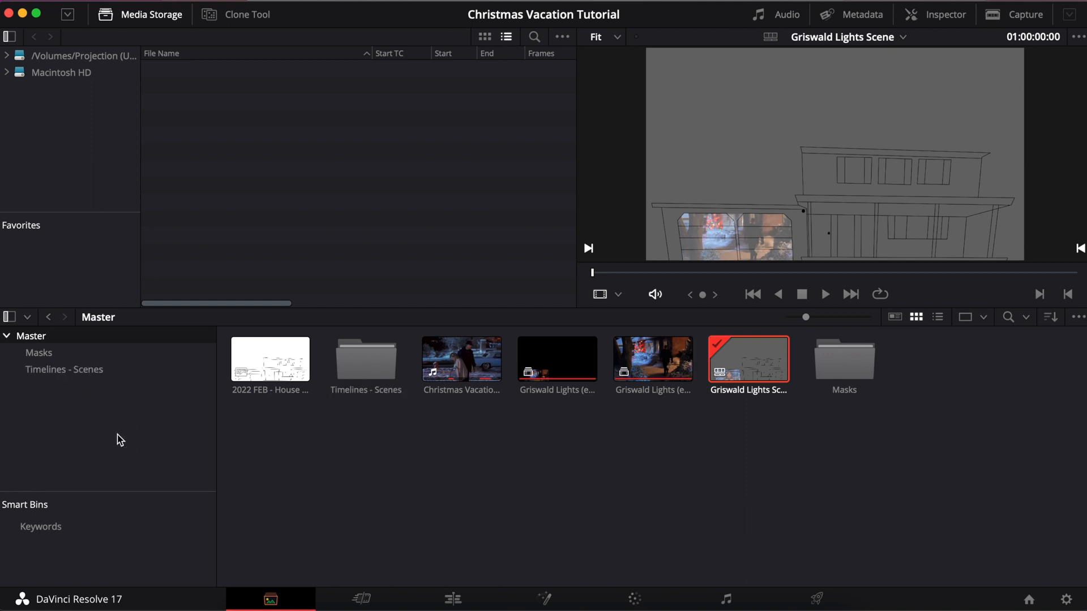
pyautogui.moveTo(664, 417)
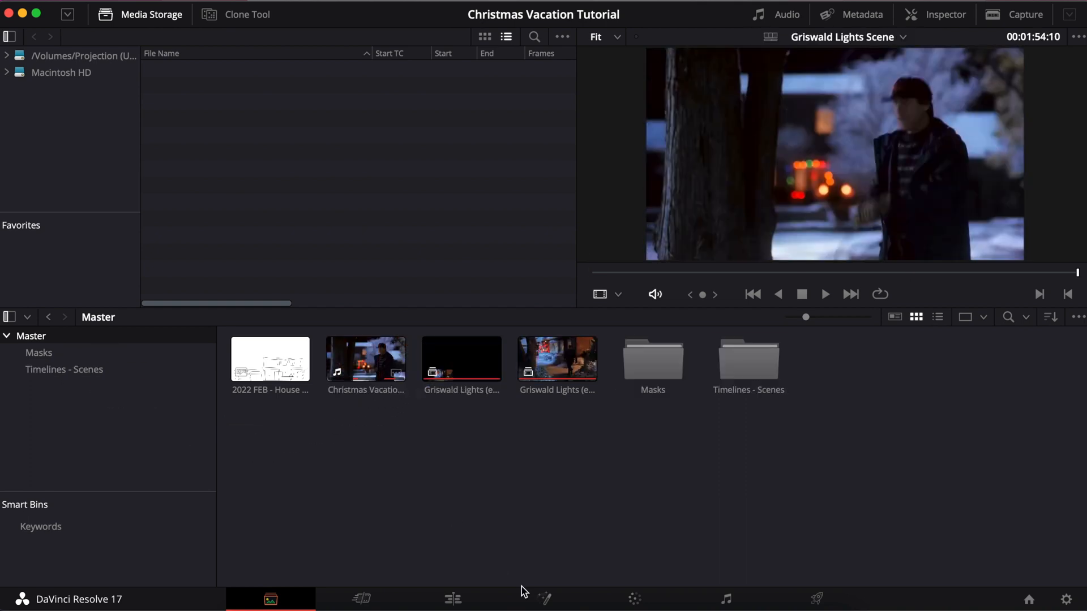
# Step: Add new bins in the media pool, naming one Green Screen Effects
pyautogui.rightClick(401, 434)
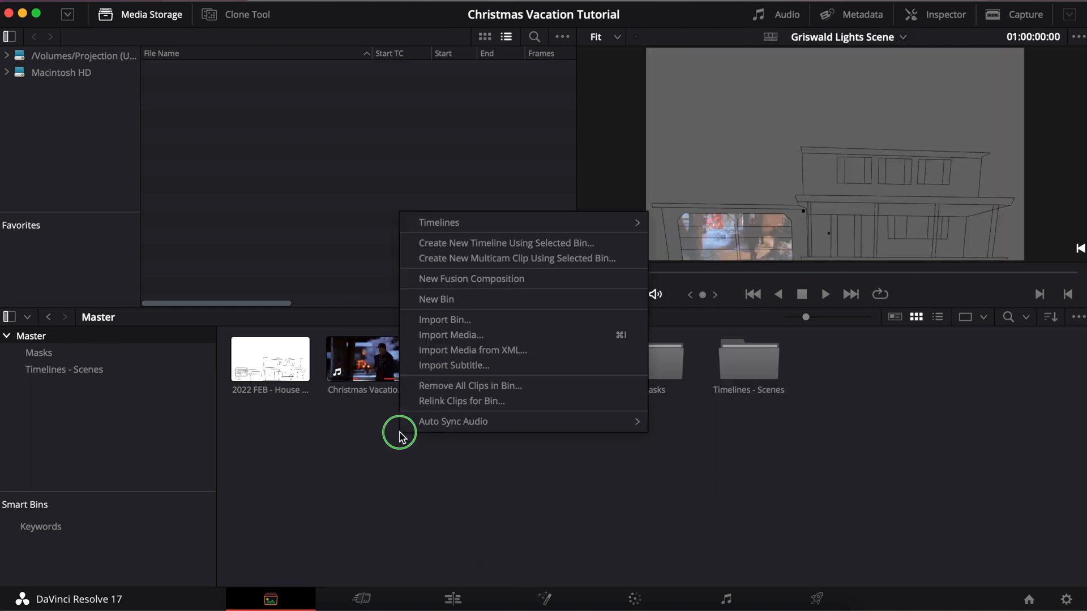
pyautogui.moveTo(446, 300)
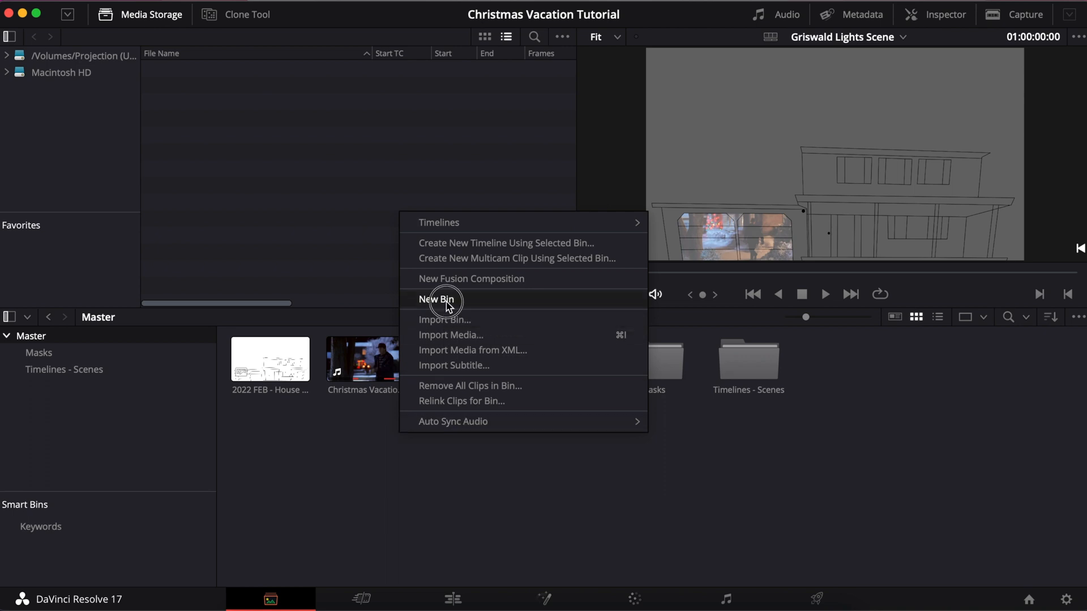
pyautogui.click(437, 299)
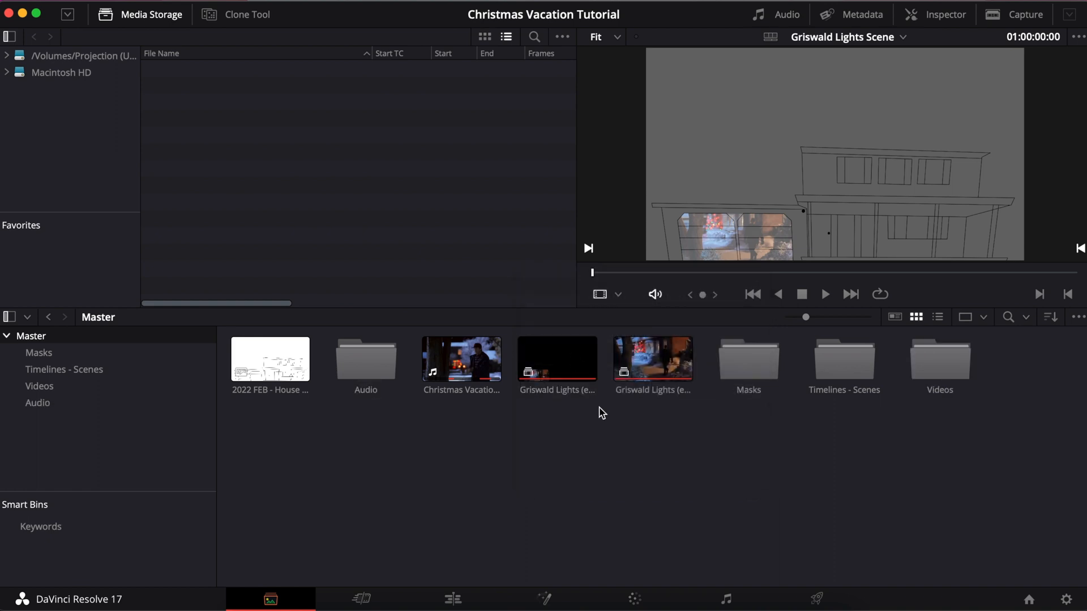
pyautogui.rightClick(602, 412)
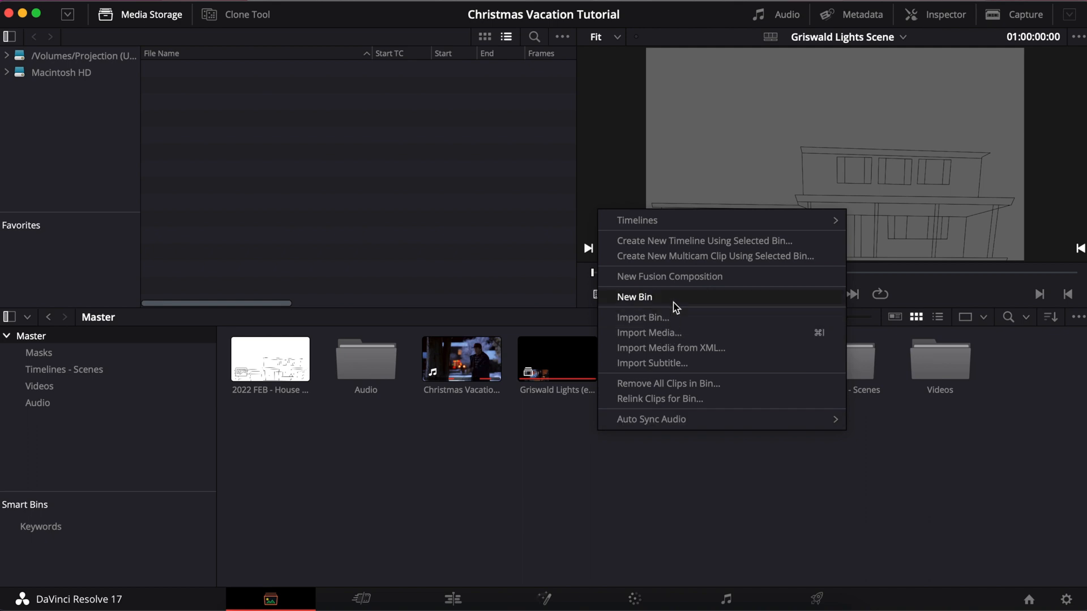
pyautogui.click(634, 297)
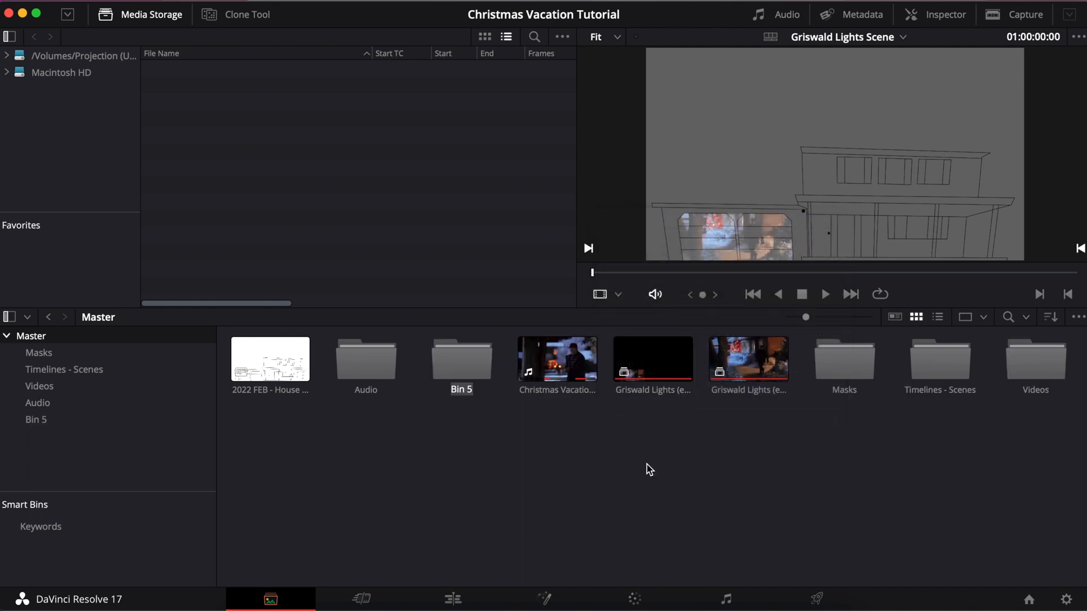
pyautogui.write('Green Screen Effects')
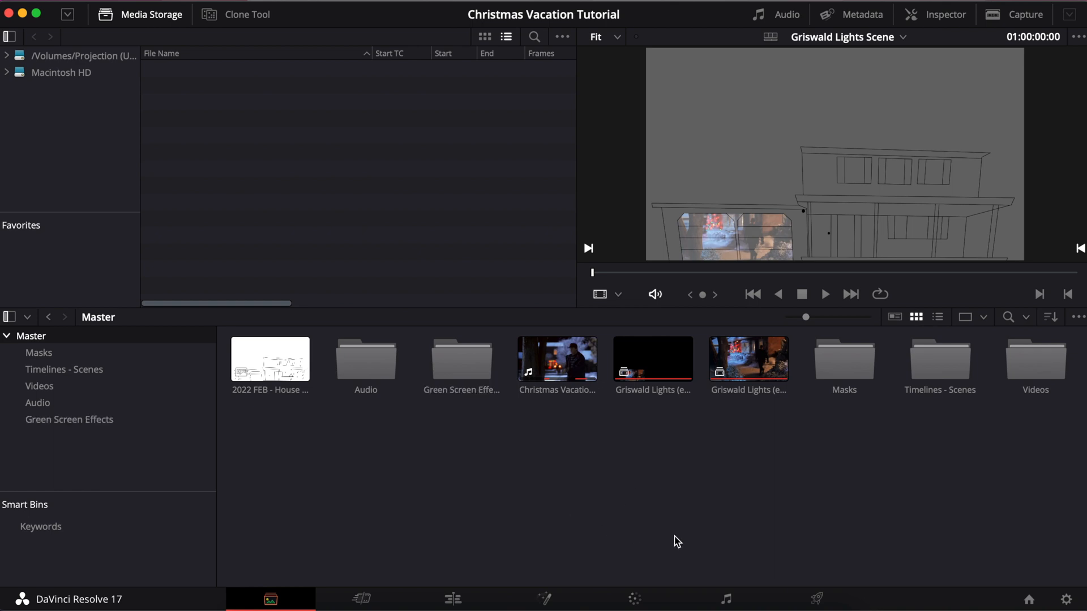
pyautogui.moveTo(523, 473)
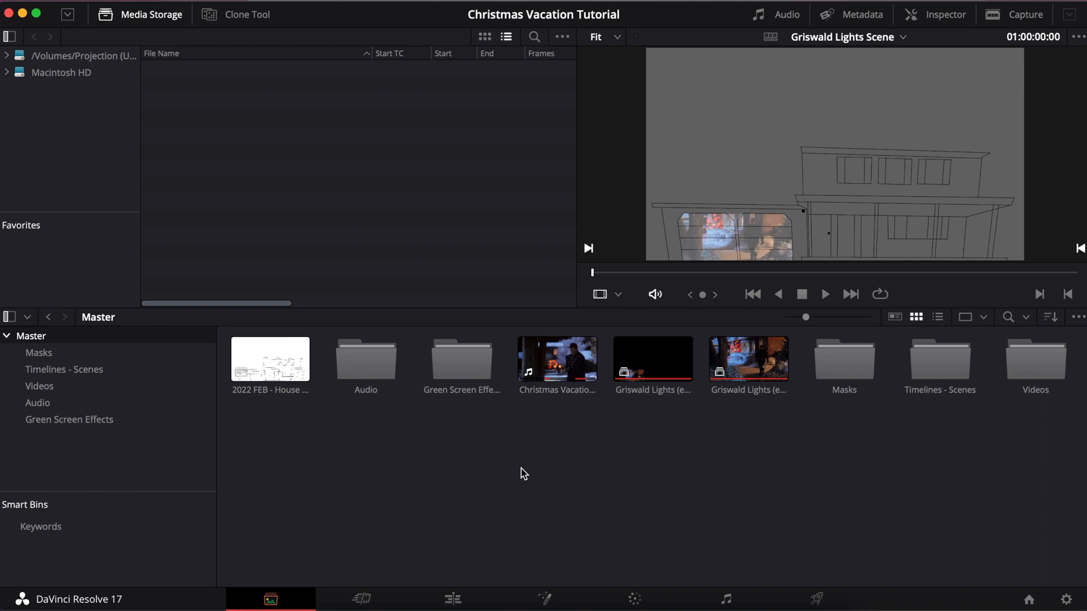
pyautogui.moveTo(762, 438)
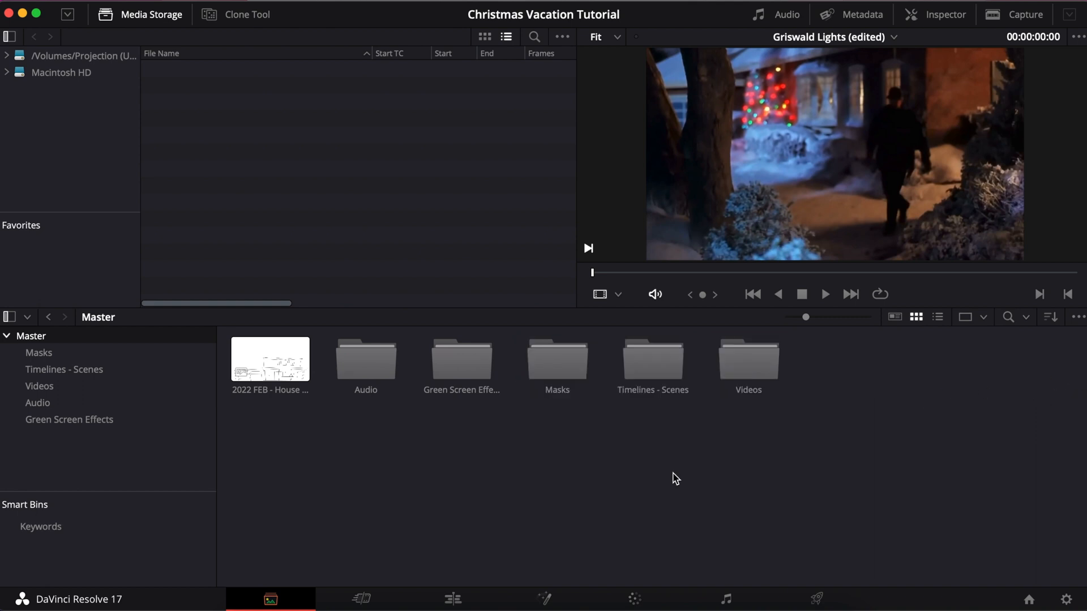
pyautogui.moveTo(480, 495)
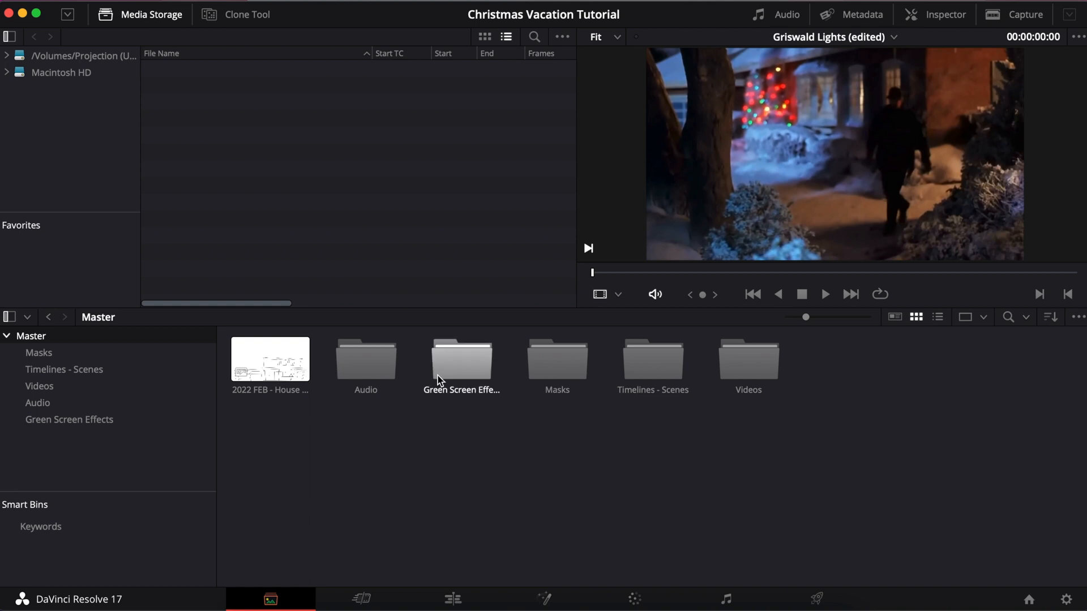
pyautogui.moveTo(382, 357)
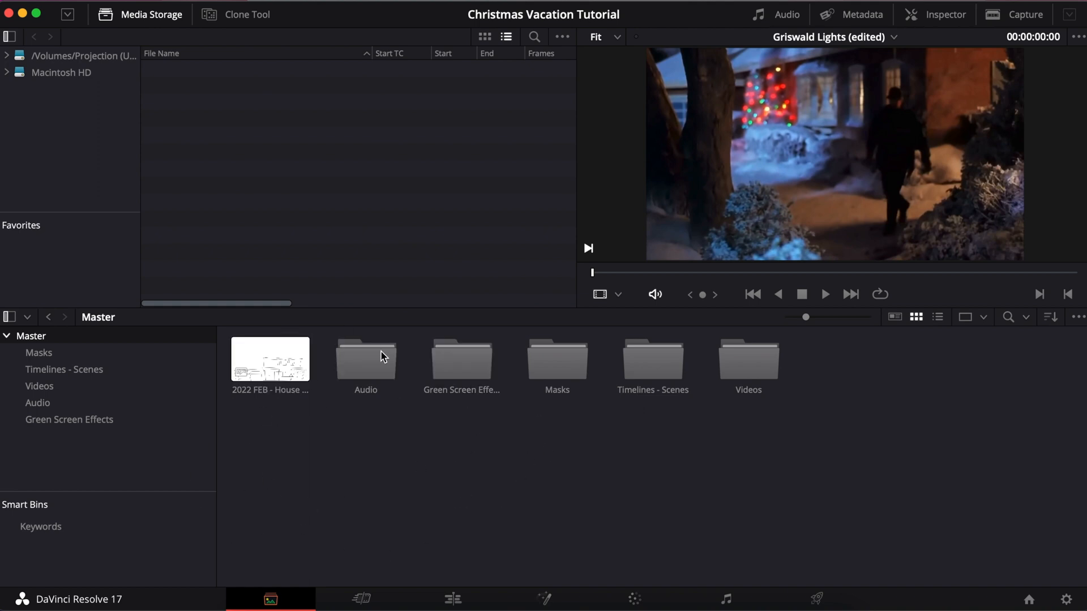
pyautogui.moveTo(238, 167)
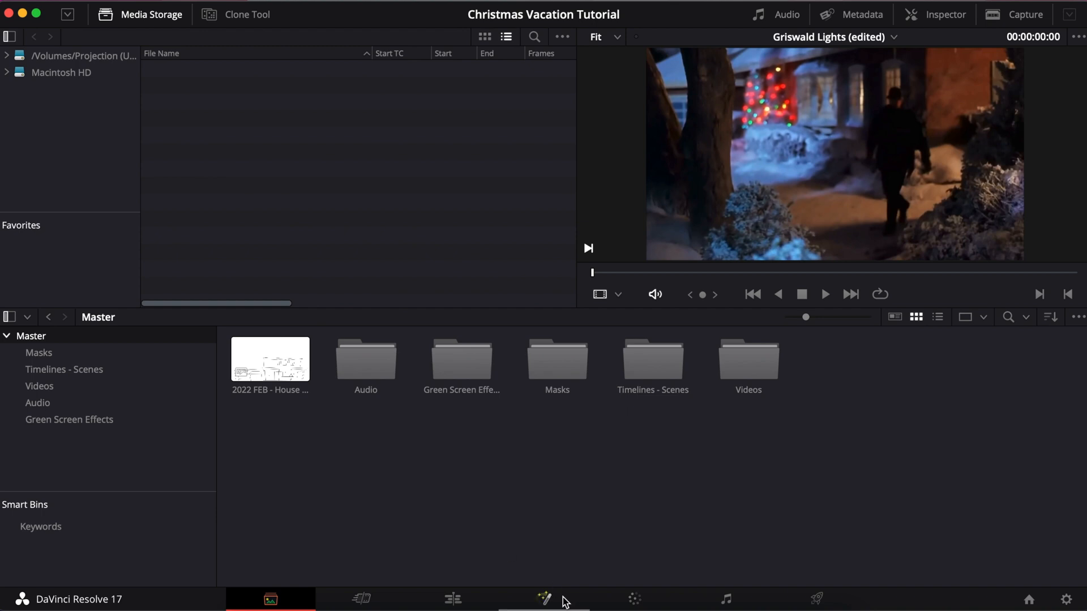
pyautogui.moveTo(549, 600)
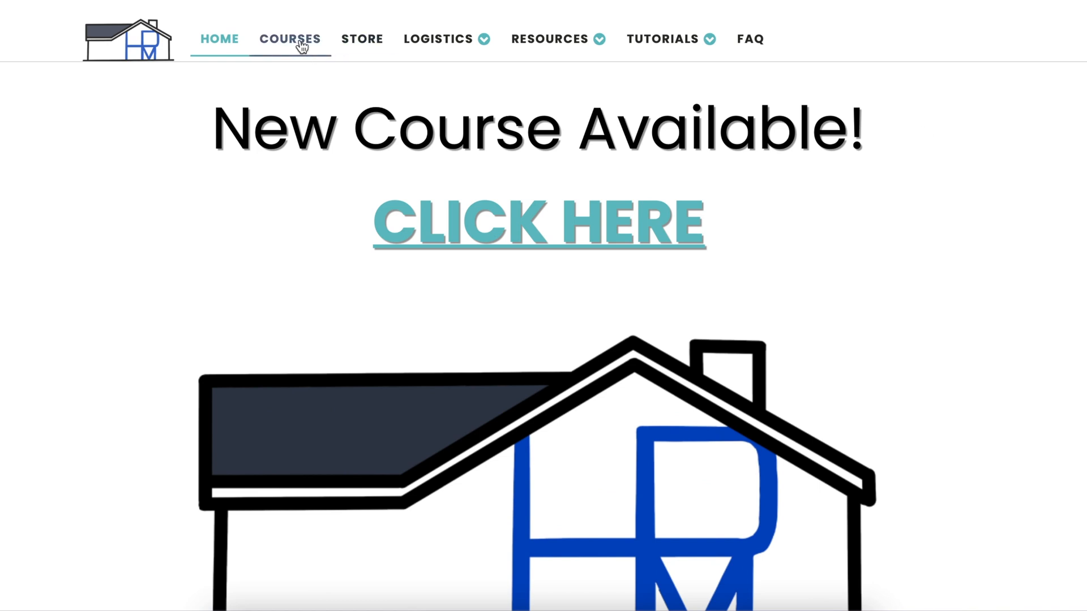
pyautogui.click(552, 39)
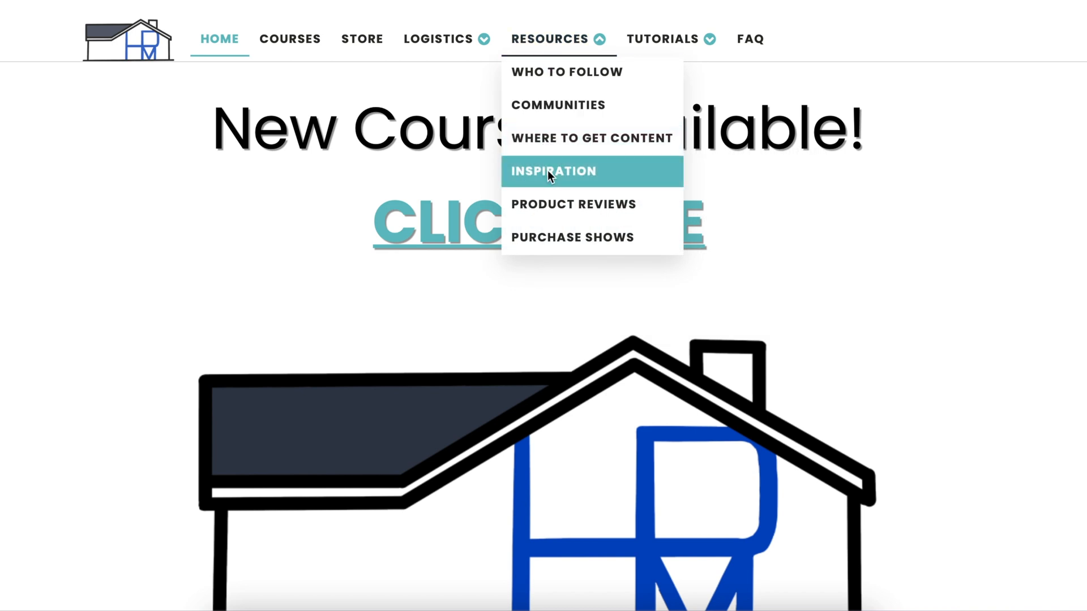
pyautogui.click(552, 172)
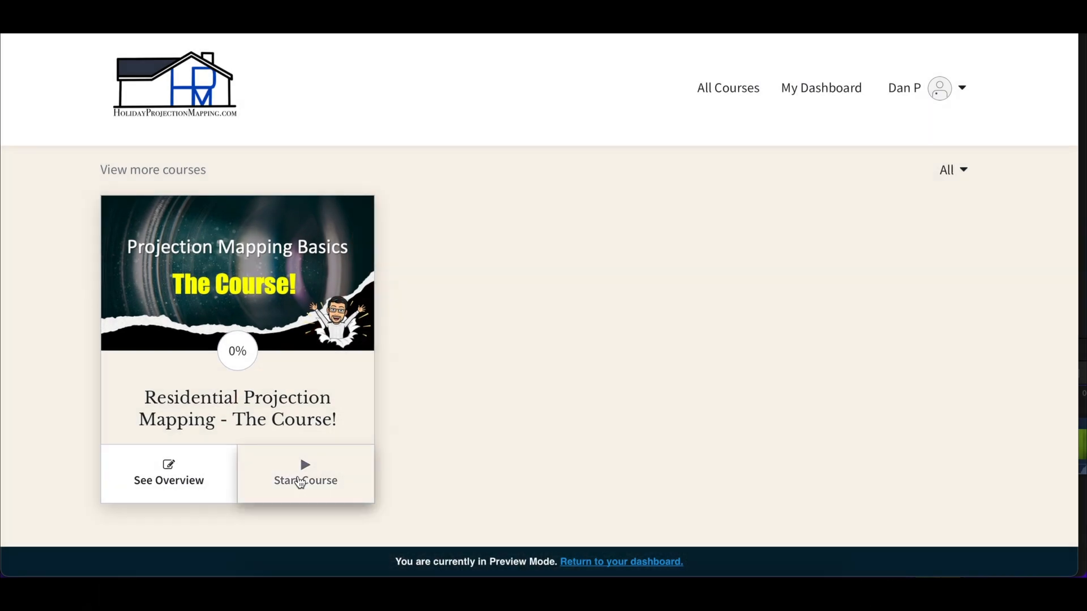
pyautogui.click(306, 480)
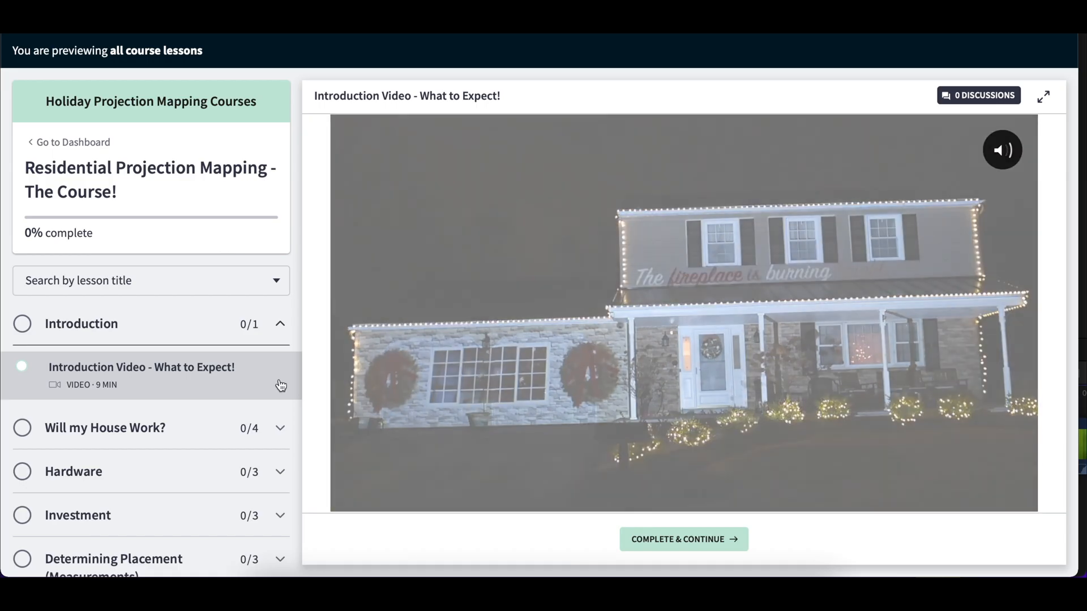
pyautogui.scroll(-3)
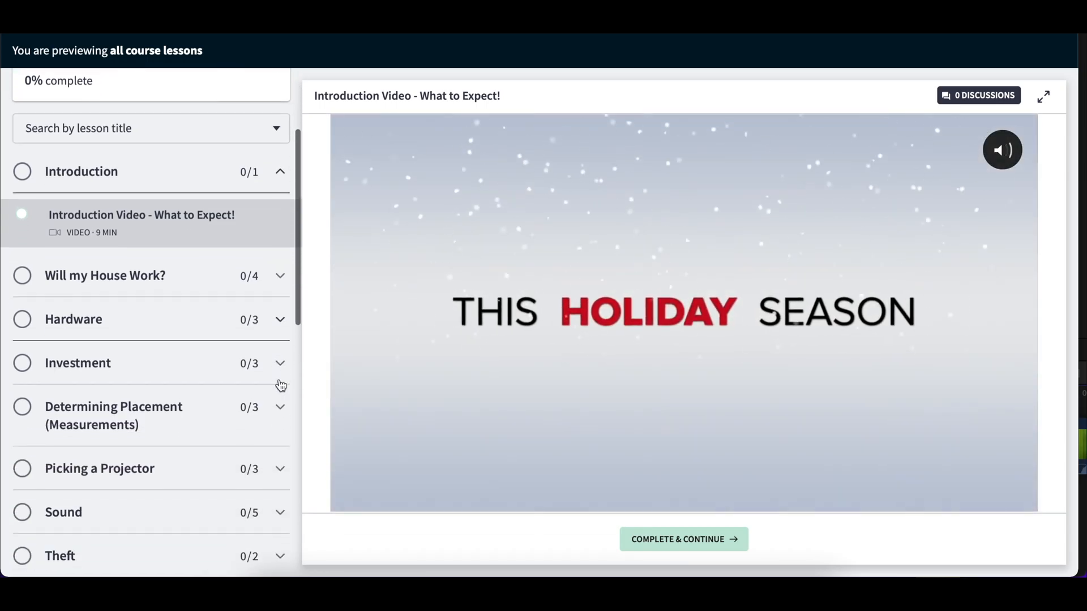
pyautogui.scroll(-3)
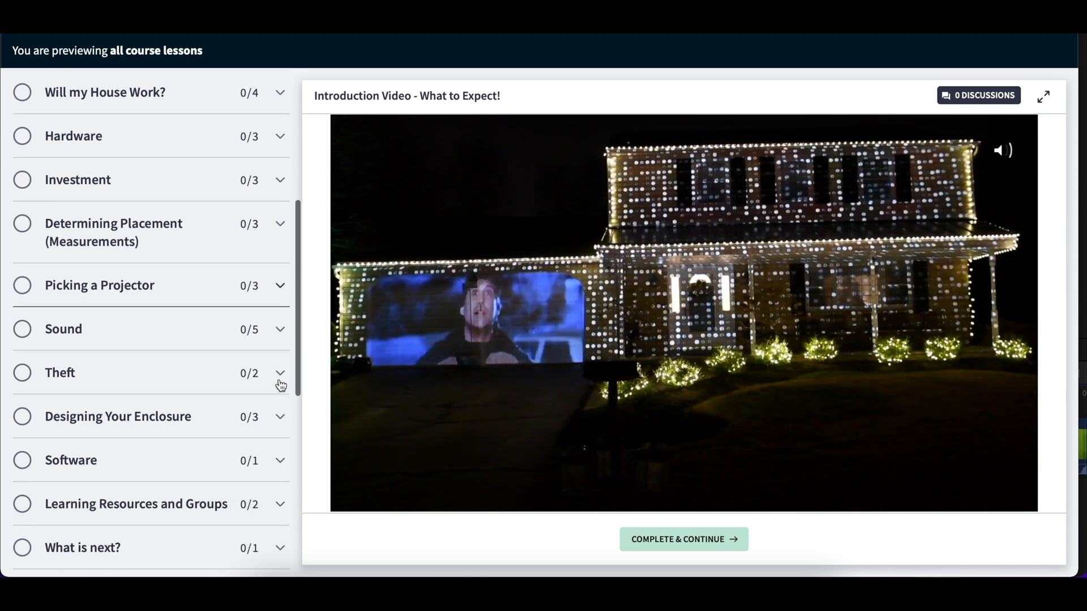
pyautogui.scroll(-3)
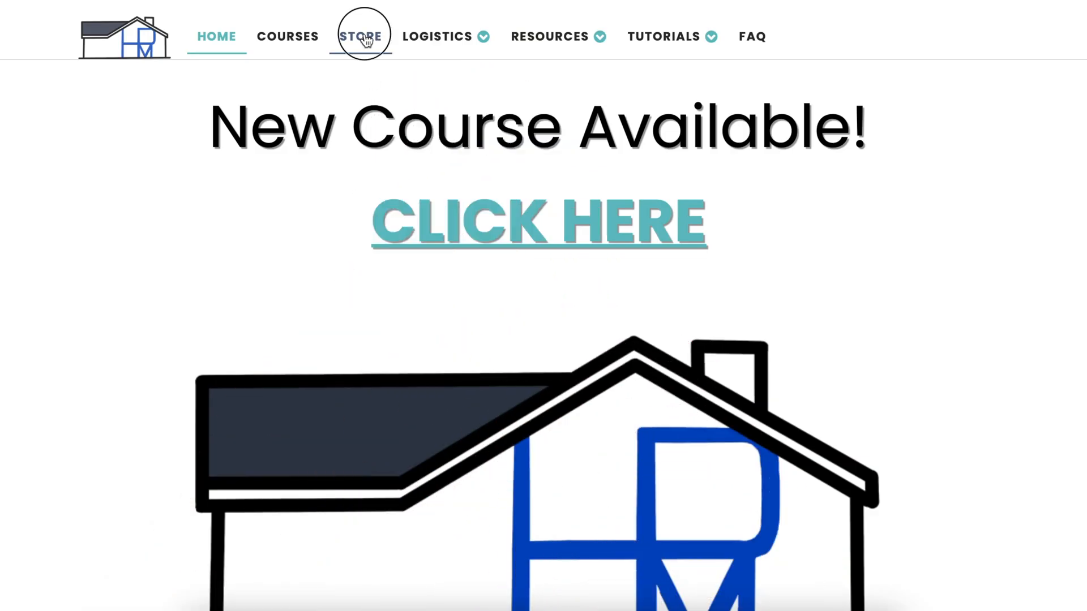
# Step: Open the PhillipsProjections Etsy store and view the gingerbread house icing pack listing
pyautogui.click(362, 35)
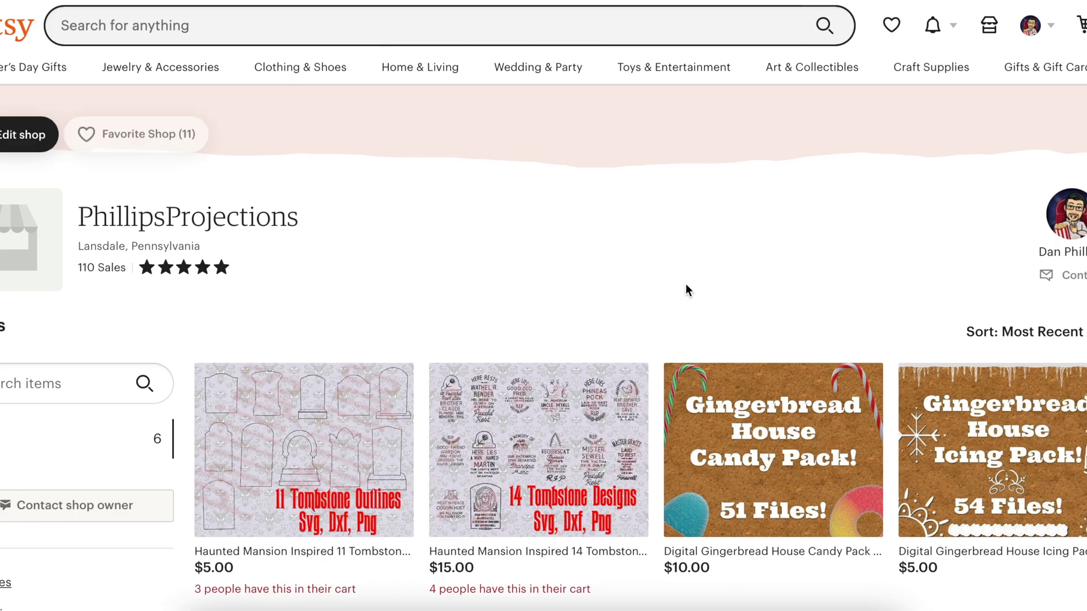
pyautogui.scroll(-3)
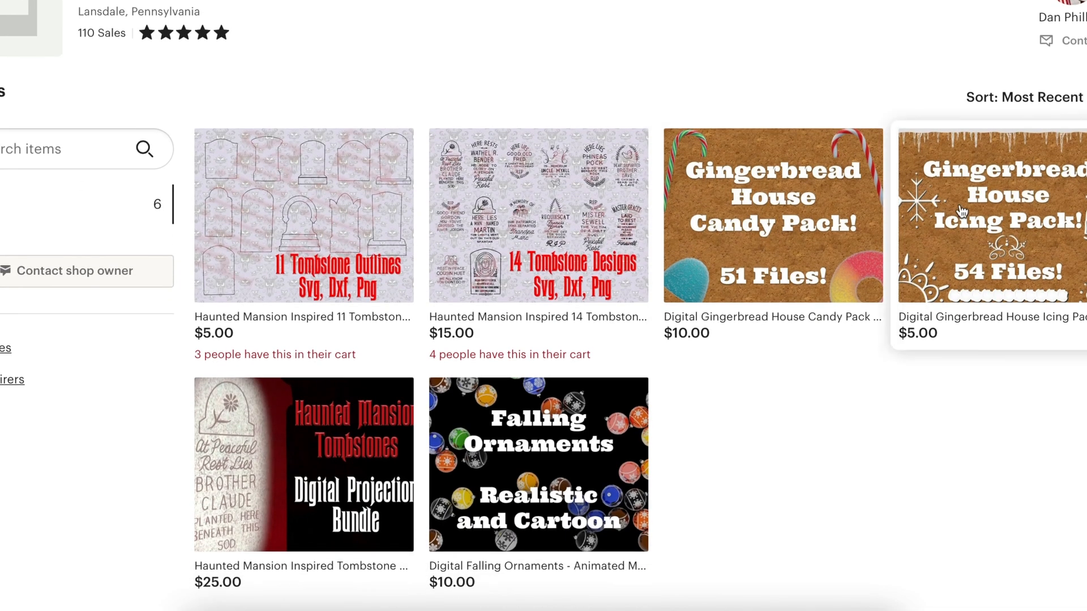
pyautogui.click(958, 207)
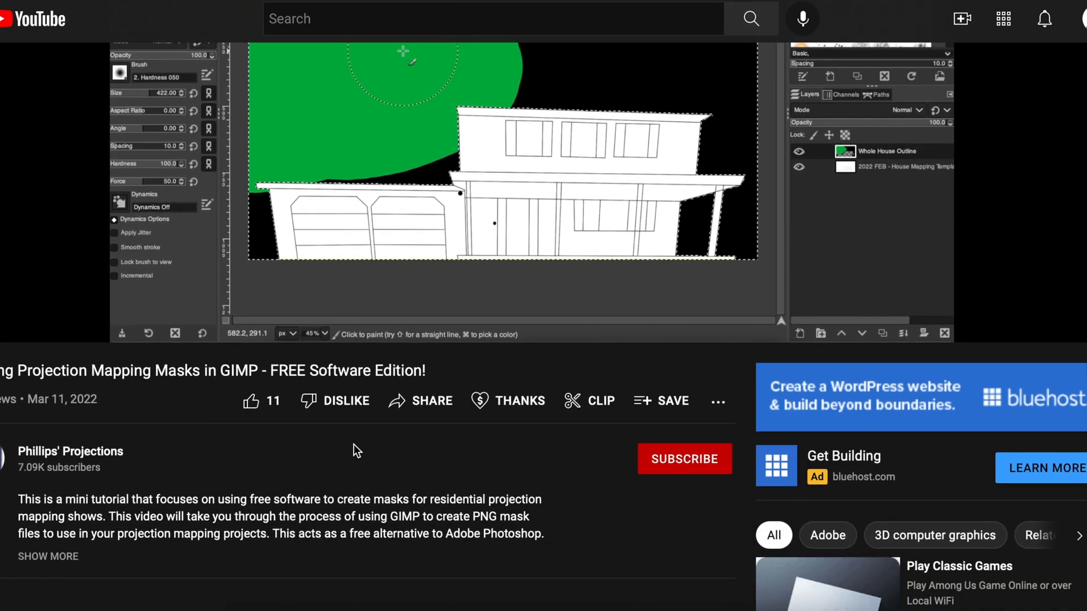
# Step: Like the GIMP masks tutorial, subscribe to Phillips' Projections and set channel notifications
pyautogui.click(250, 401)
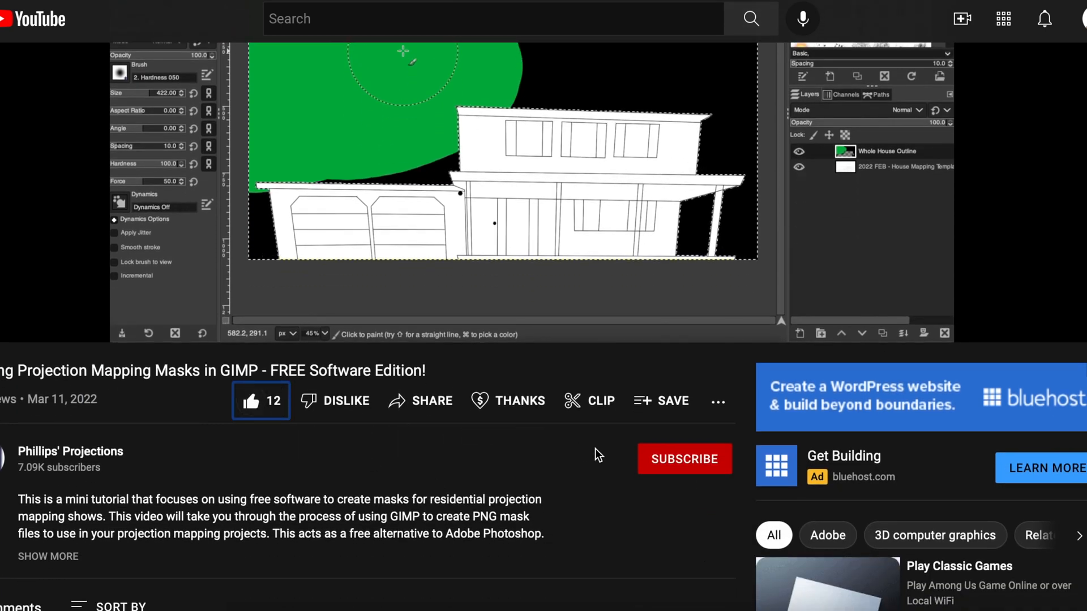
pyautogui.click(685, 459)
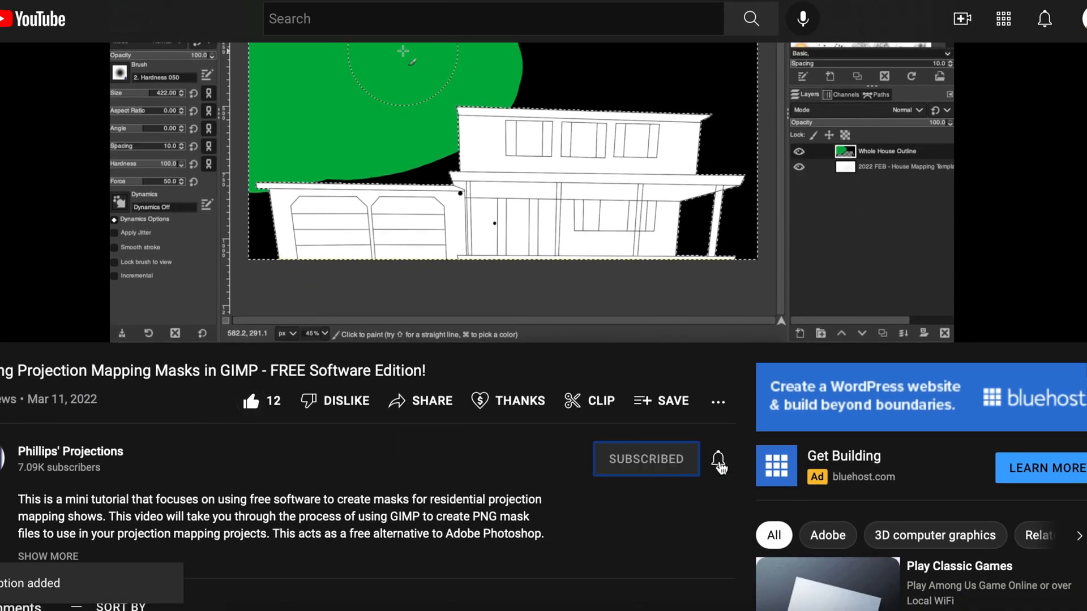
pyautogui.click(718, 462)
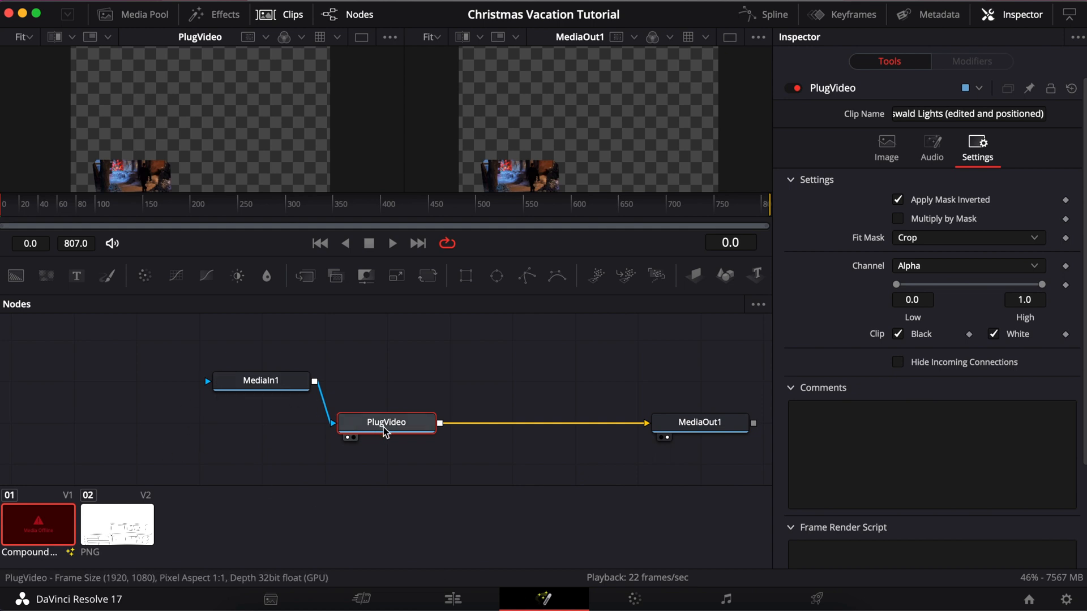
pyautogui.moveTo(416, 423)
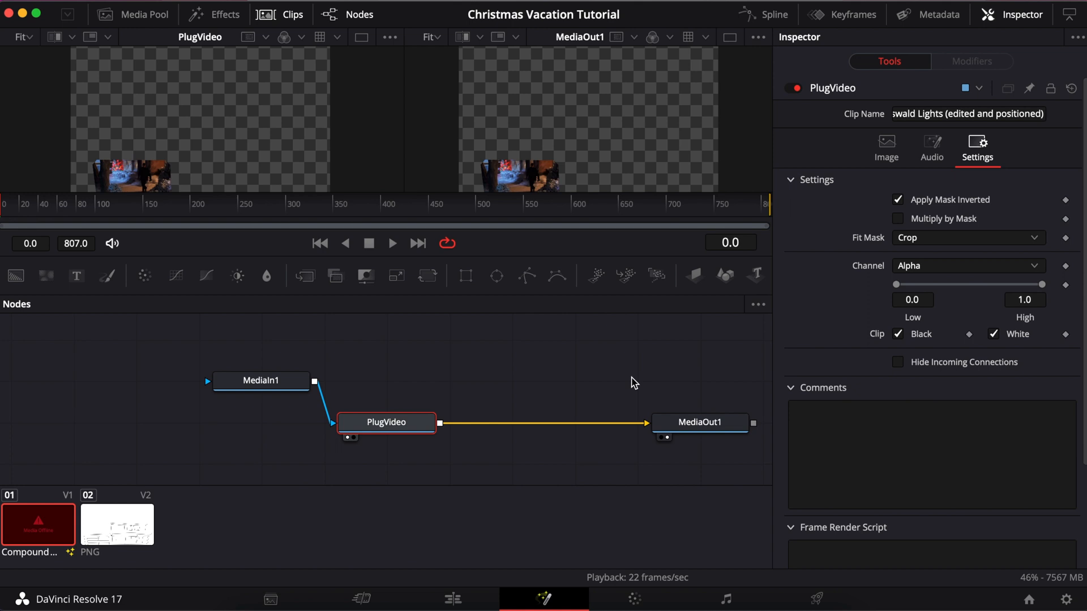
pyautogui.moveTo(459, 416)
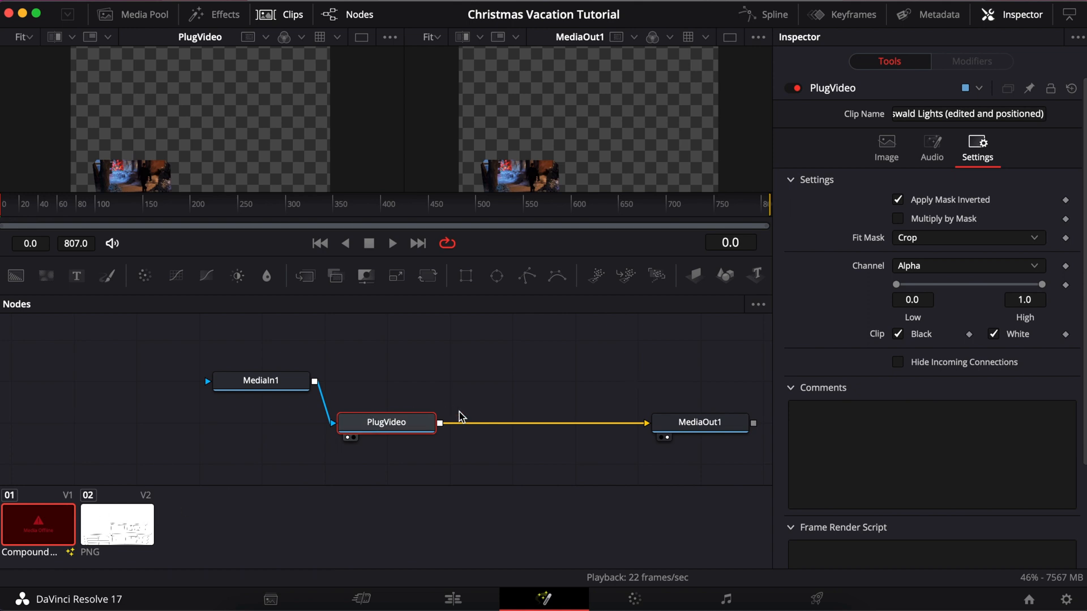
# Step: Drag the PlugVideo node right, midway between MediaIn1 and MediaOut1
pyautogui.moveTo(386, 422); pyautogui.dragTo(440, 422)
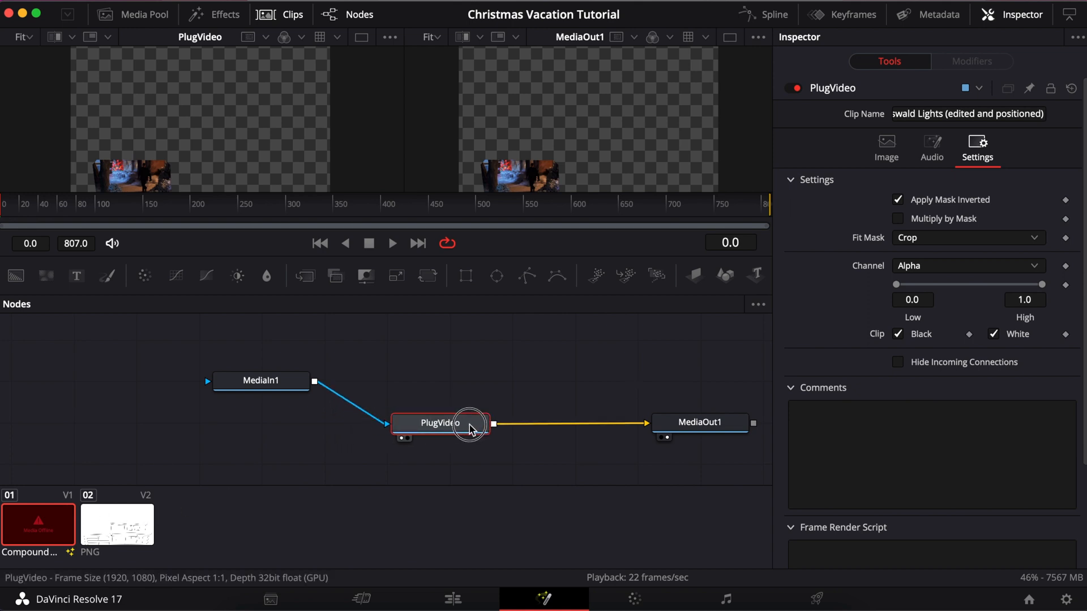
pyautogui.moveTo(451, 425)
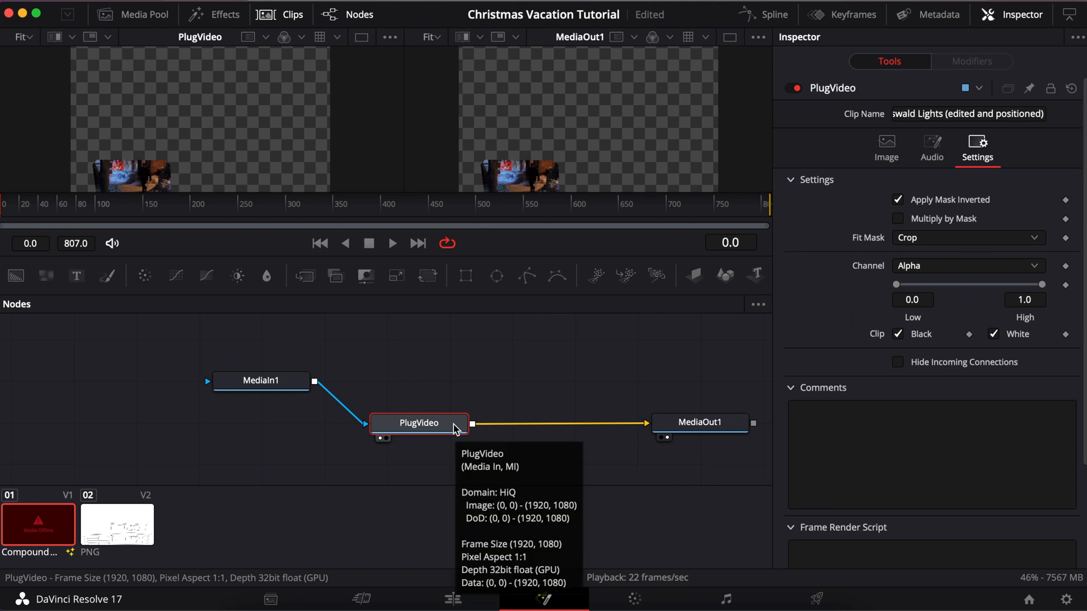
pyautogui.moveTo(509, 385)
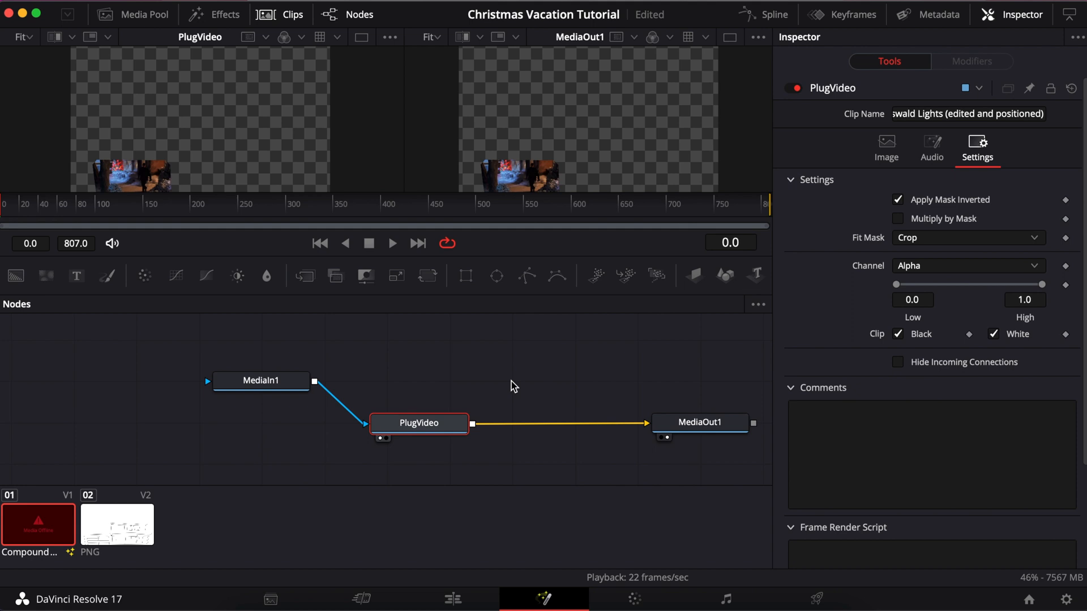
pyautogui.moveTo(275, 388)
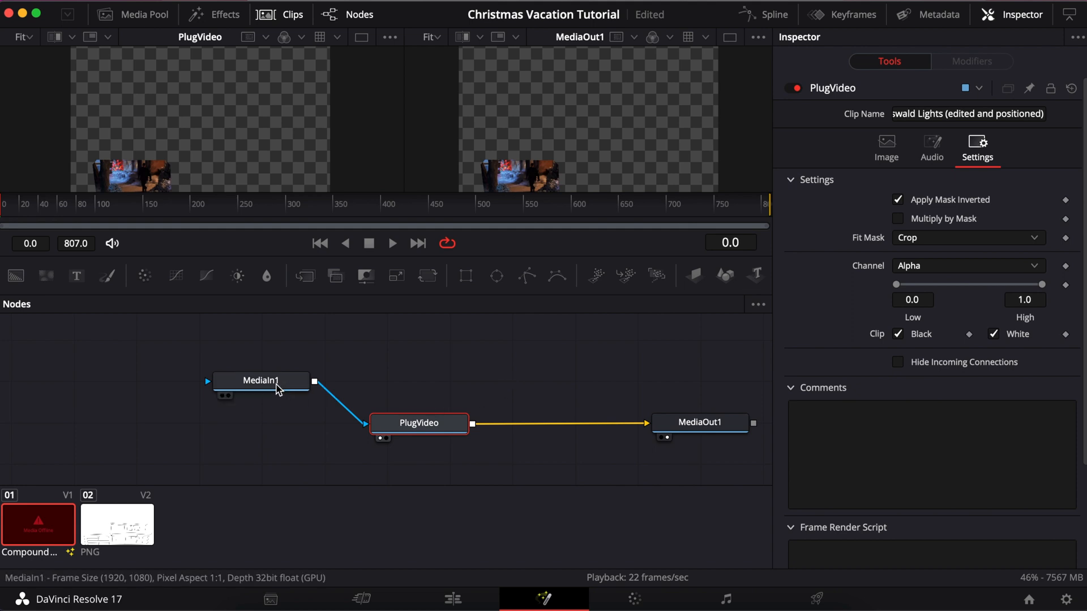
# Step: Drag MediaIn1 around the node graph, trying positions level with, above and below PlugVideo
pyautogui.moveTo(260, 380); pyautogui.dragTo(261, 425)
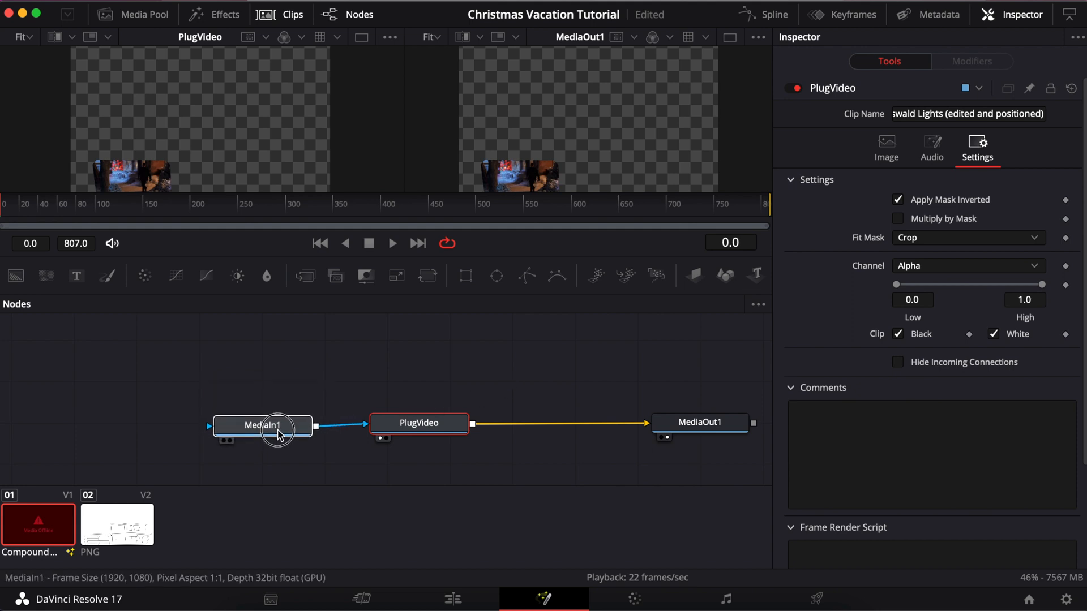
pyautogui.click(261, 424)
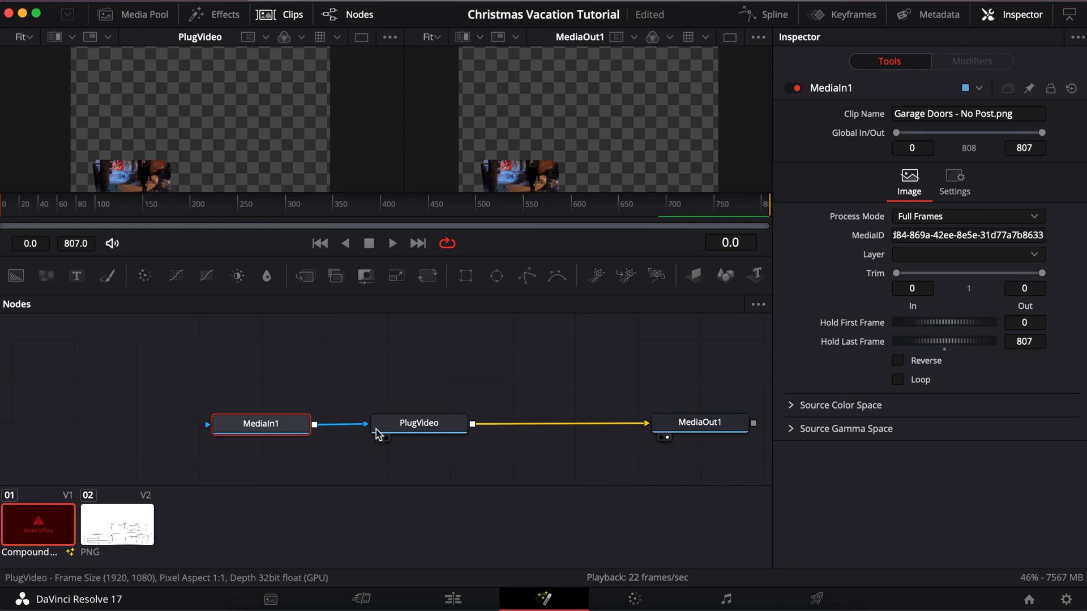
pyautogui.moveTo(260, 423); pyautogui.dragTo(291, 385)
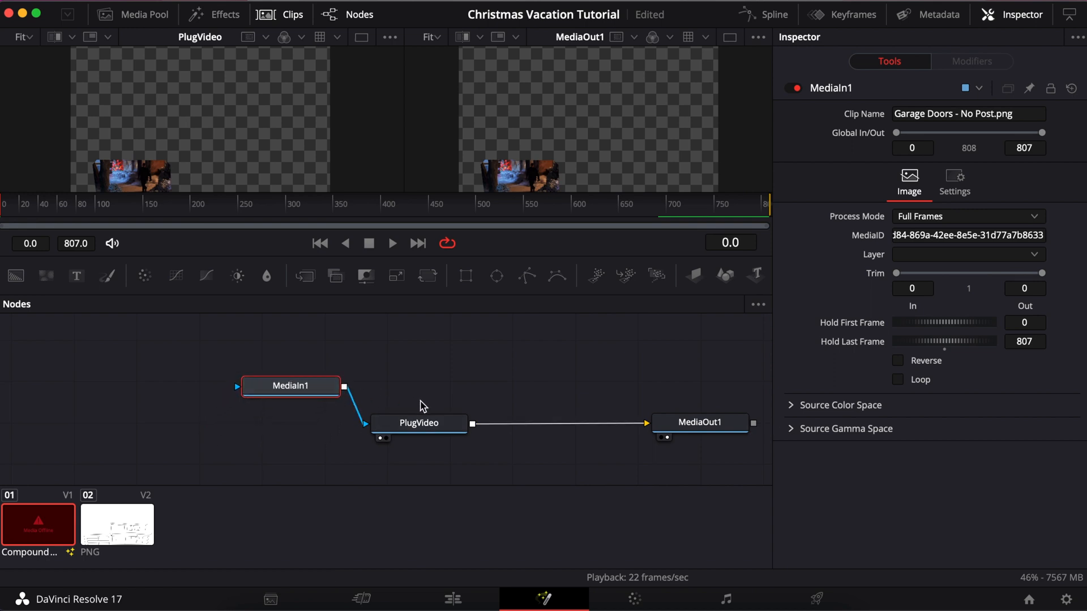
pyautogui.moveTo(291, 386); pyautogui.dragTo(368, 361)
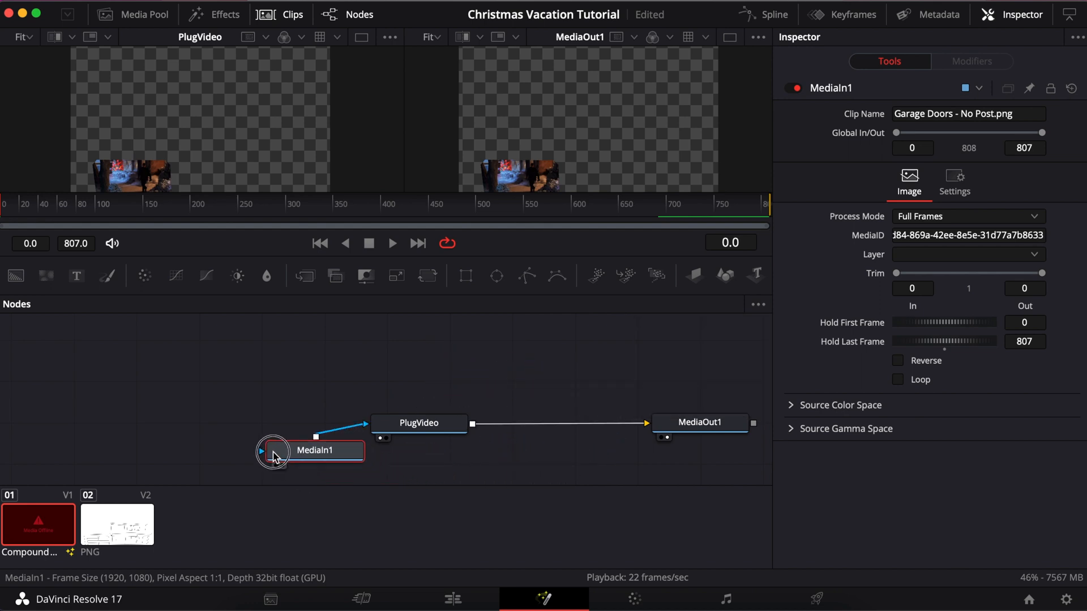
pyautogui.moveTo(276, 456); pyautogui.dragTo(400, 375)
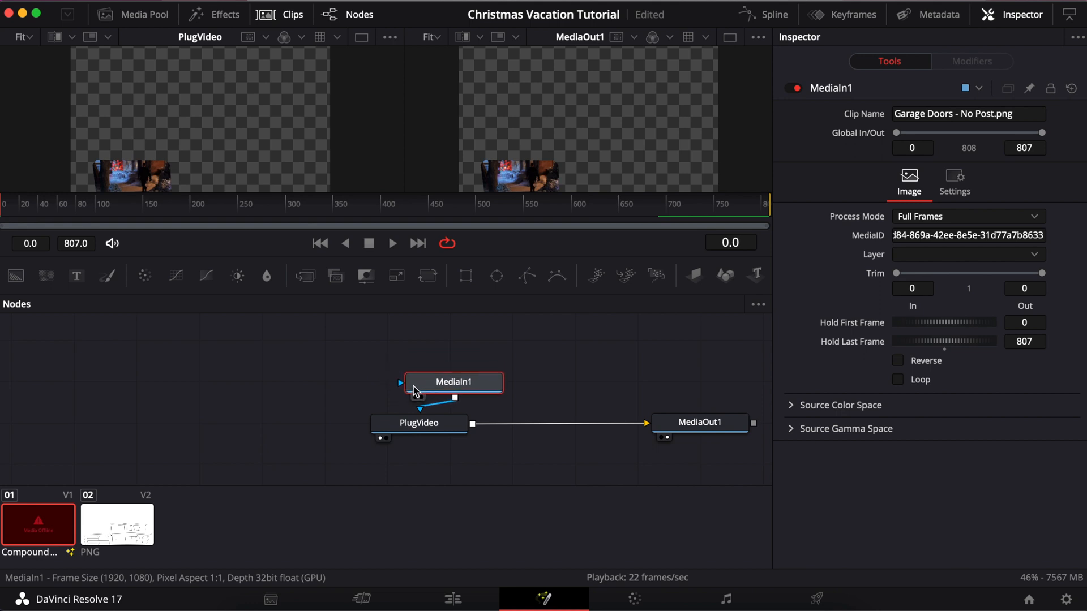
pyautogui.moveTo(560, 419)
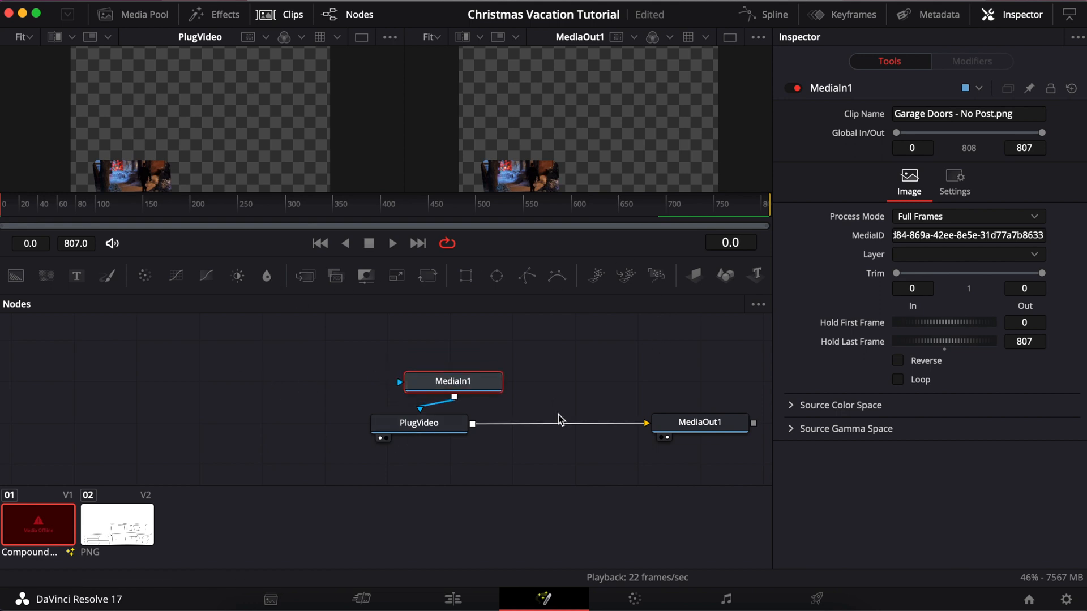
# Step: Settle MediaIn1 back in line to the left of PlugVideo, still linked into it
pyautogui.moveTo(453, 380); pyautogui.dragTo(297, 368)
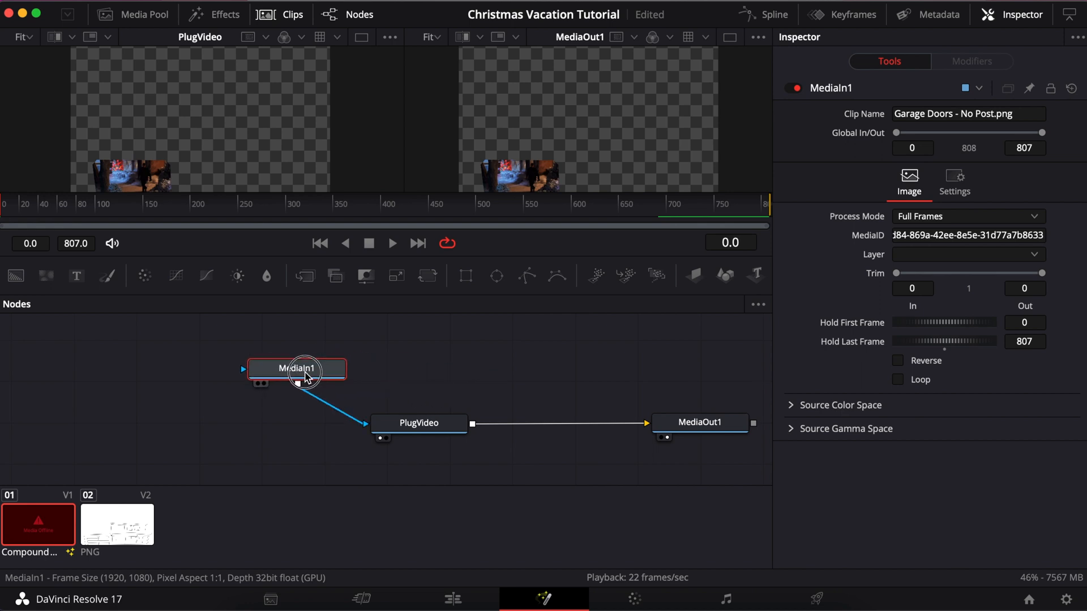
pyautogui.moveTo(297, 368); pyautogui.dragTo(588, 380)
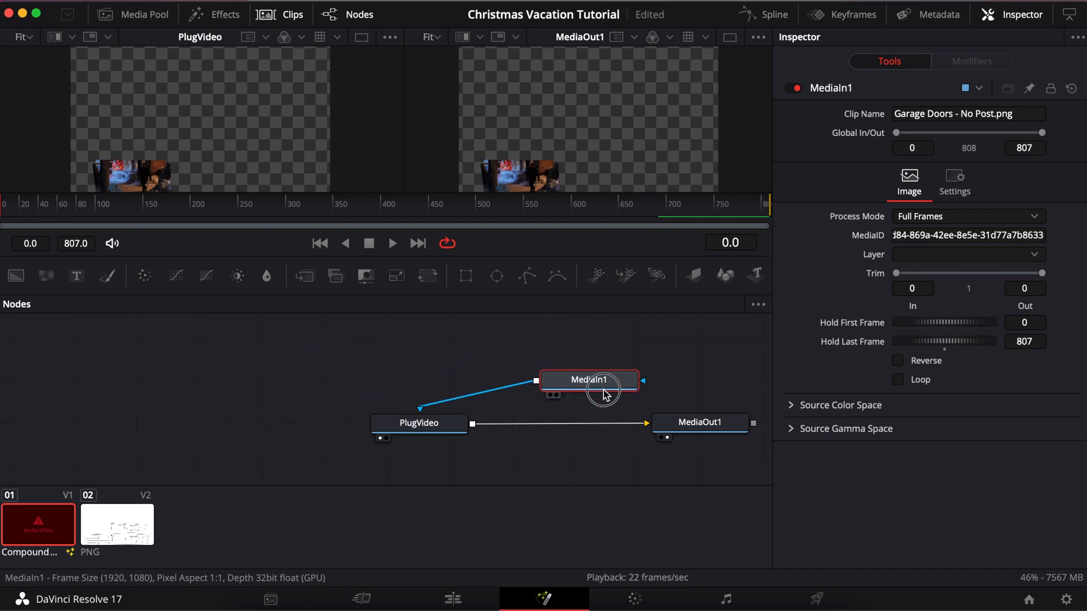
pyautogui.moveTo(589, 381); pyautogui.dragTo(399, 359)
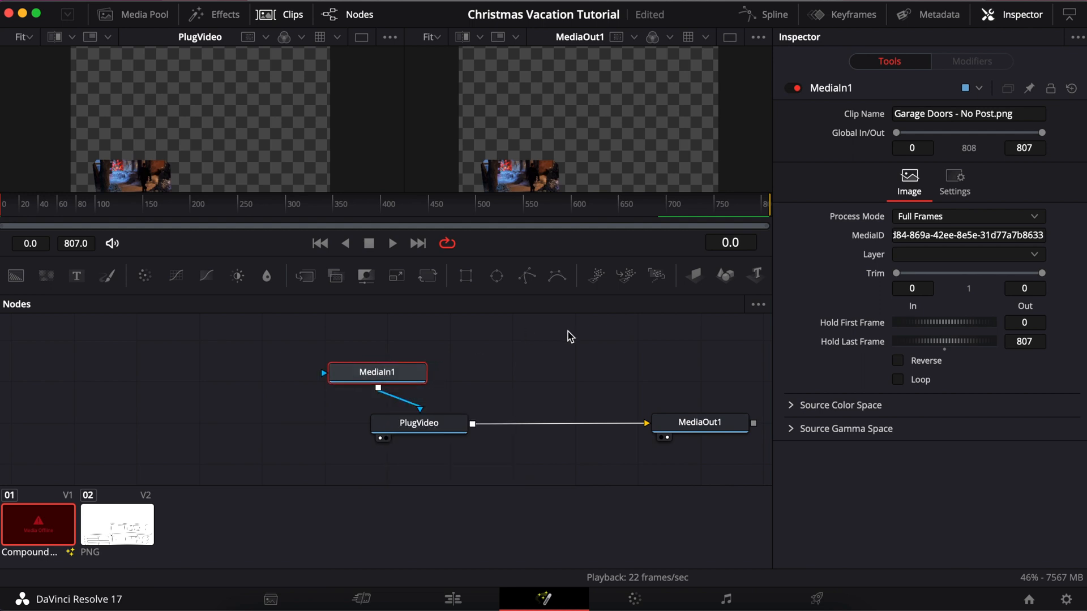
pyautogui.moveTo(376, 373); pyautogui.dragTo(401, 346)
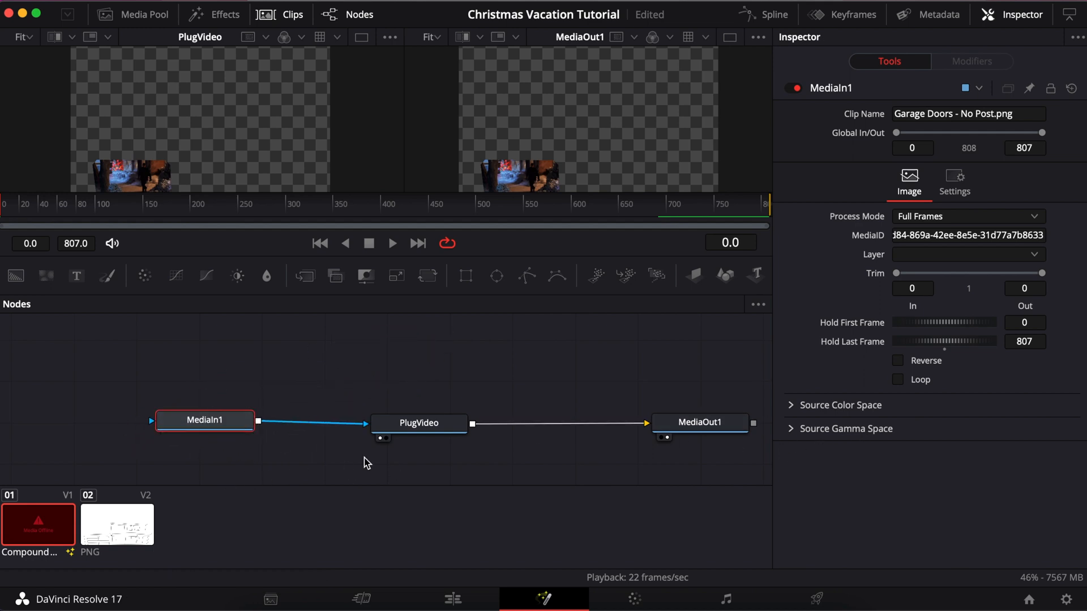
# Step: Arrange MediaIn1, PlugVideo and MediaOut1 into a single straight horizontal row
pyautogui.moveTo(205, 420); pyautogui.dragTo(421, 342)
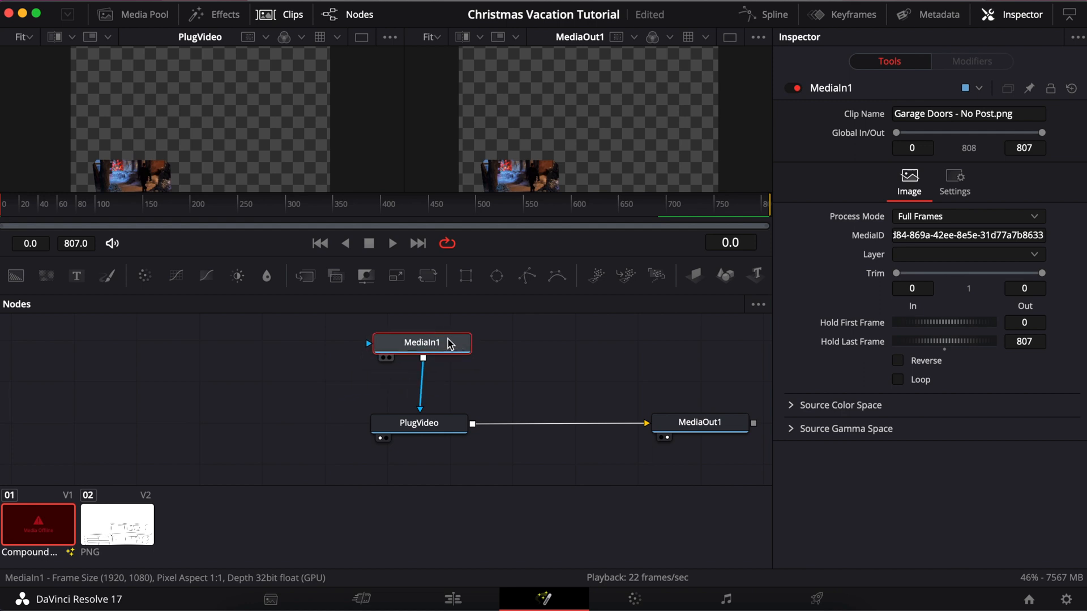
pyautogui.click(419, 424)
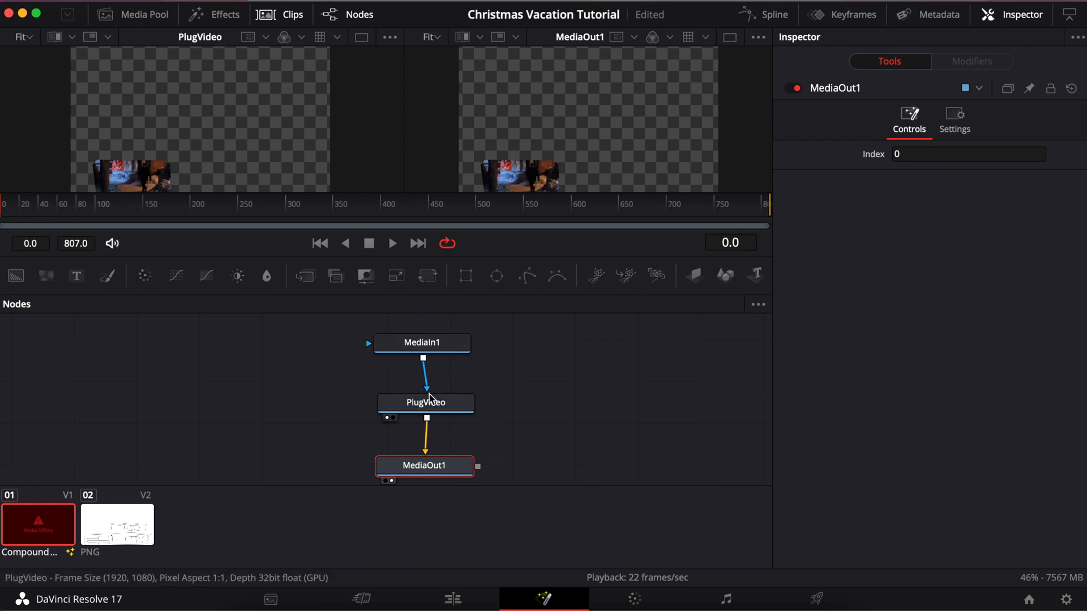
pyautogui.moveTo(422, 342); pyautogui.dragTo(312, 389)
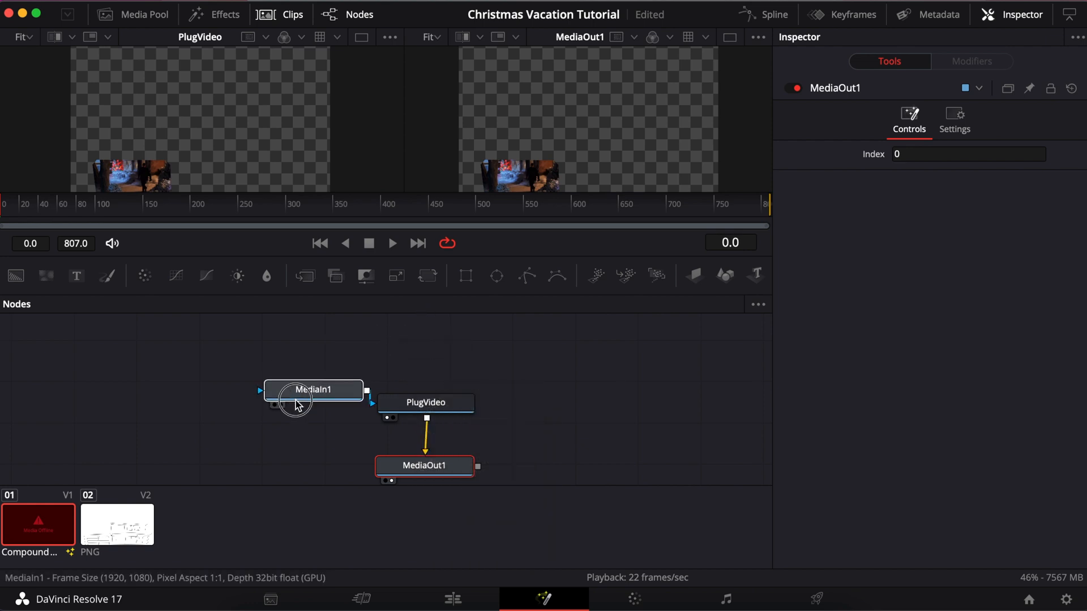
pyautogui.click(403, 414)
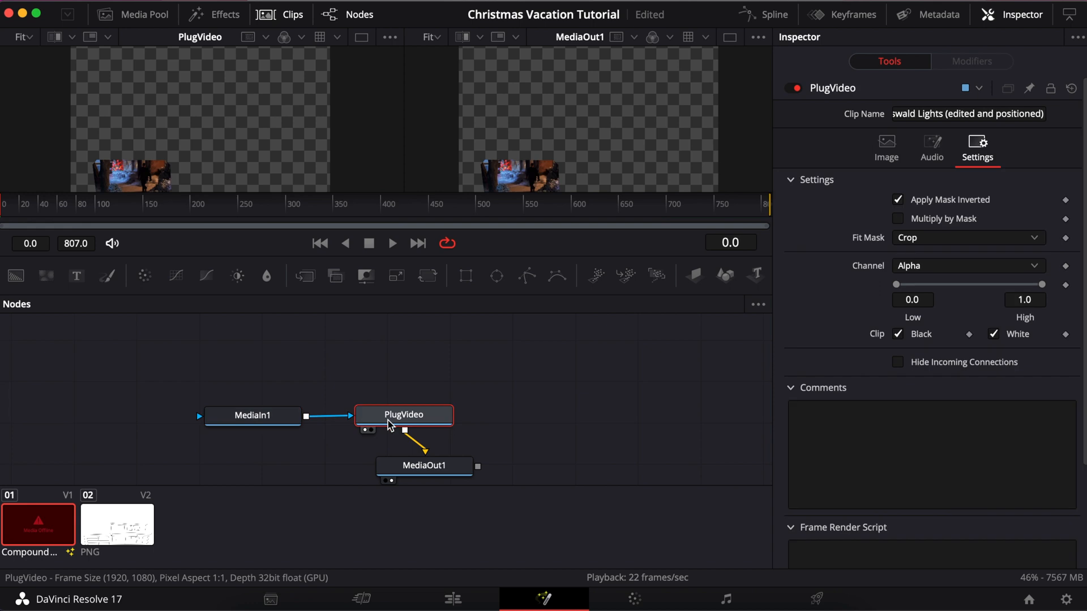
pyautogui.moveTo(423, 465); pyautogui.dragTo(648, 419)
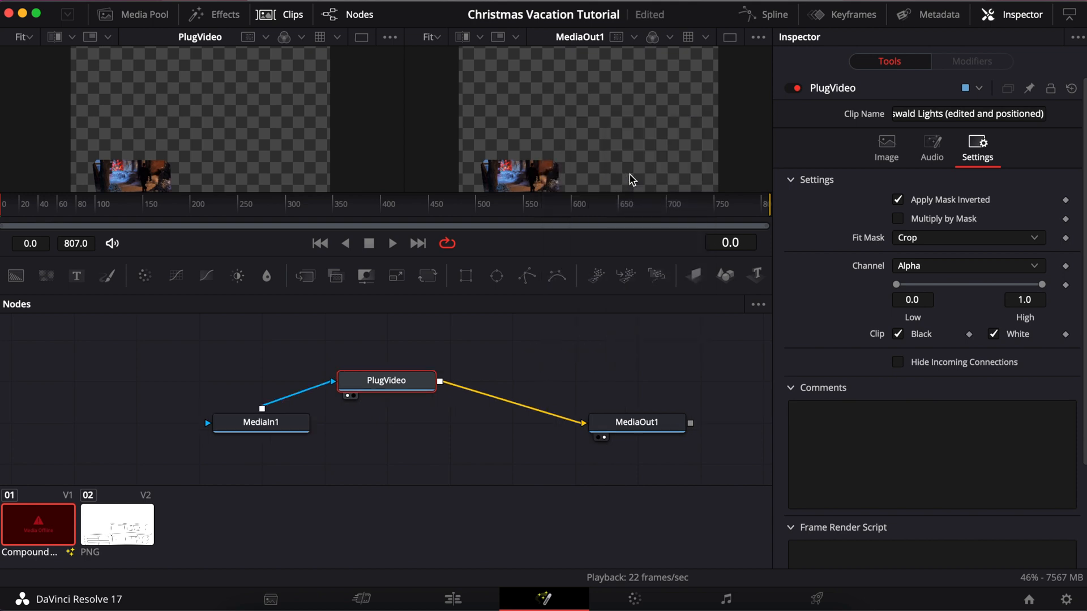
pyautogui.moveTo(386, 381); pyautogui.dragTo(428, 424)
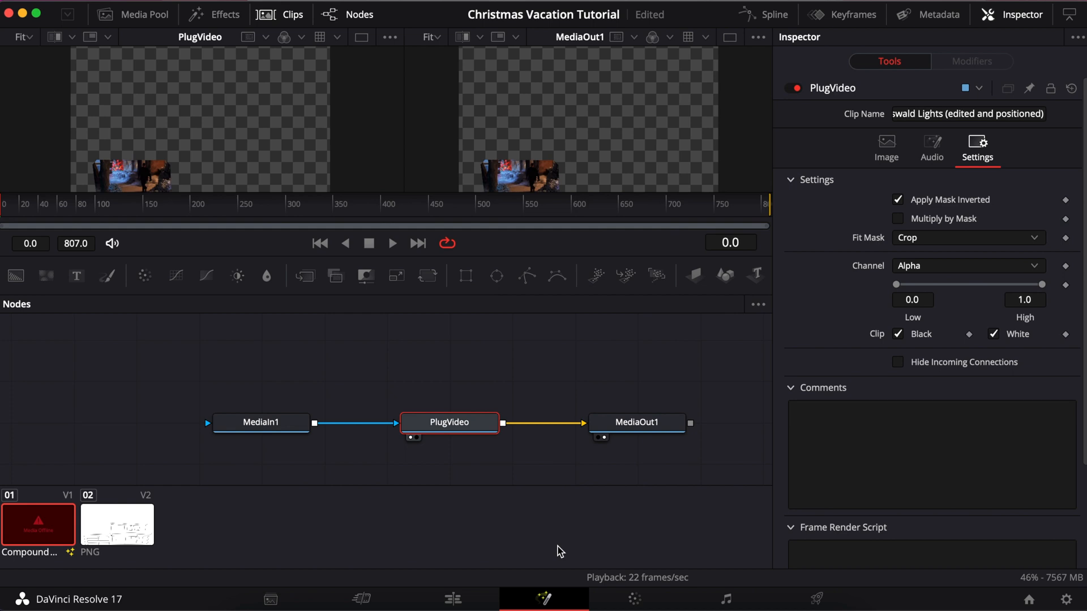
pyautogui.moveTo(321, 475)
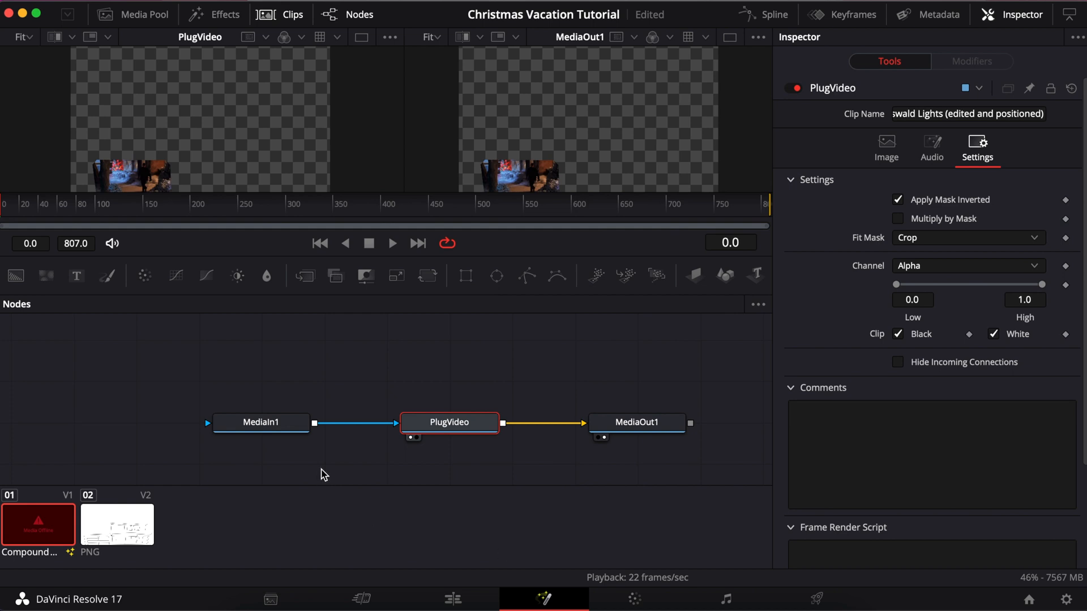
pyautogui.moveTo(328, 476)
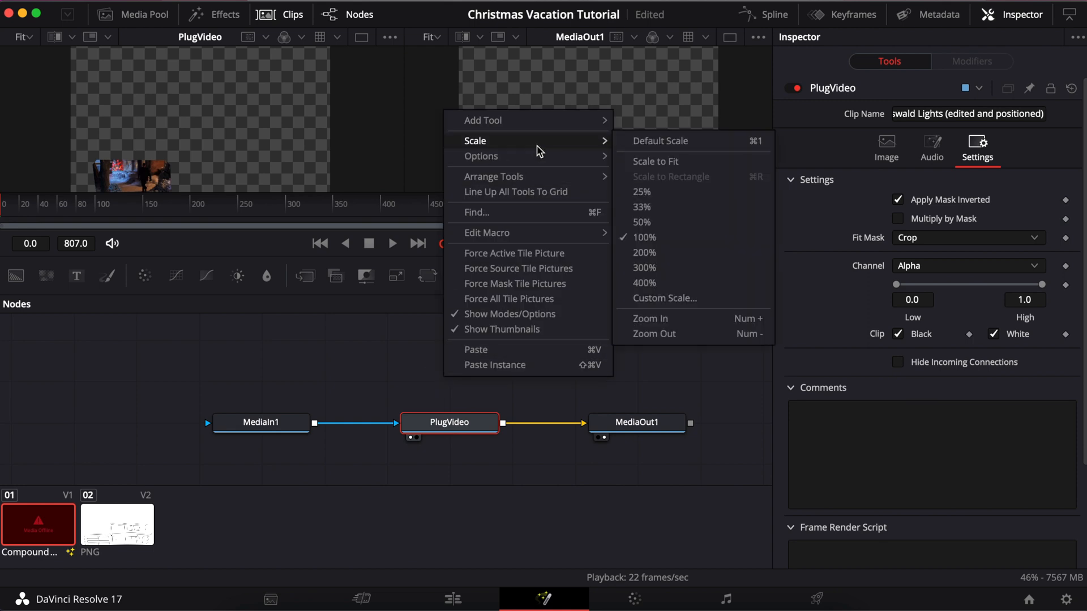
pyautogui.moveTo(653, 231)
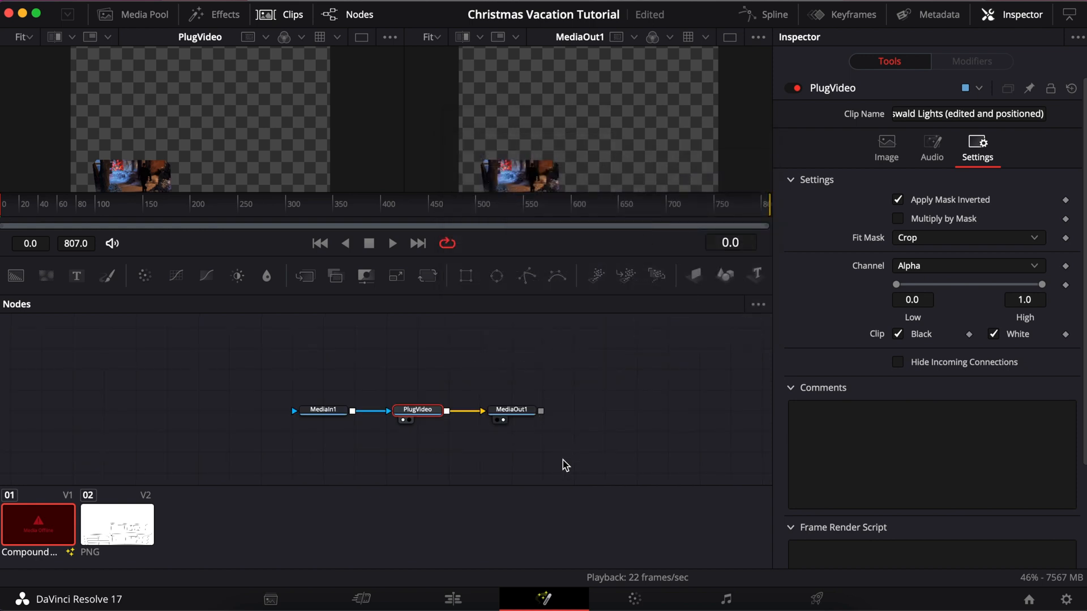
pyautogui.moveTo(512, 474)
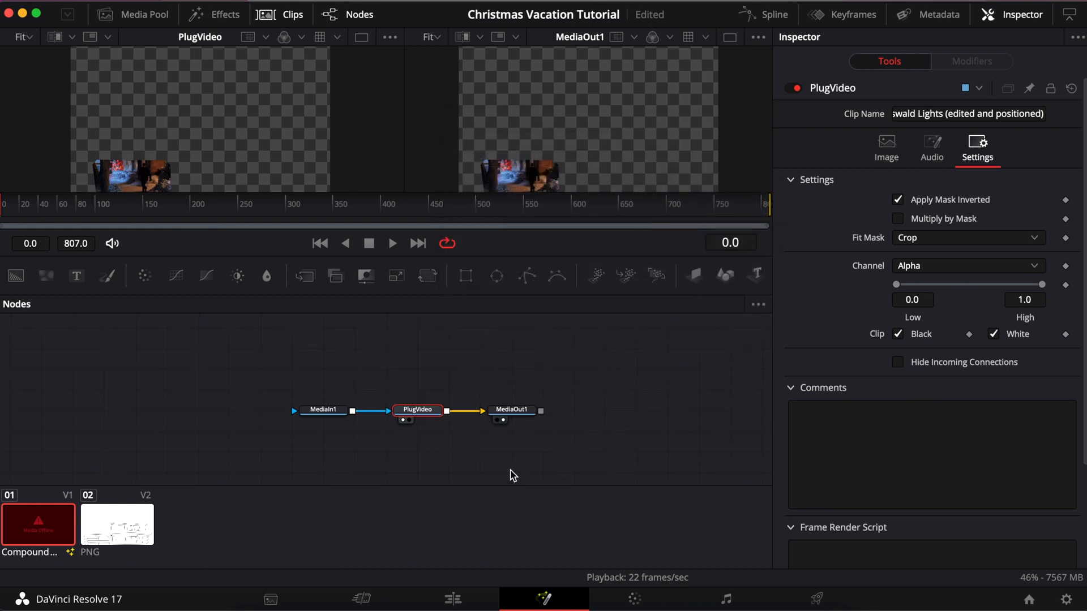
# Step: Select the PlugVideo node alongside MediaIn1 and MediaOut1 in the node view
pyautogui.click(757, 305)
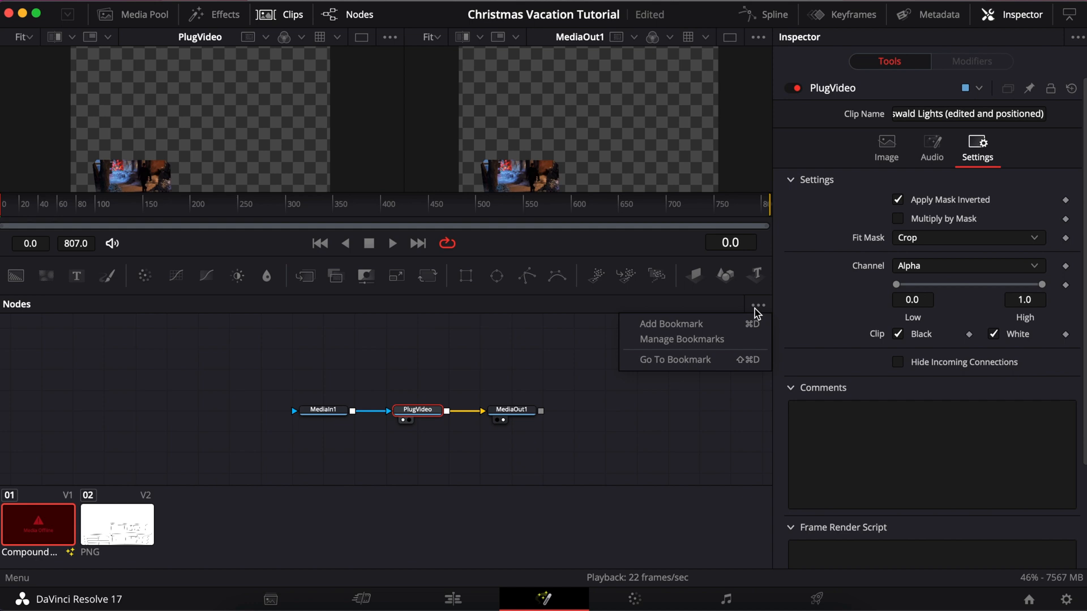
pyautogui.moveTo(639, 367)
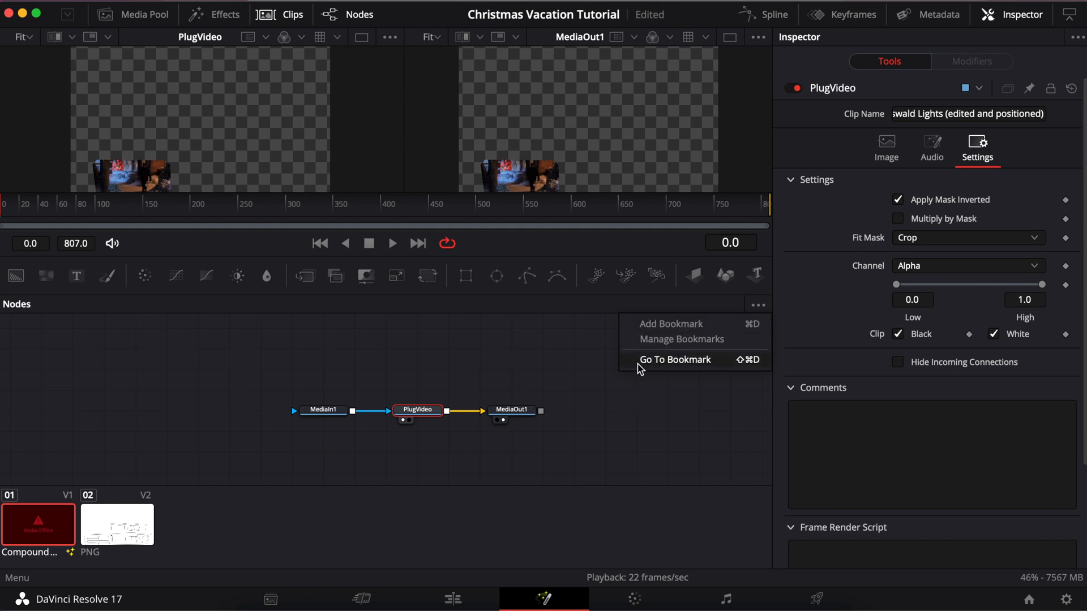
pyautogui.moveTo(561, 357)
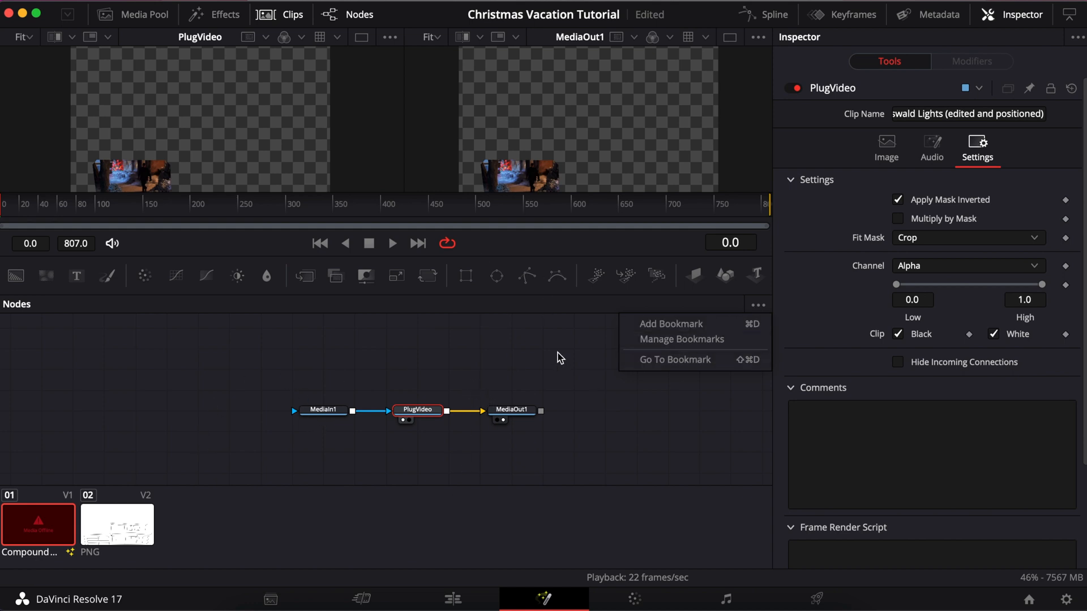
pyautogui.click(423, 464)
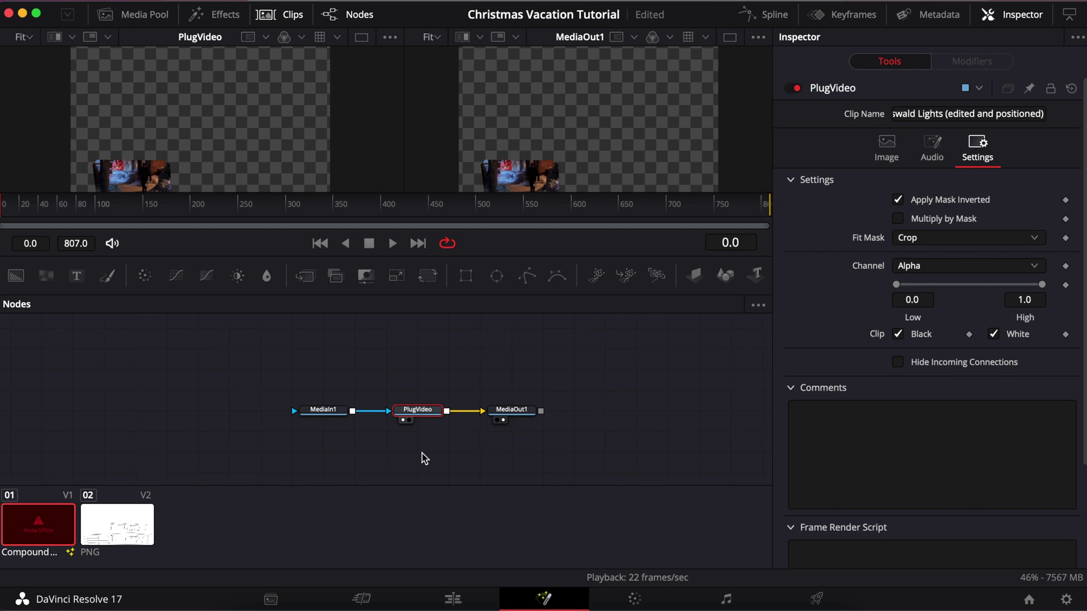
pyautogui.moveTo(410, 506)
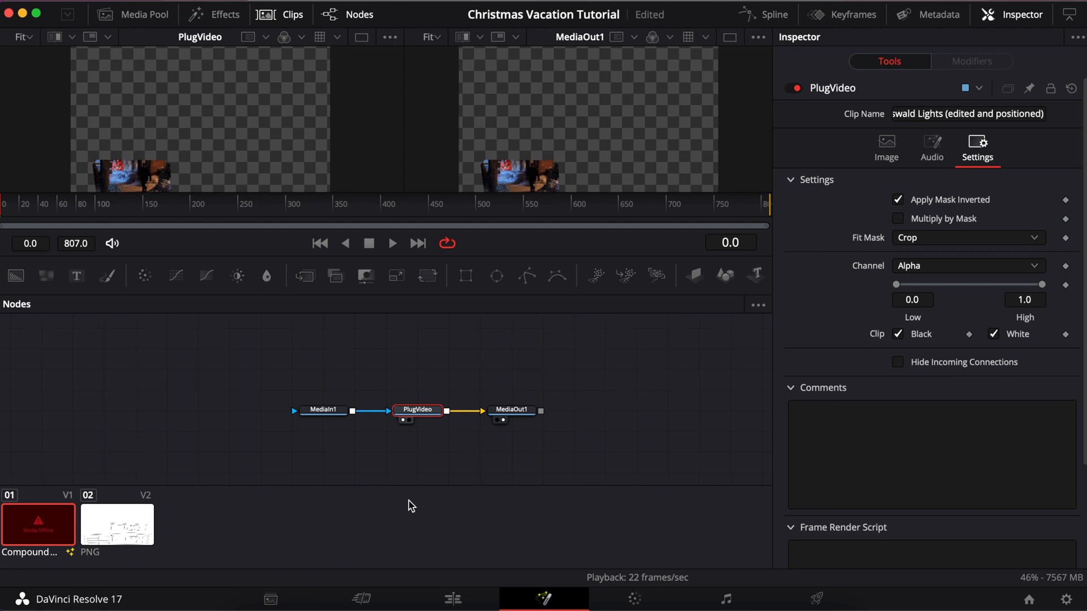
pyautogui.moveTo(314, 399)
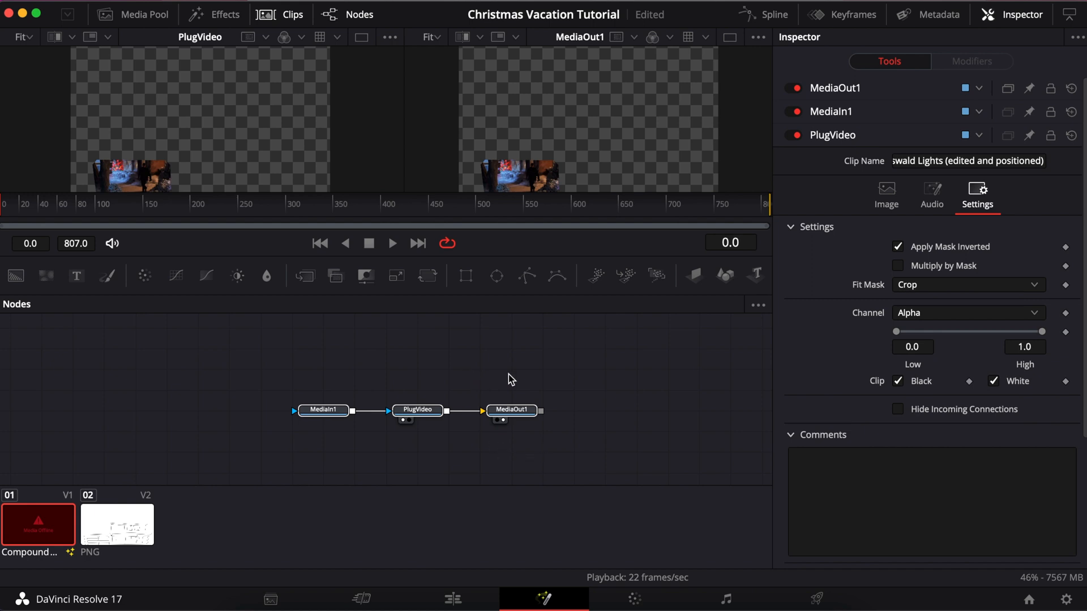
# Step: Add an Underlay from the tool picker (search 'und') to frame the three selected nodes as Underlay1
pyautogui.rightClick(511, 379)
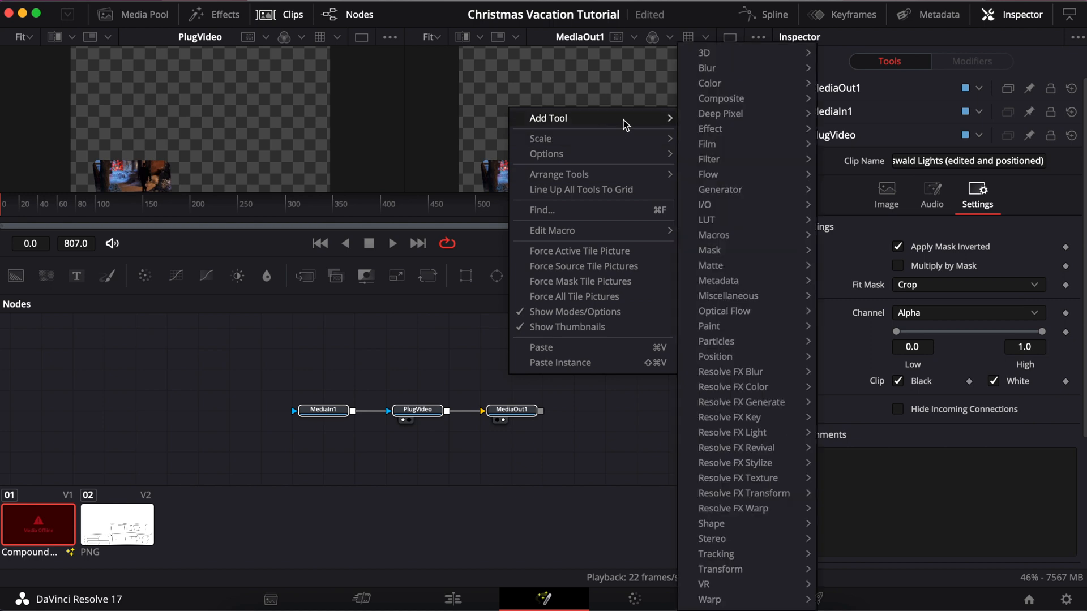
pyautogui.click(431, 362)
pyautogui.write('MER')
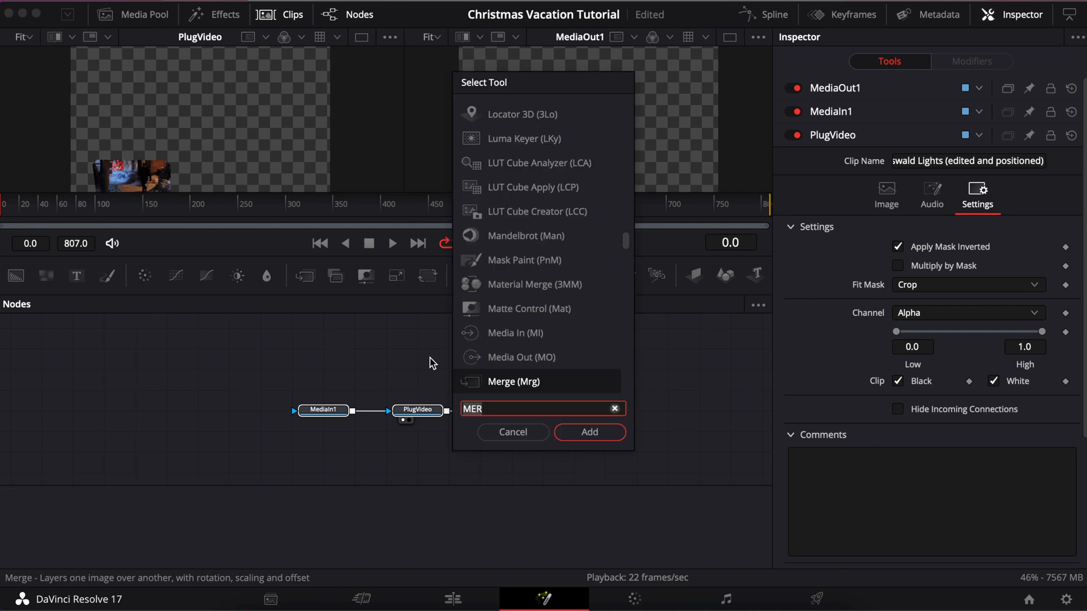
pyautogui.click(613, 409)
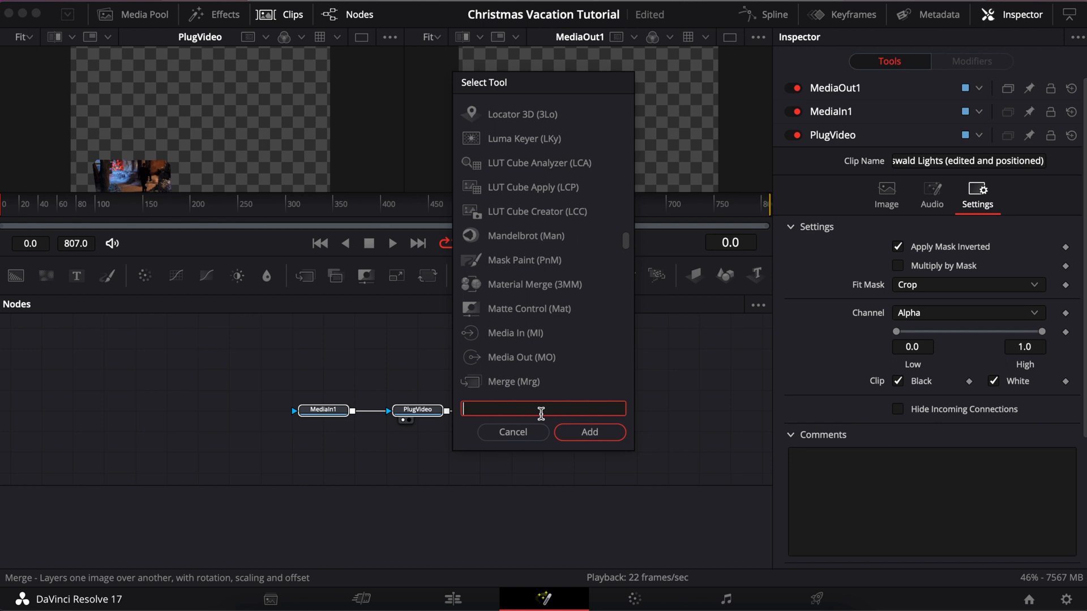
pyautogui.write('und')
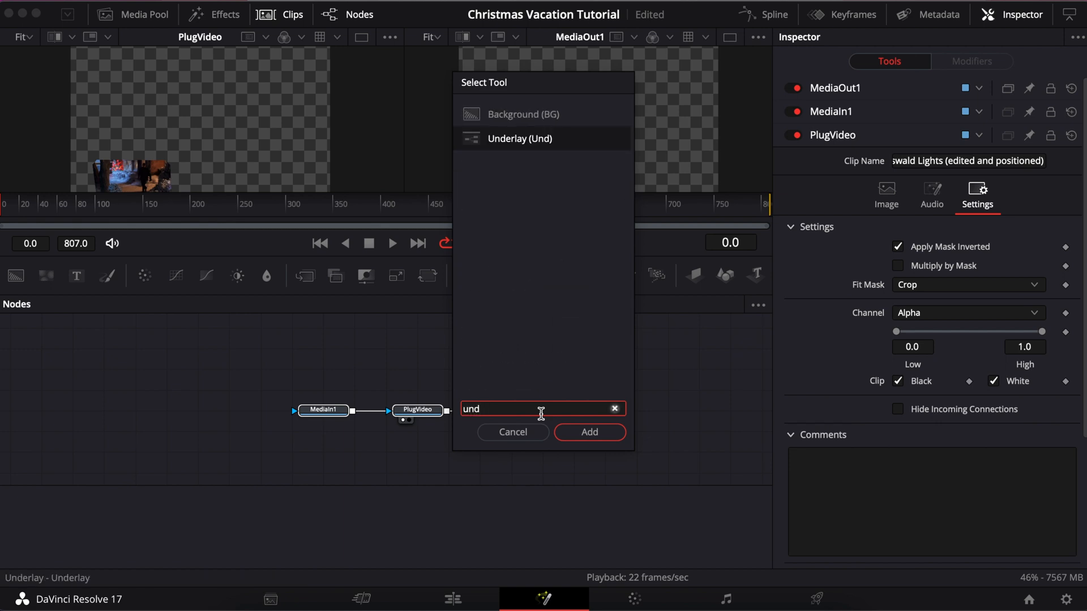
pyautogui.moveTo(558, 166)
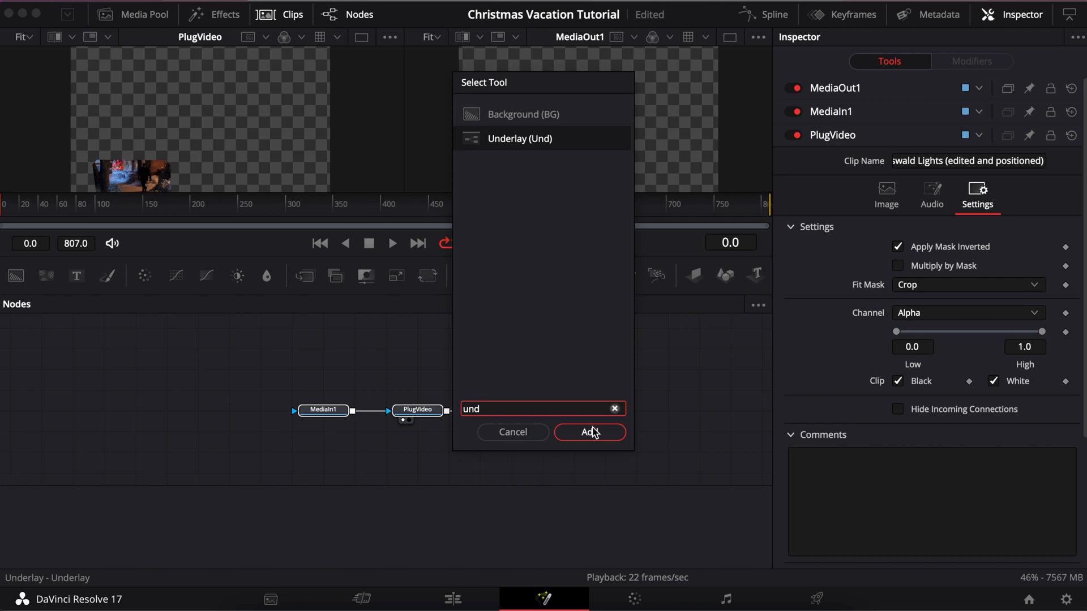
pyautogui.click(589, 432)
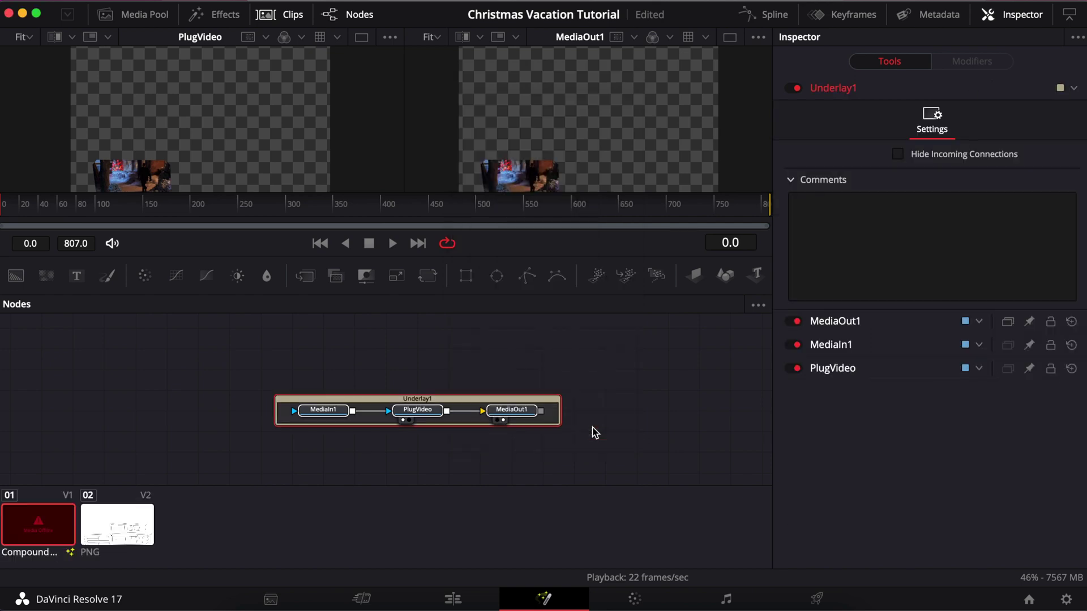
pyautogui.moveTo(392, 457)
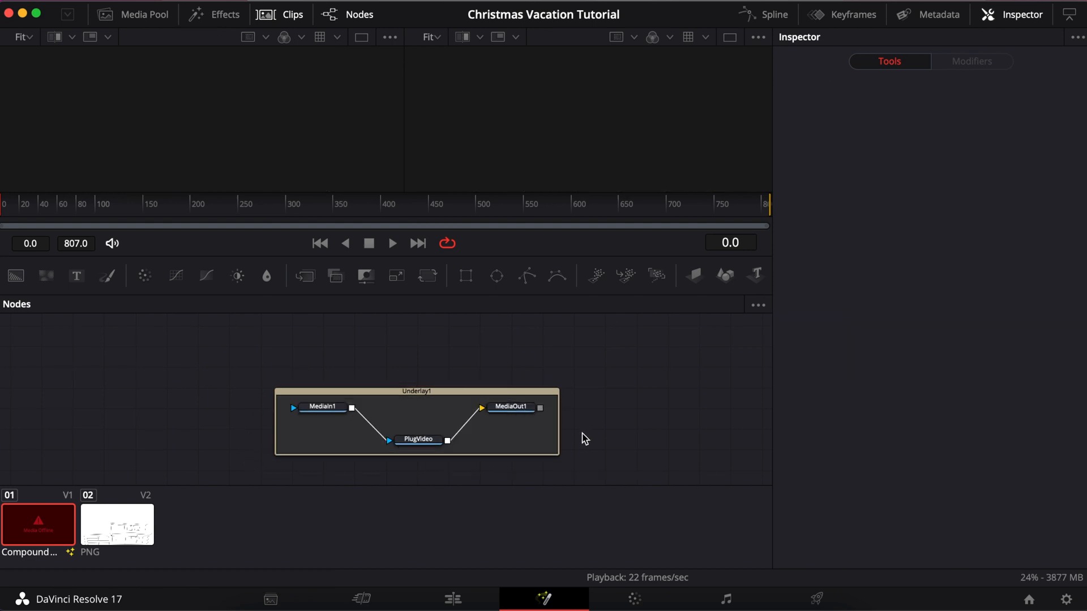
# Step: Drag Underlay1 with its three nodes slightly up-left, then reselect only the underlay for editing
pyautogui.click(511, 406)
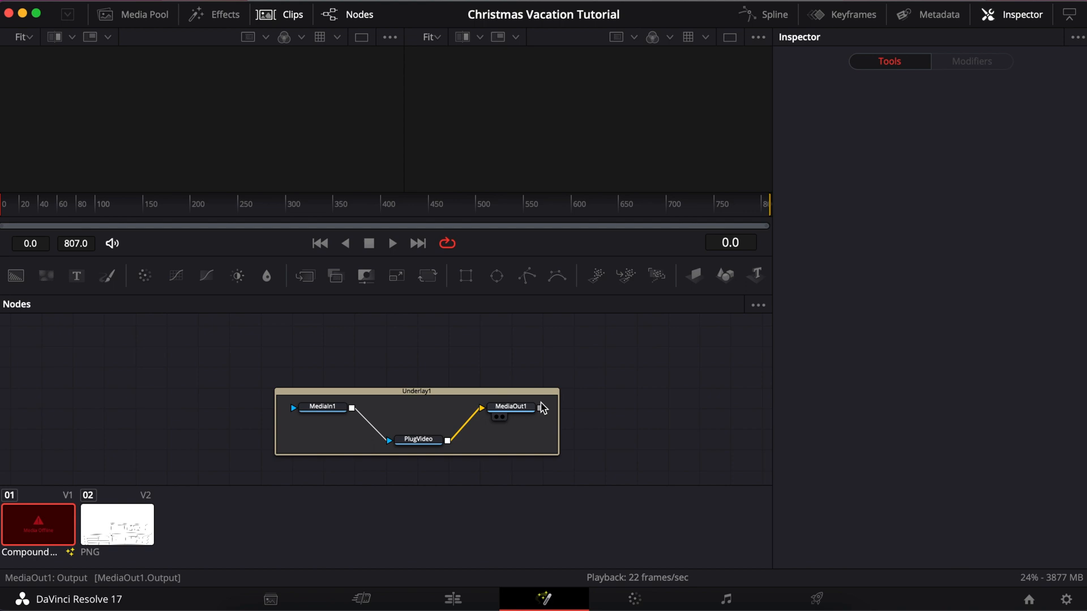
pyautogui.click(510, 407)
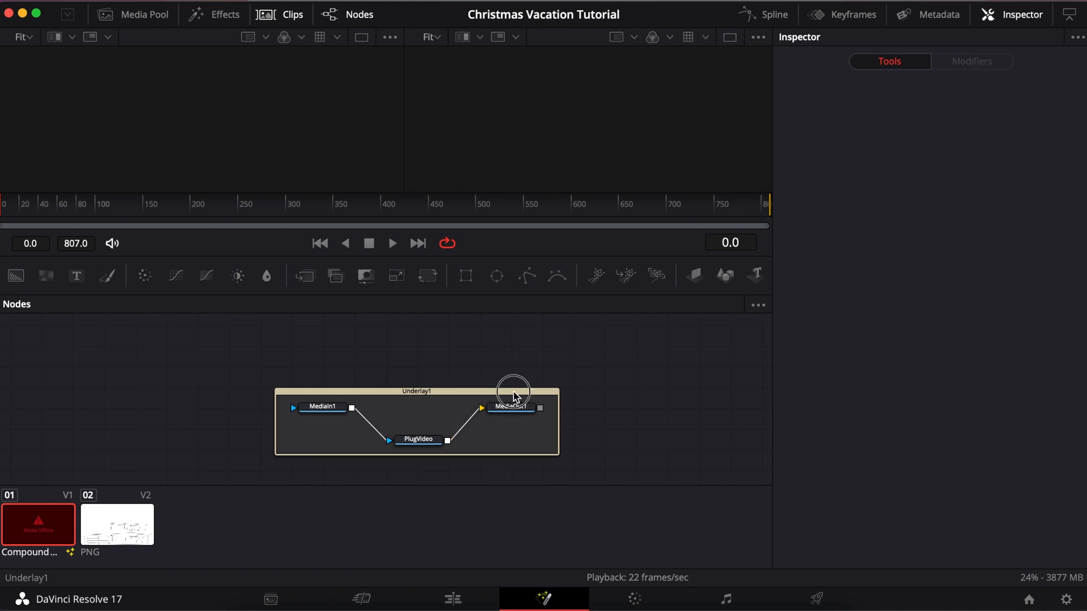
pyautogui.click(511, 407)
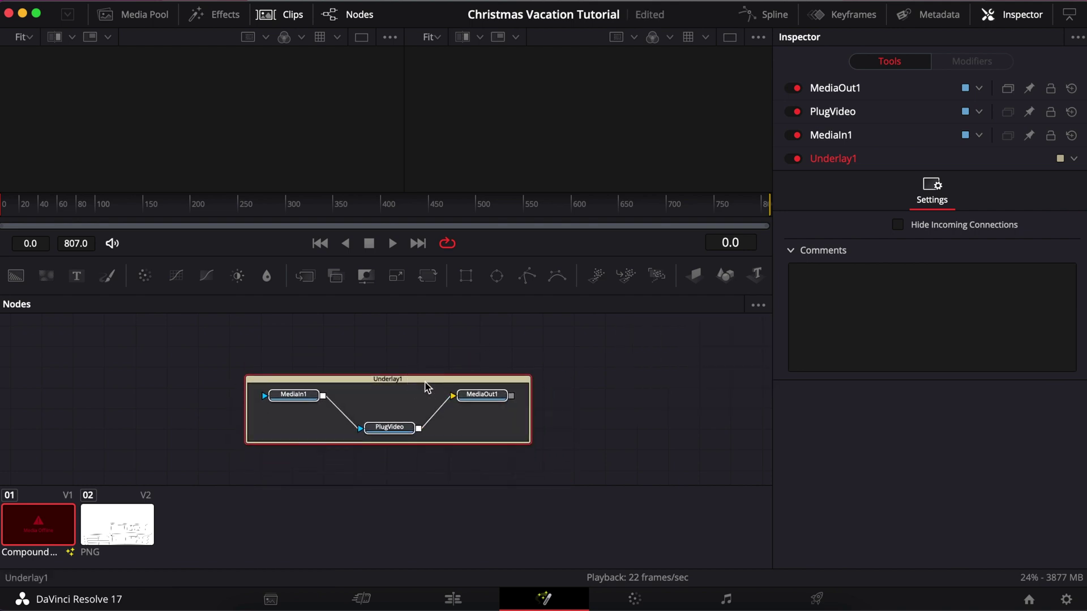
pyautogui.moveTo(405, 396)
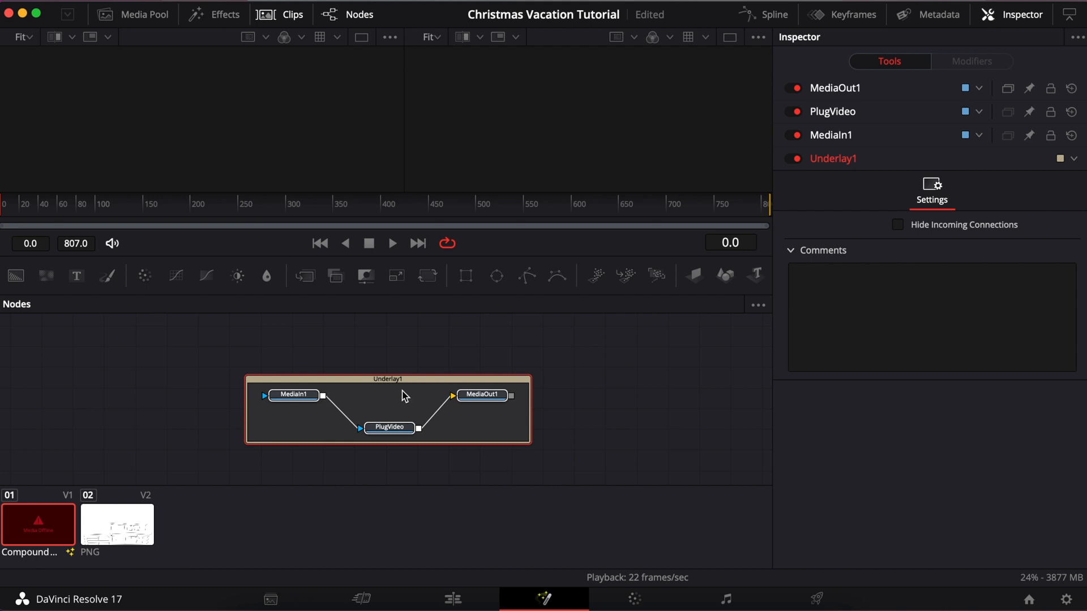
pyautogui.click(582, 408)
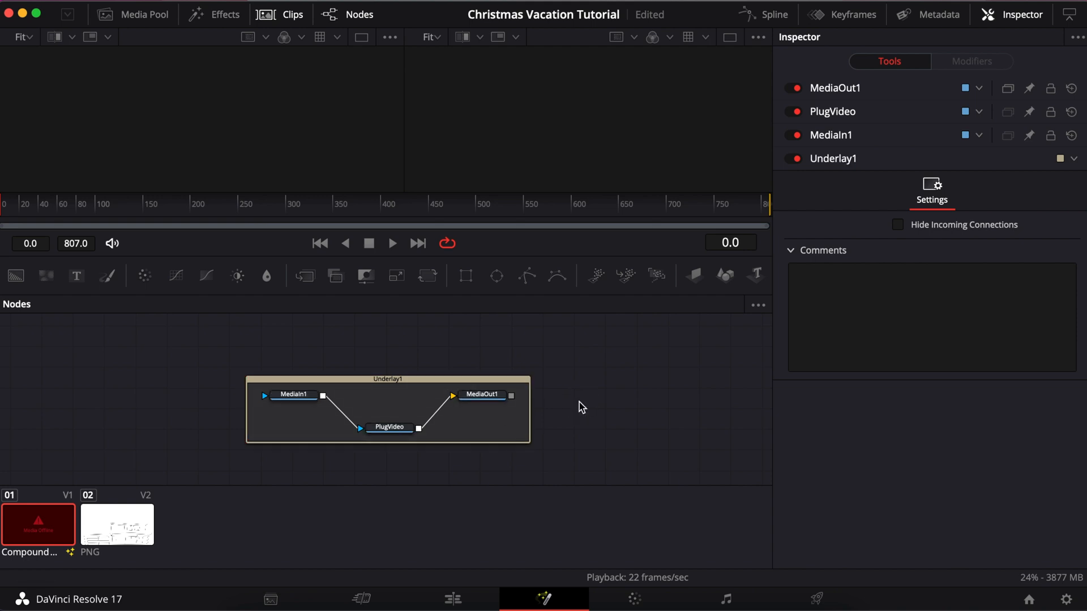
pyautogui.moveTo(550, 435)
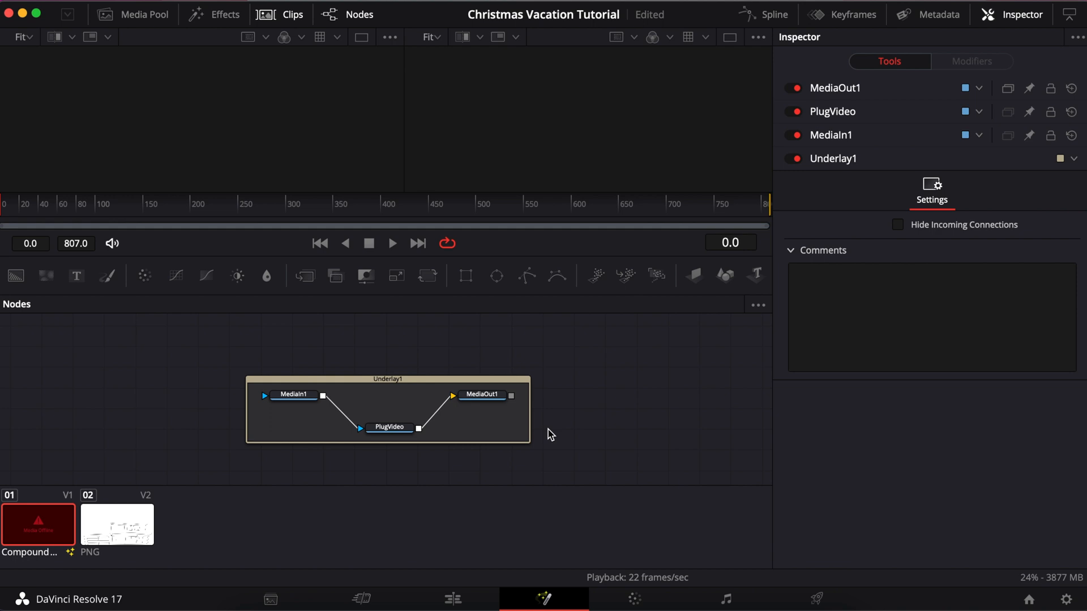
pyautogui.click(388, 379)
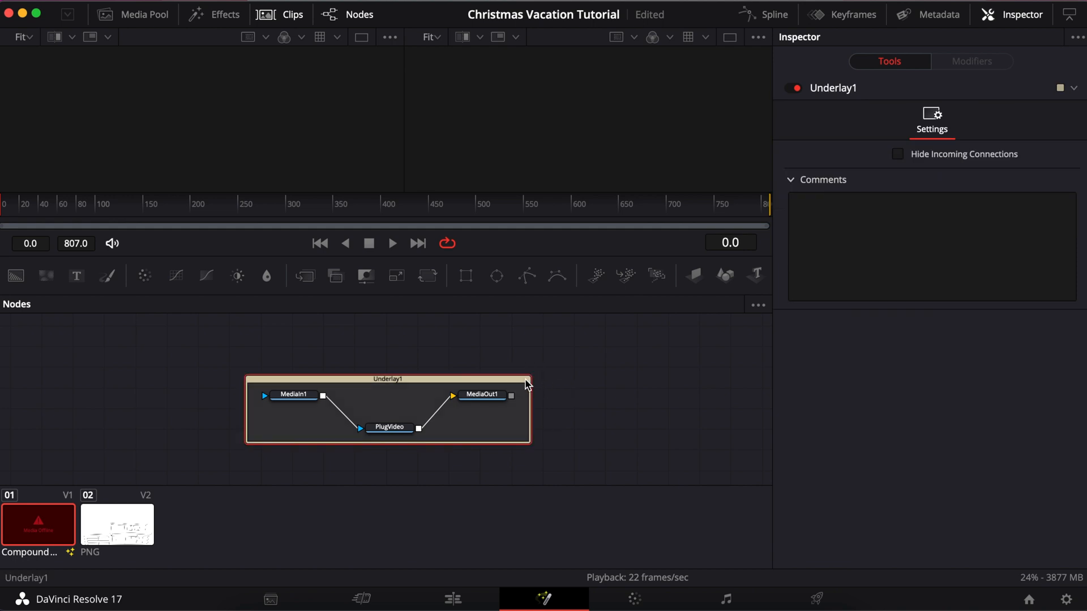
pyautogui.moveTo(526, 392)
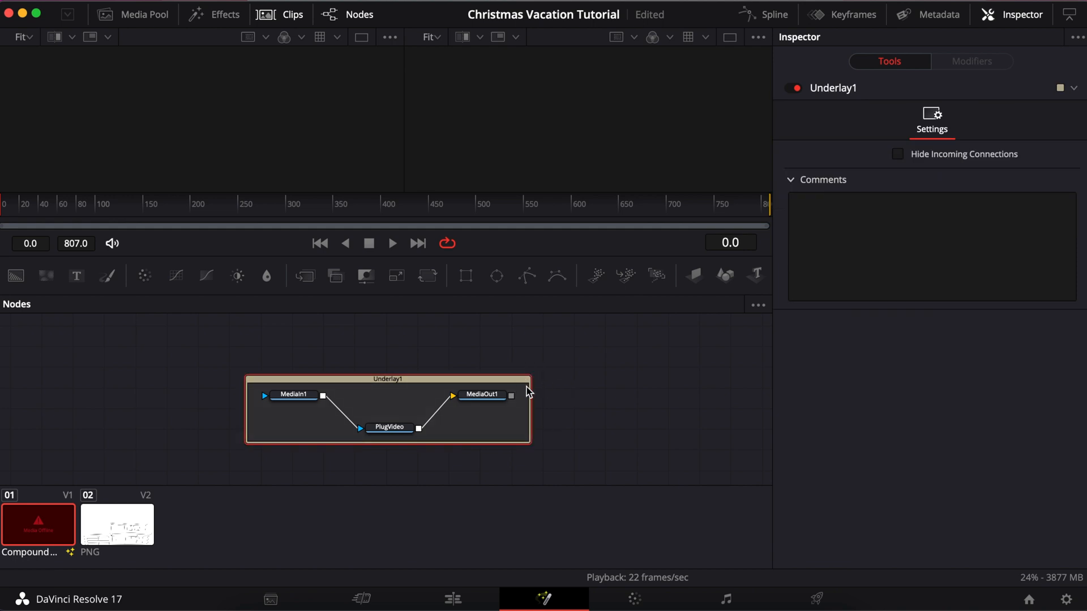
pyautogui.moveTo(528, 386)
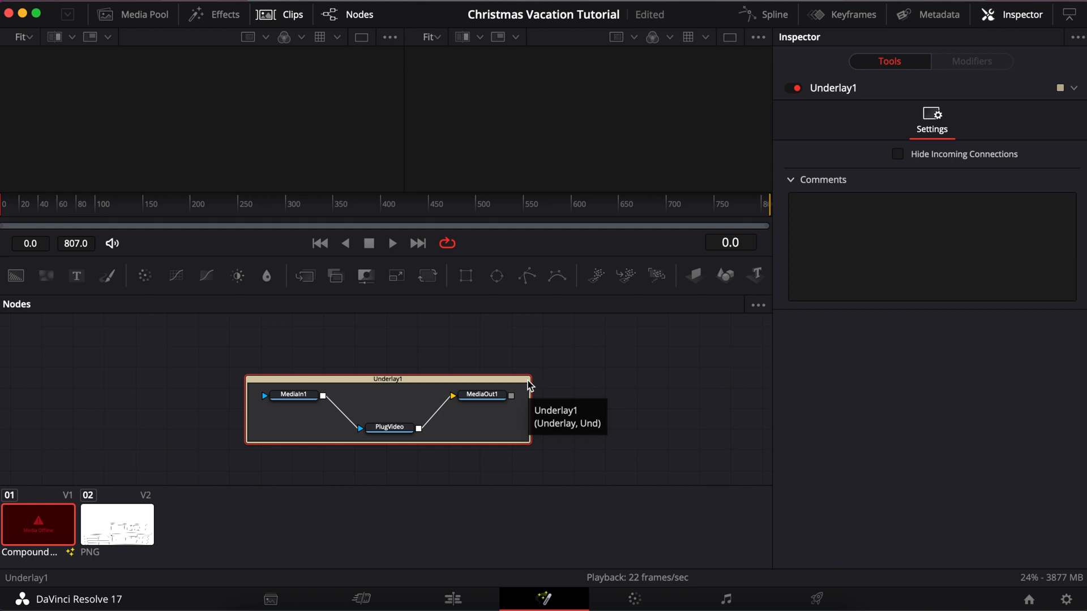
pyautogui.rightClick(528, 385)
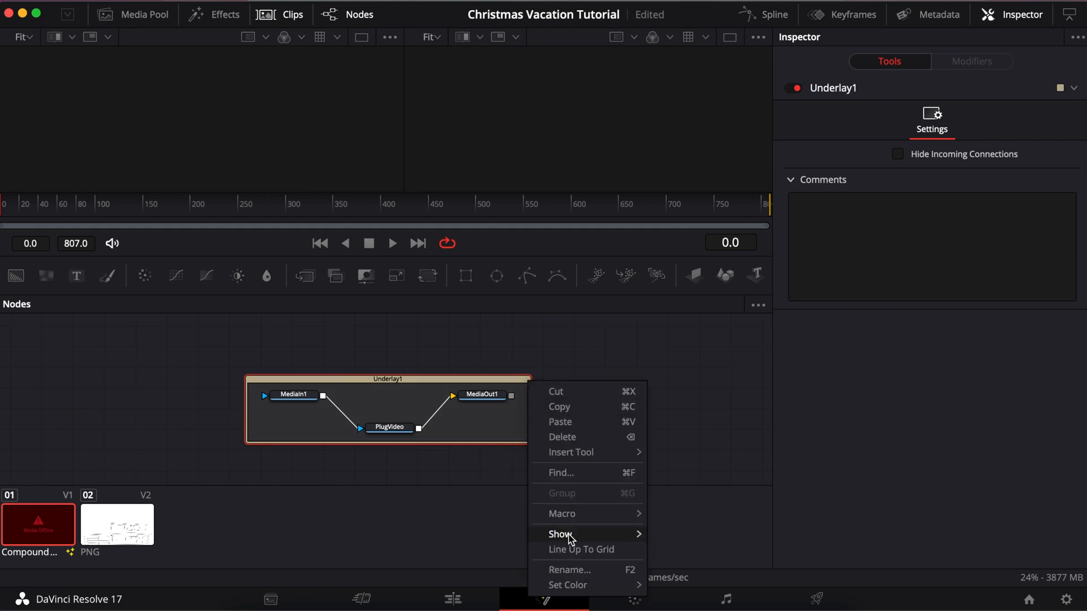
# Step: Rename Underlay1 to 'Garage Mask on Video' via Rename... and confirm
pyautogui.click(570, 569)
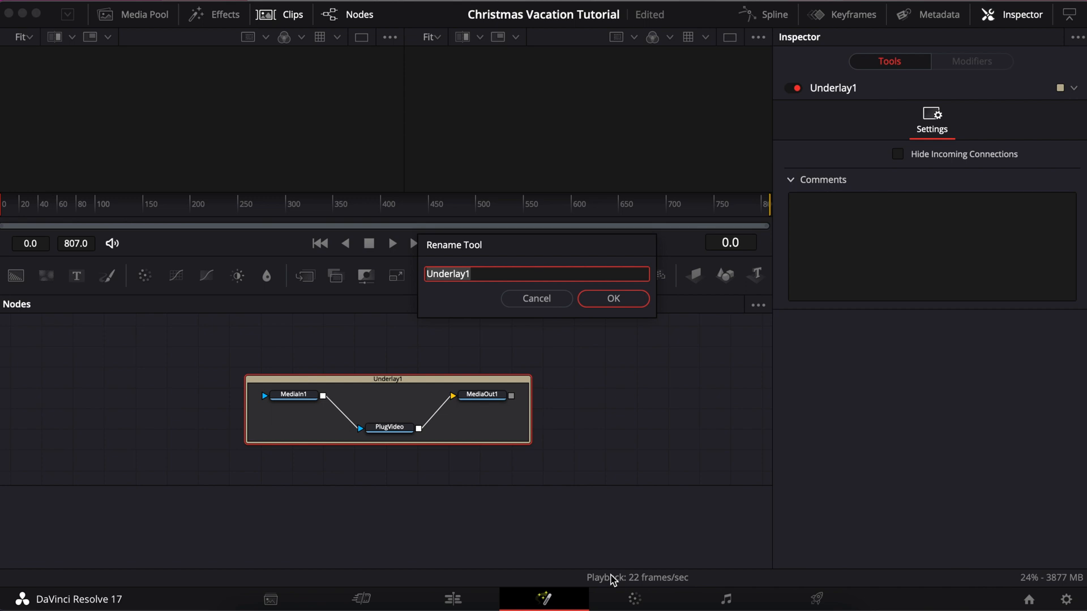
pyautogui.write('Garage Mask on')
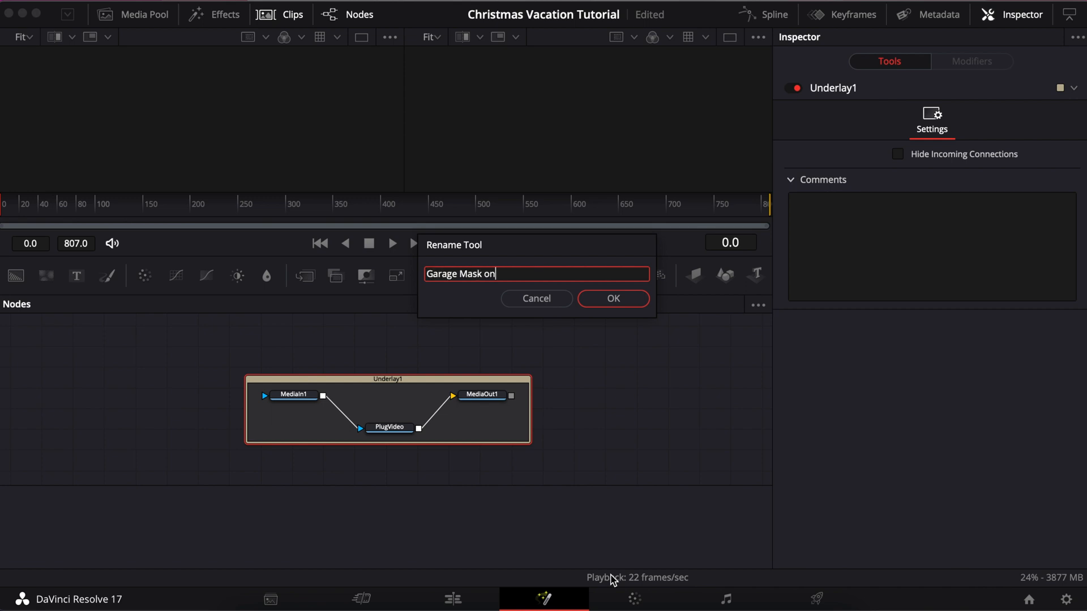
pyautogui.write('Video')
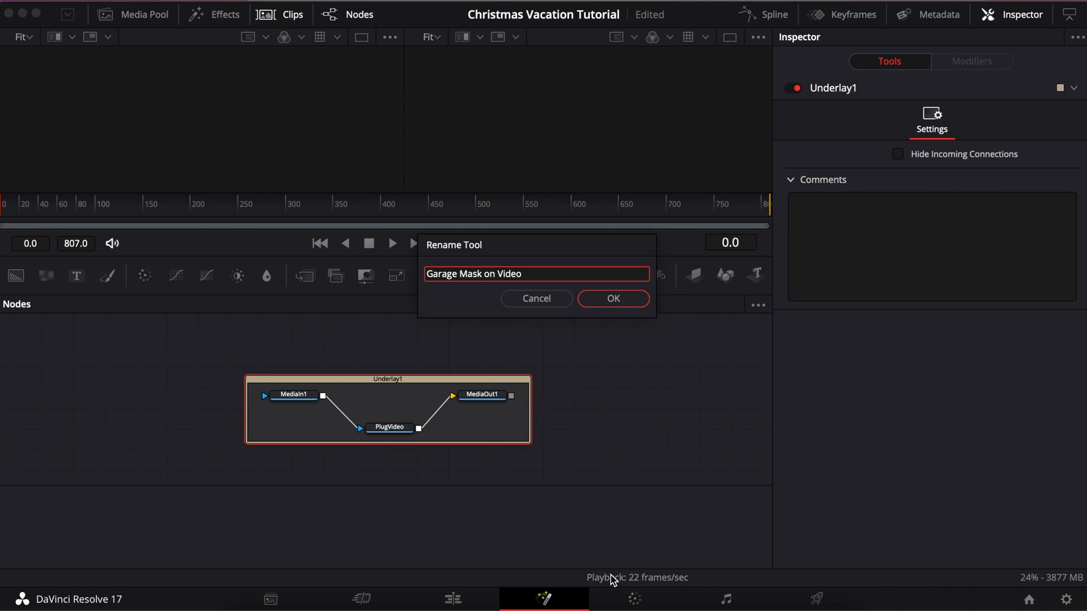
pyautogui.click(612, 299)
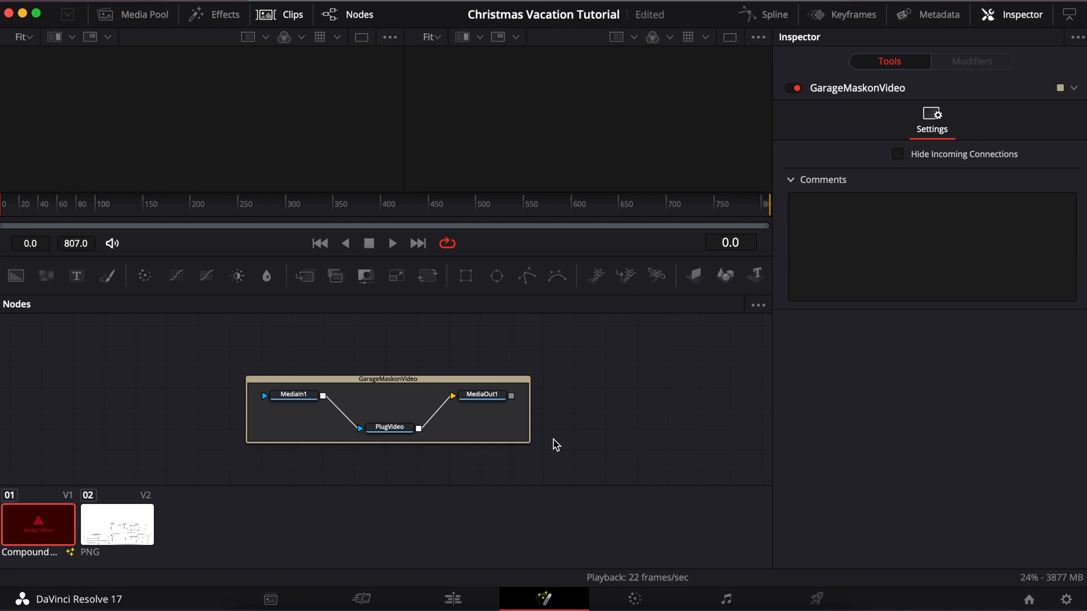
pyautogui.moveTo(558, 448)
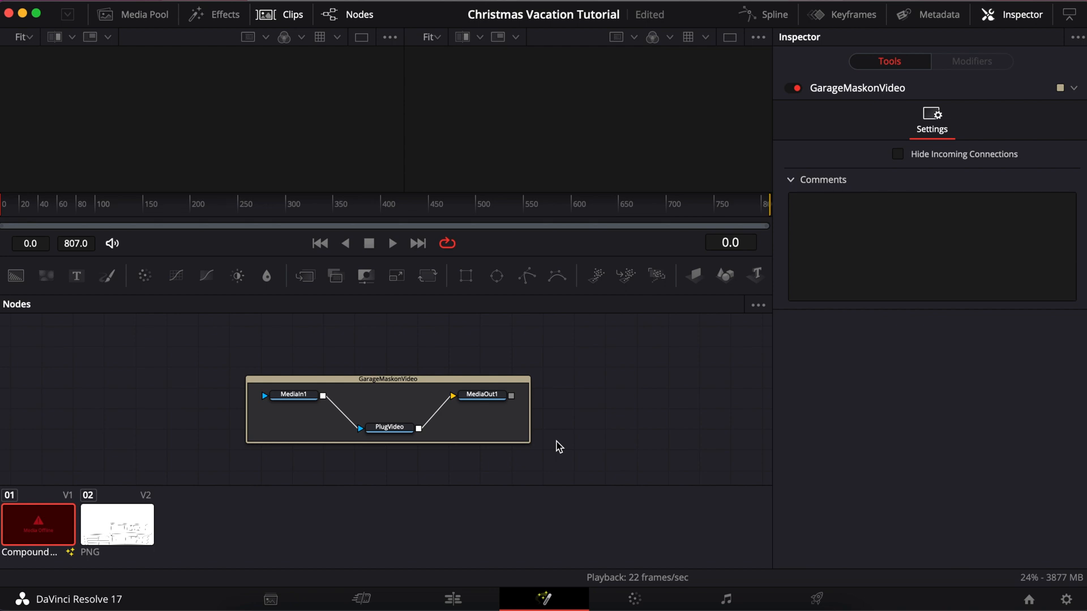
pyautogui.click(271, 599)
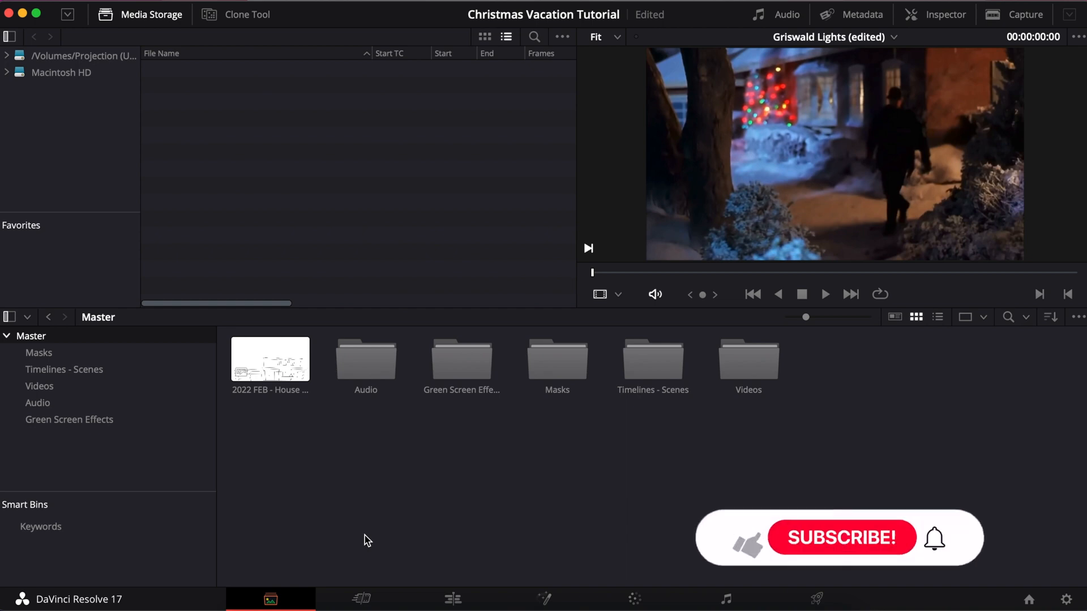
pyautogui.click(698, 551)
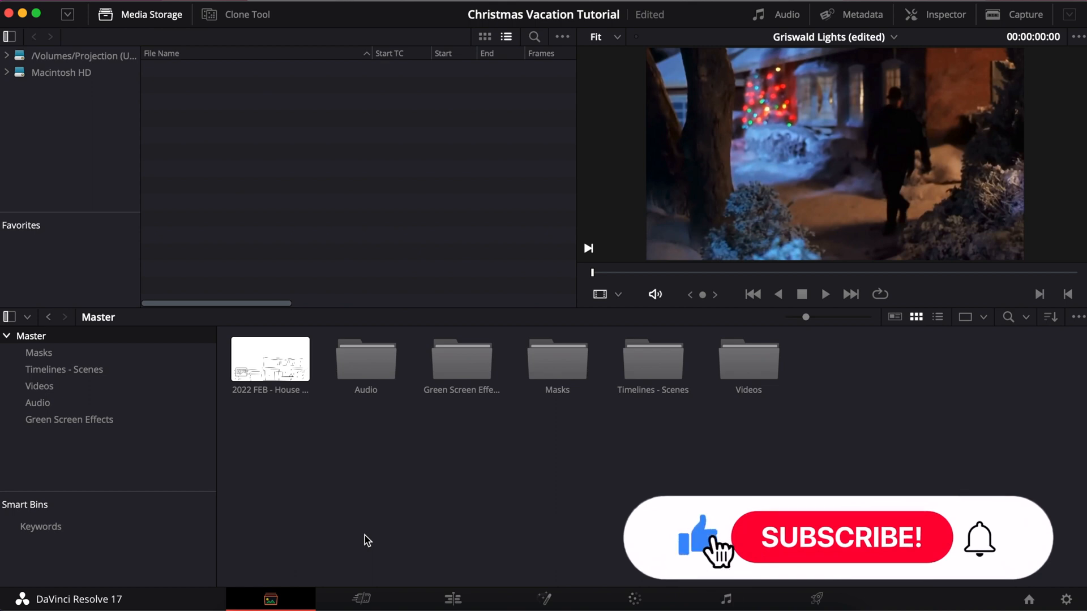
pyautogui.click(842, 537)
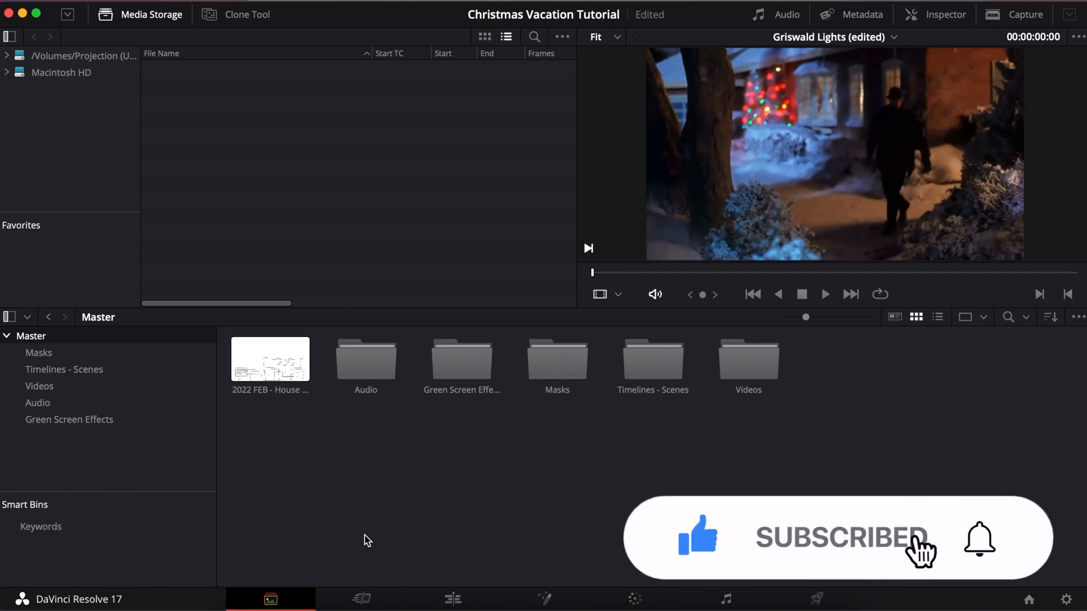
pyautogui.click(544, 599)
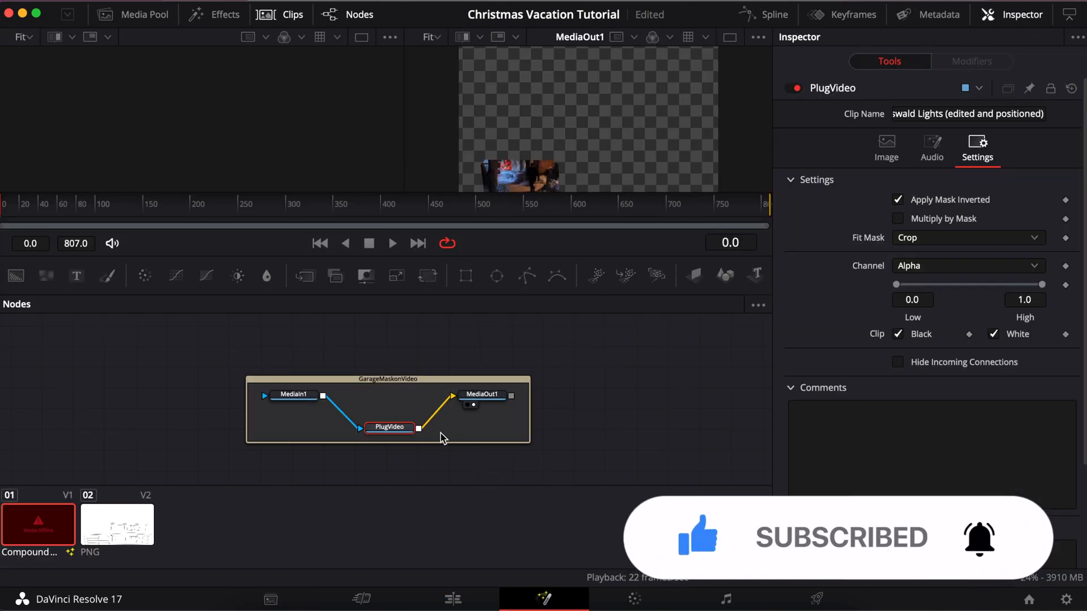